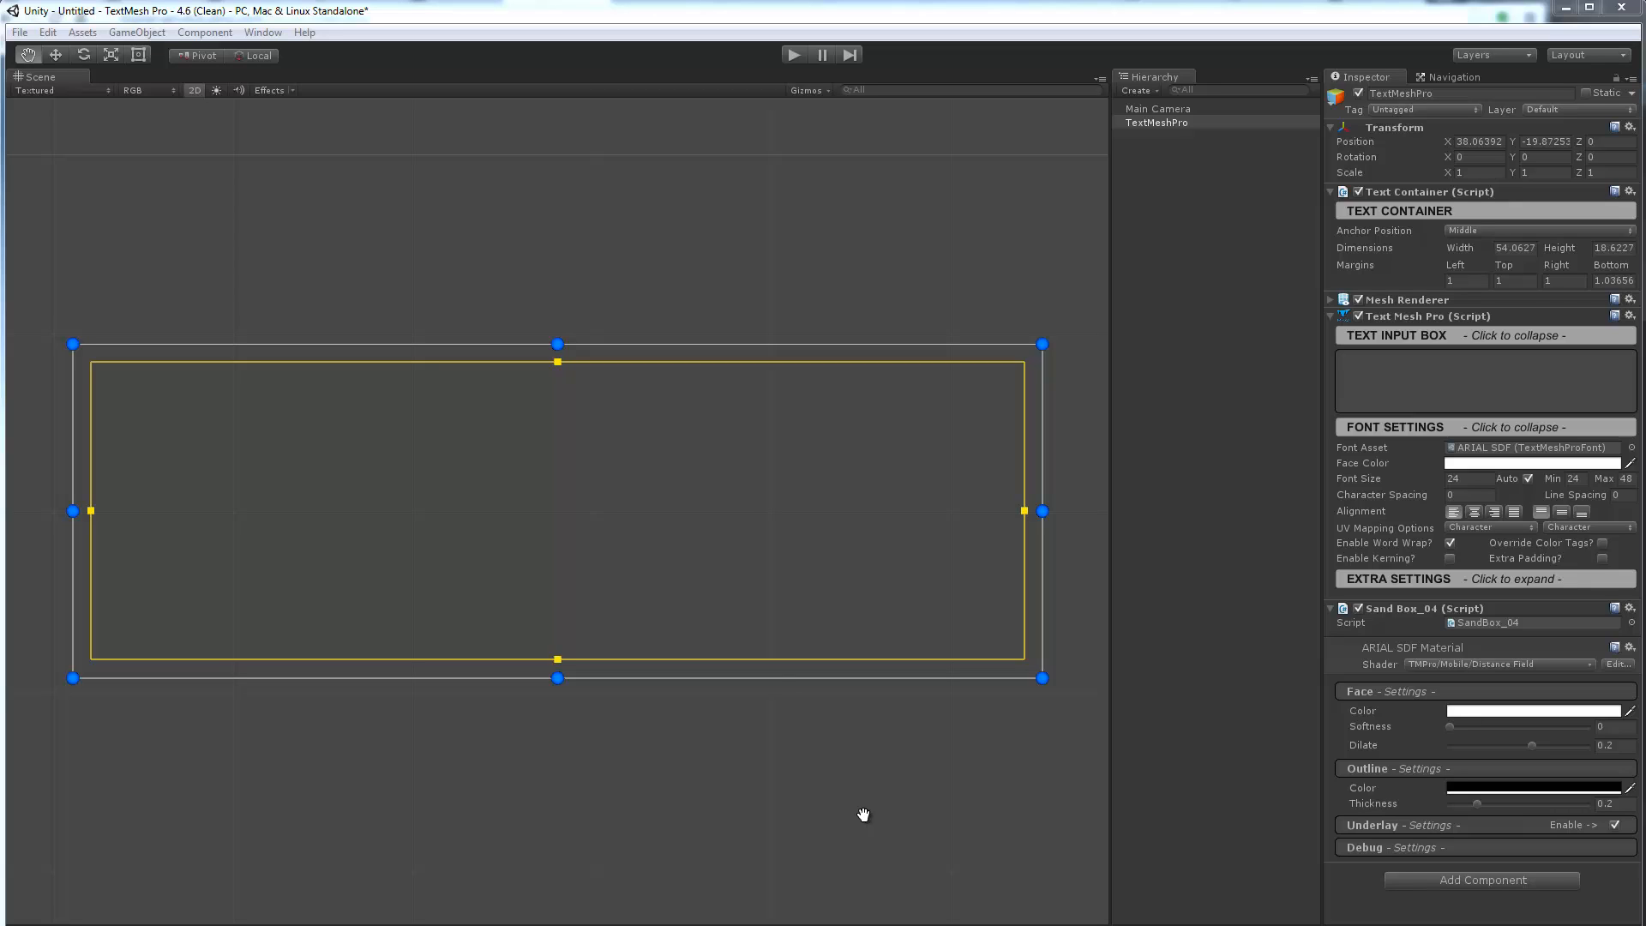
mouse_move(960, 312)
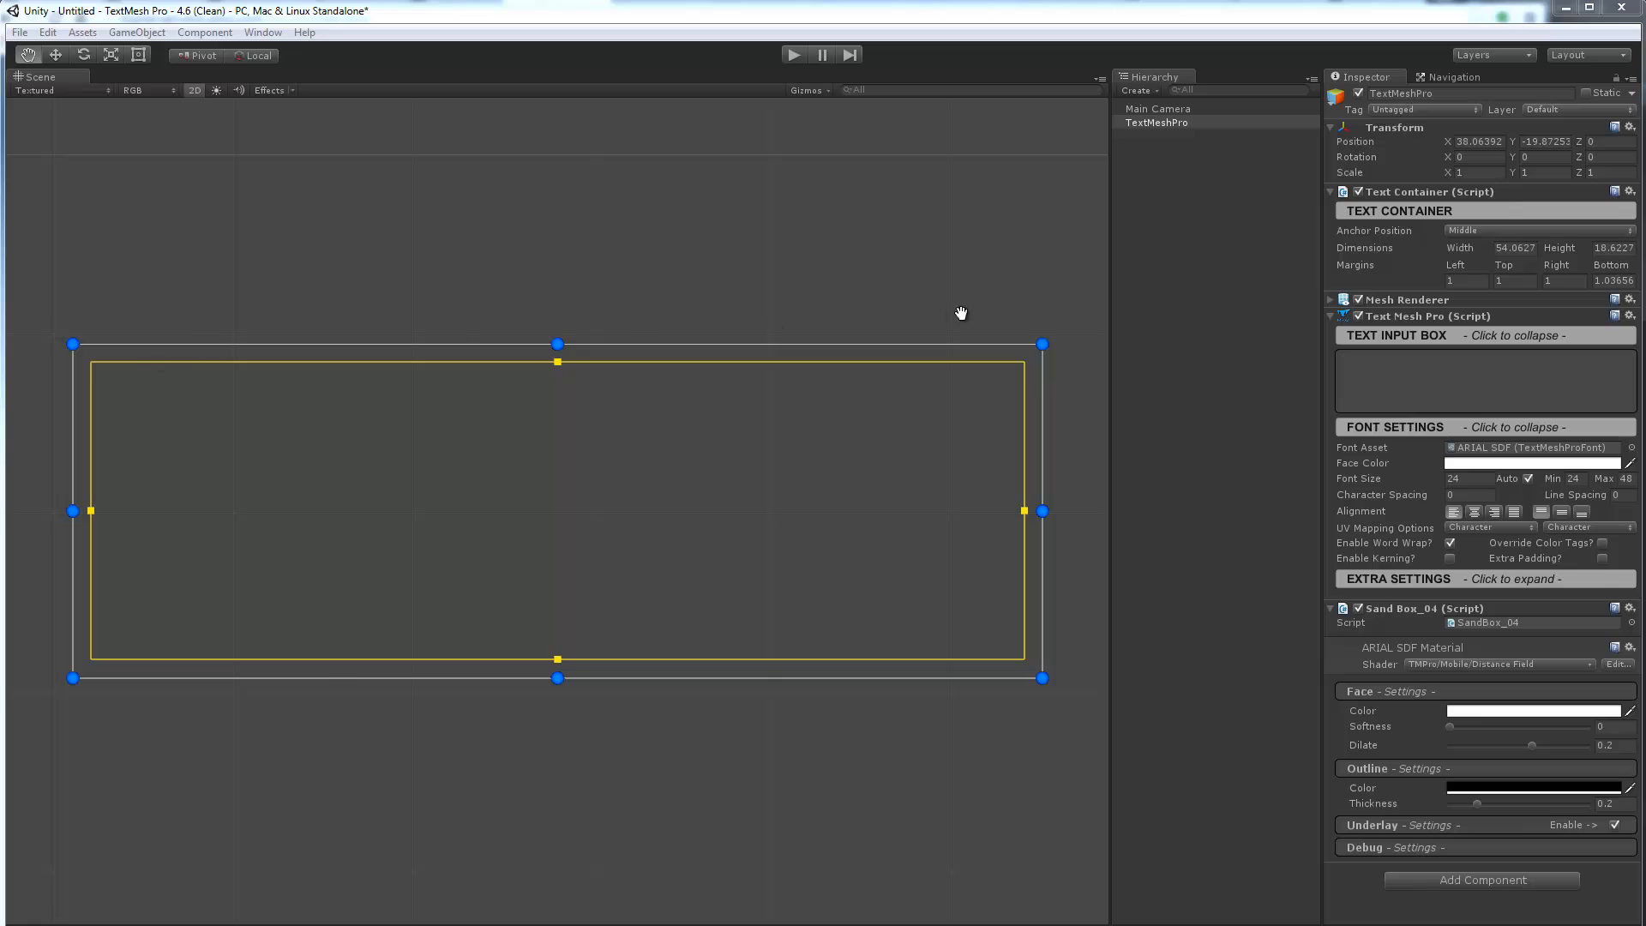
mouse_move(1312, 382)
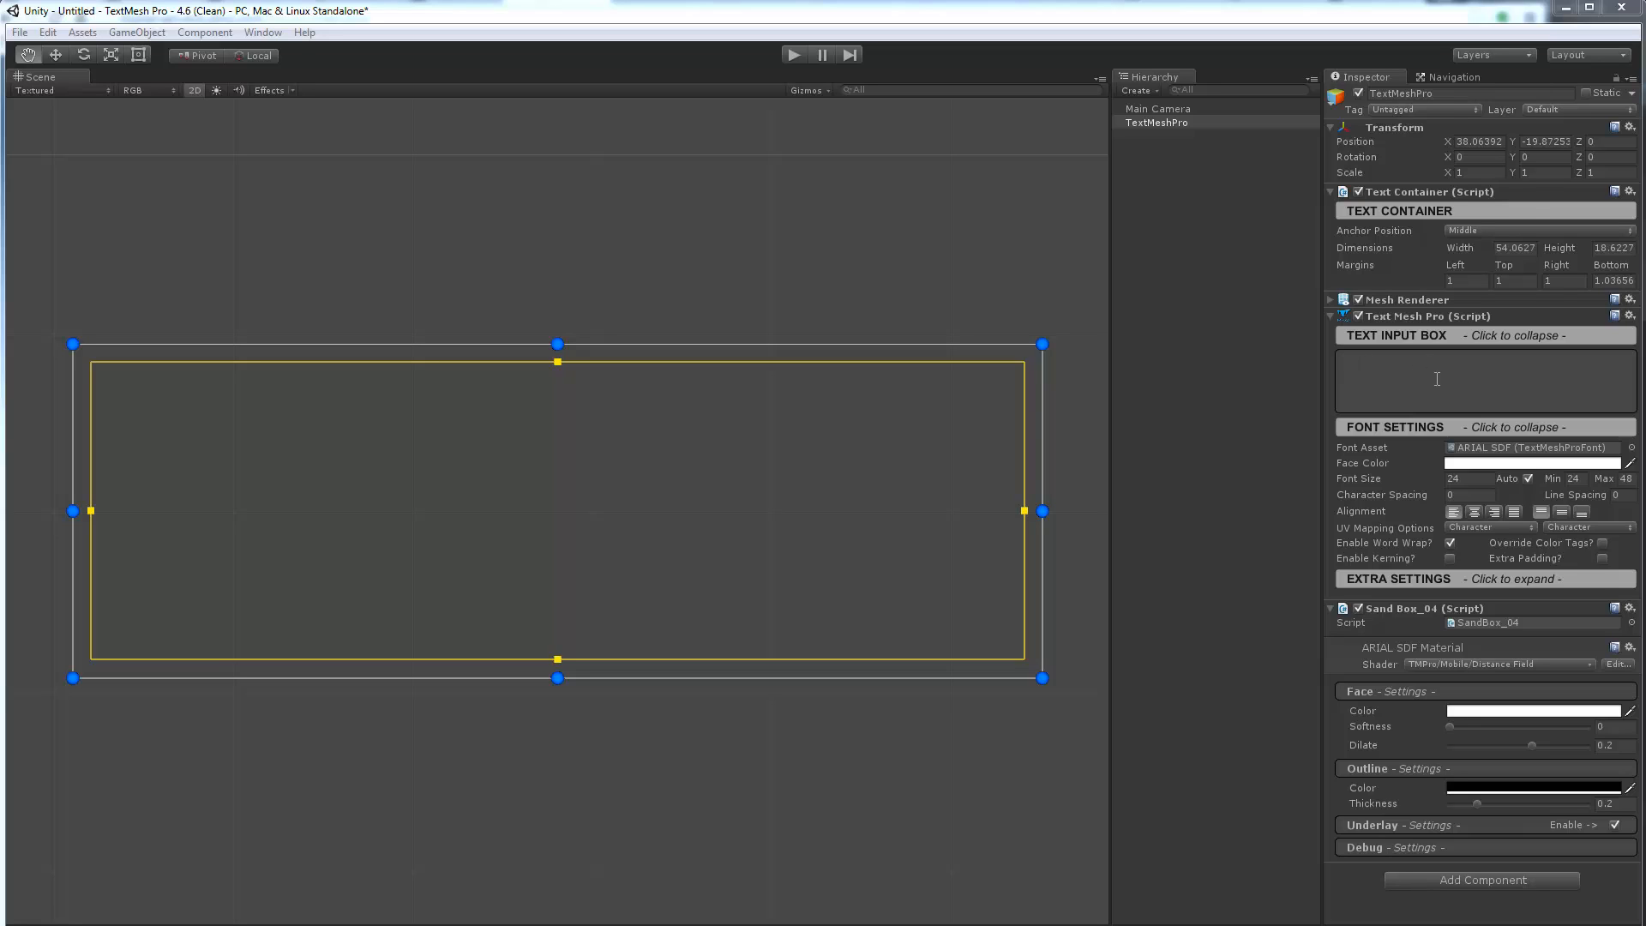
mouse_move(1411, 540)
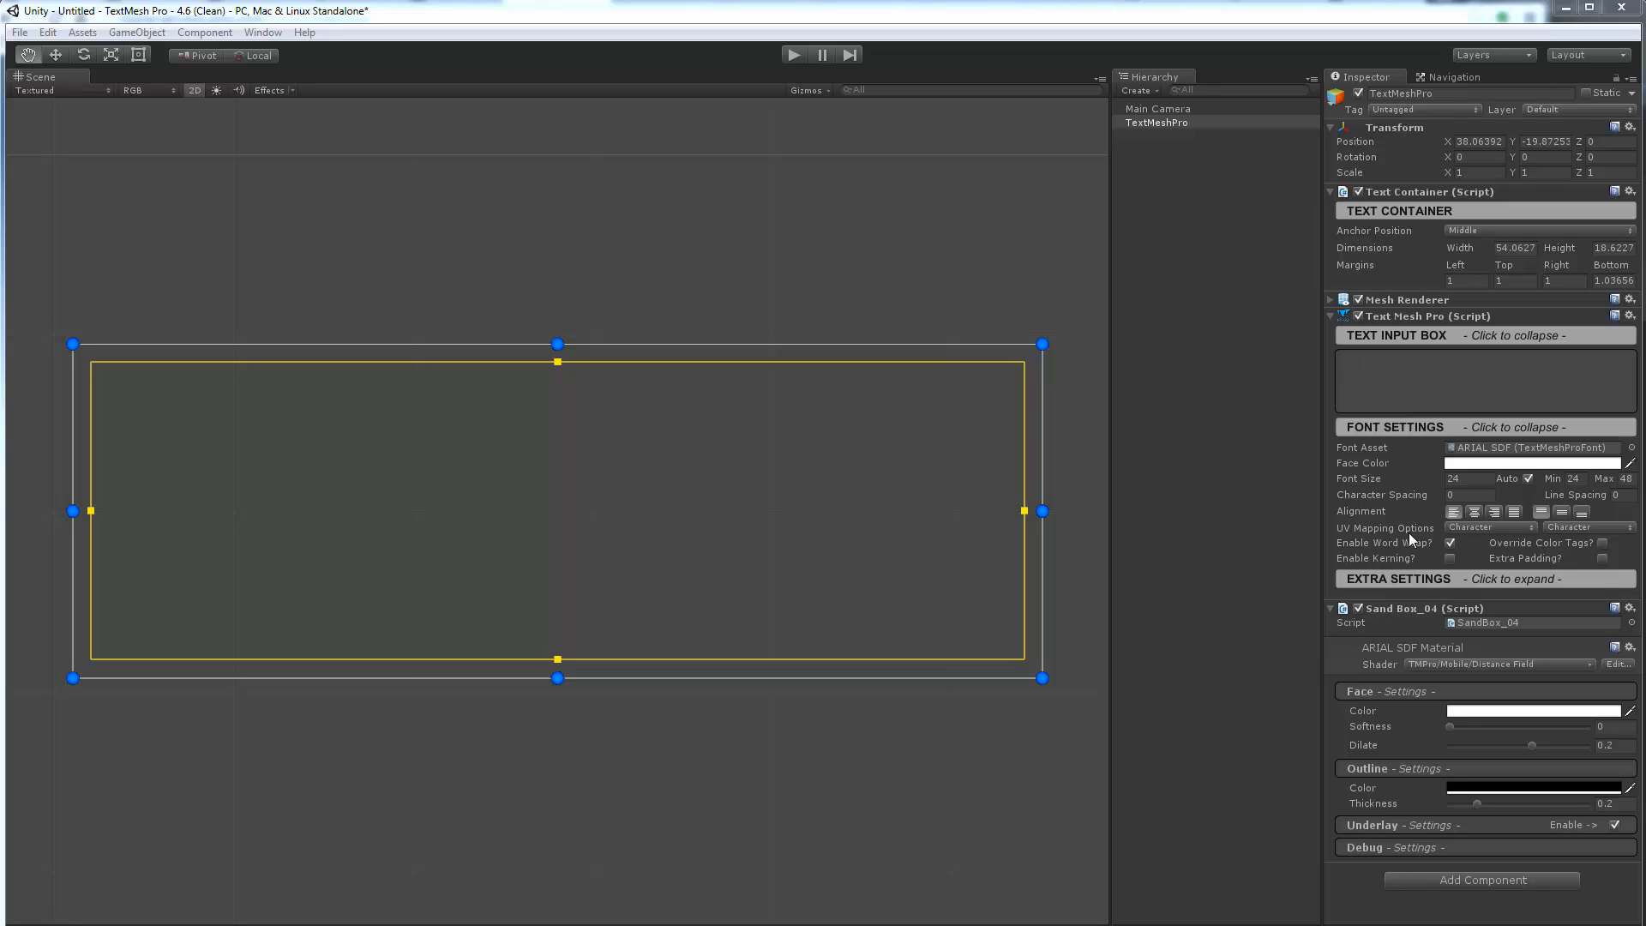
mouse_move(1528, 499)
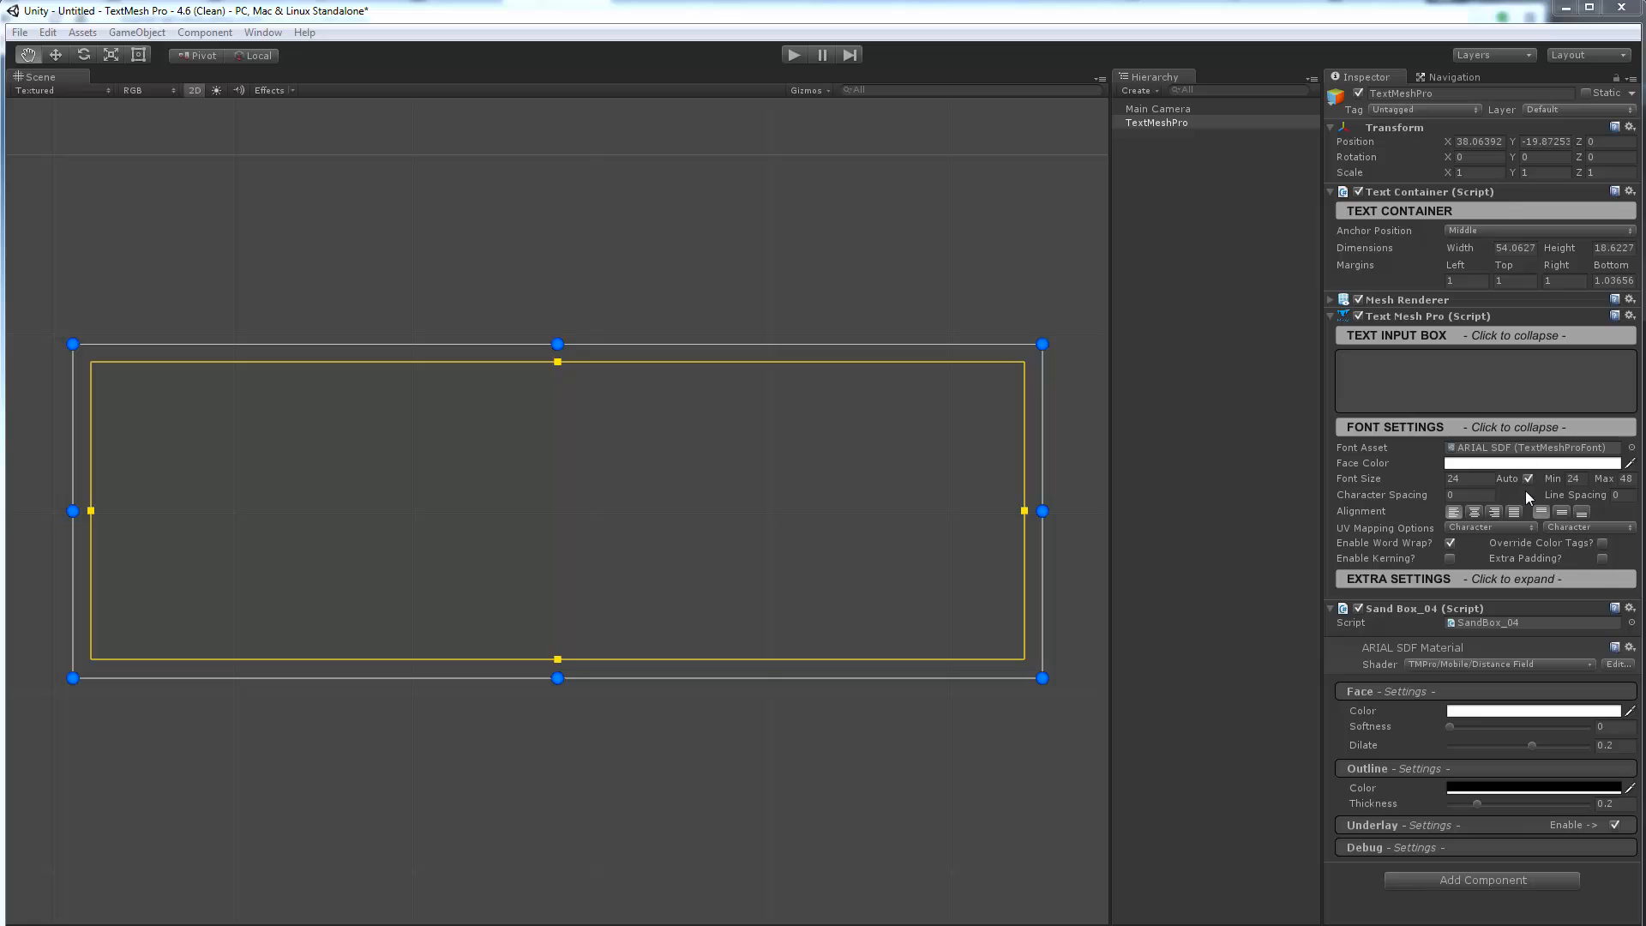
mouse_move(1543, 483)
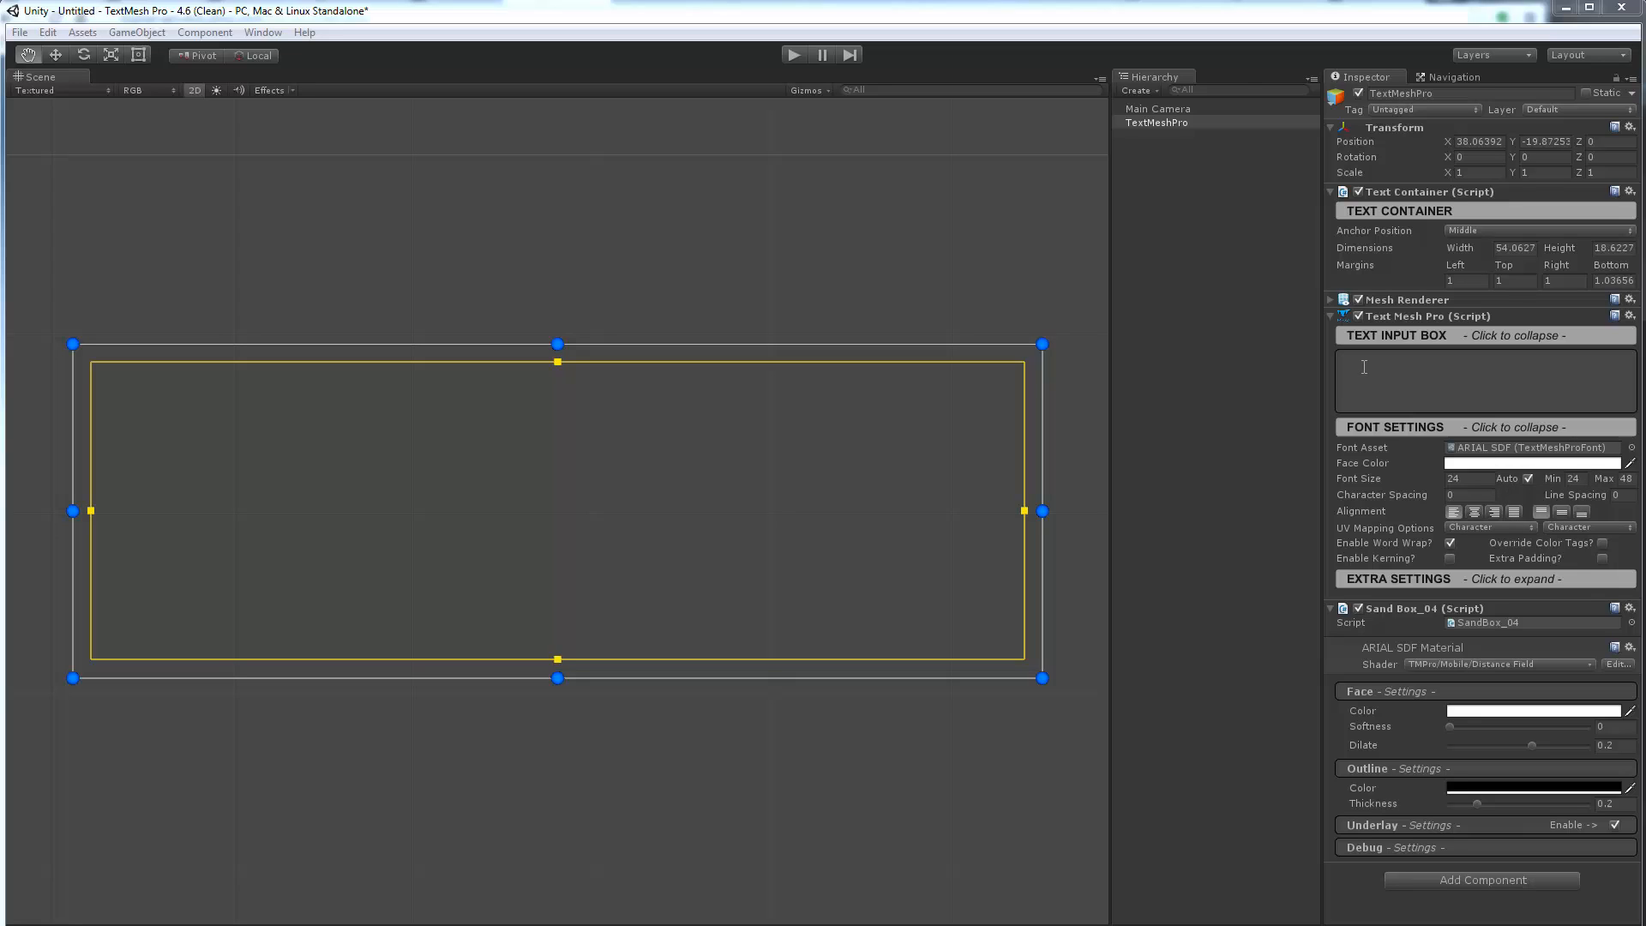
Enter the sentence "This is an example of forcing a line feed." in the Text Input Box
text(This i)
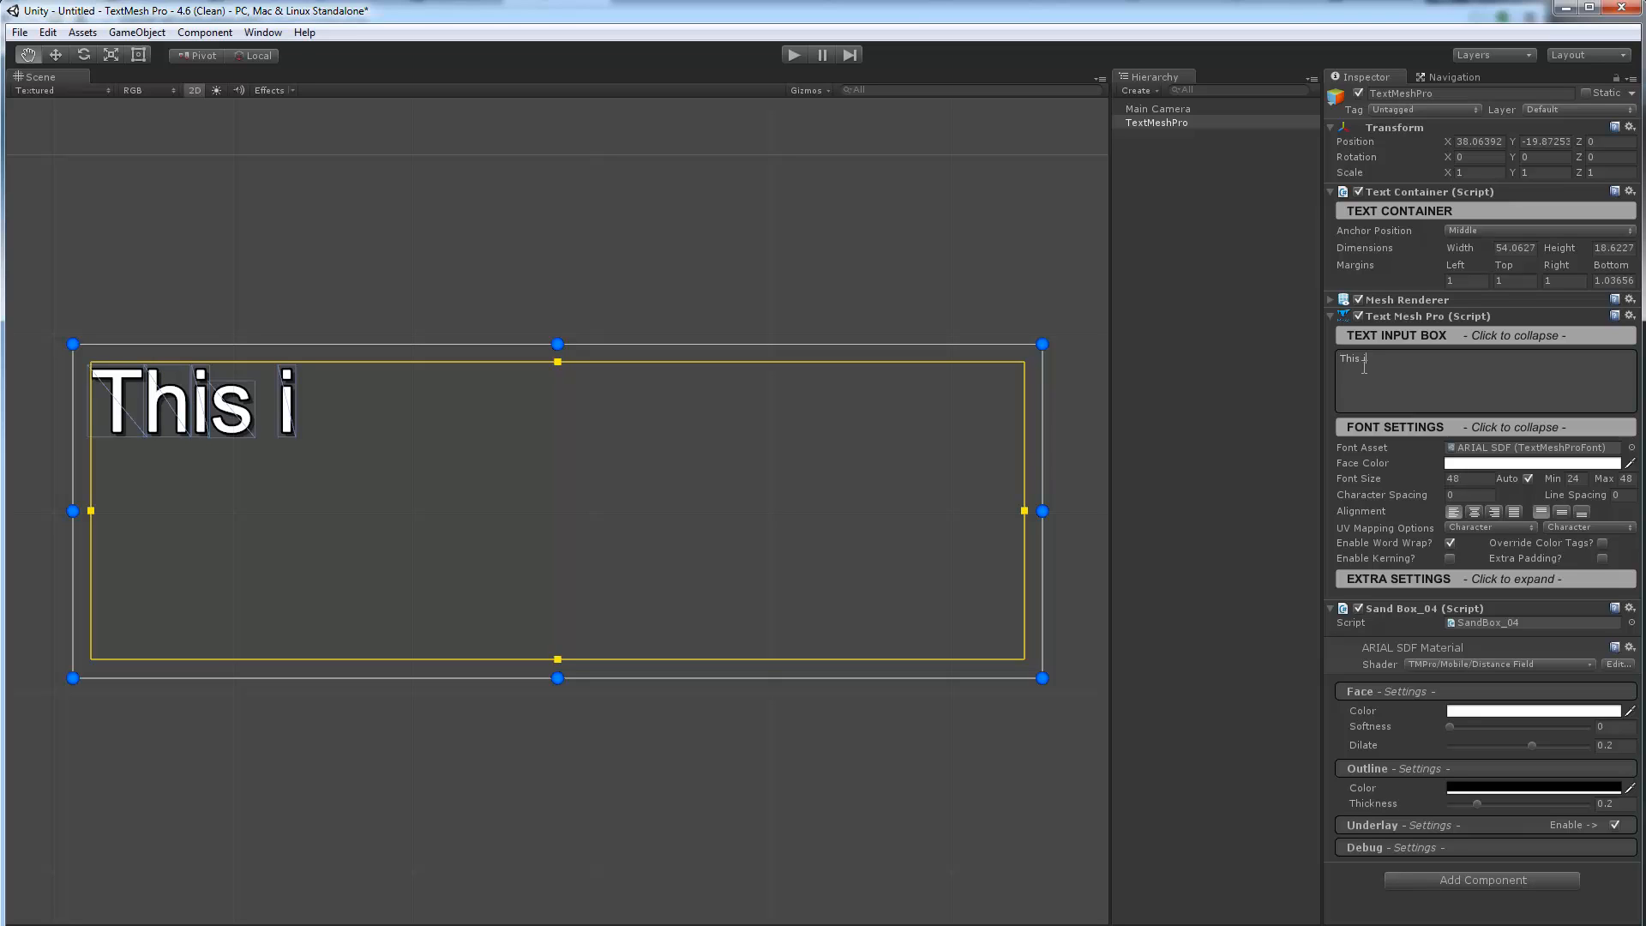
text(s an example f)
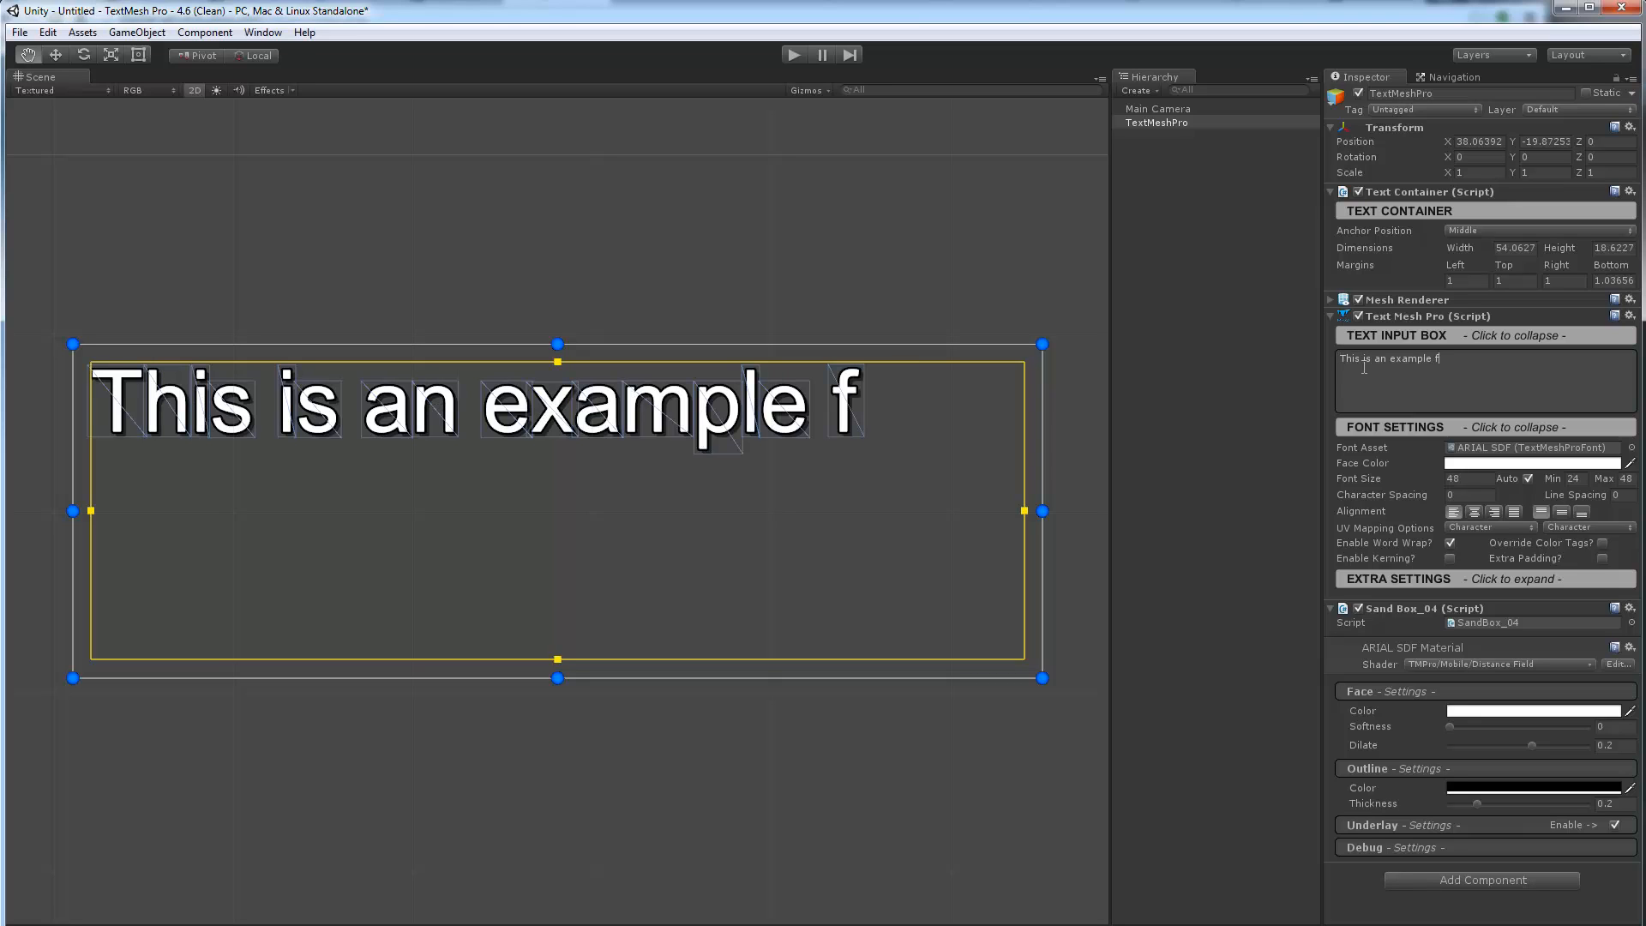
text(of forc)
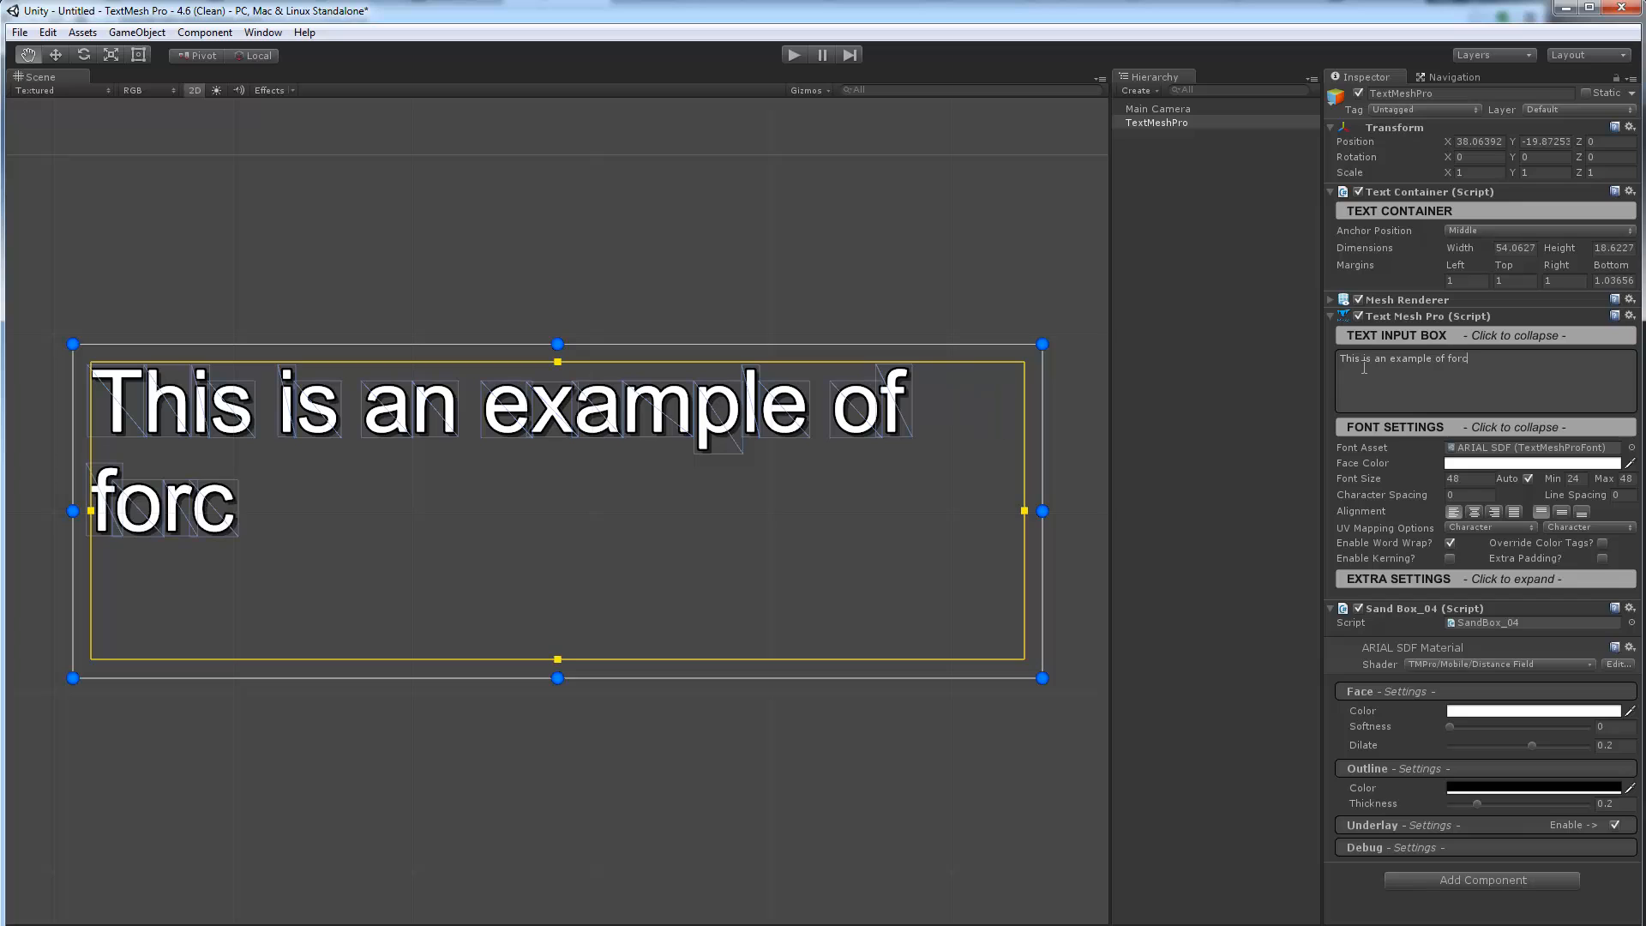
text(ing a line f)
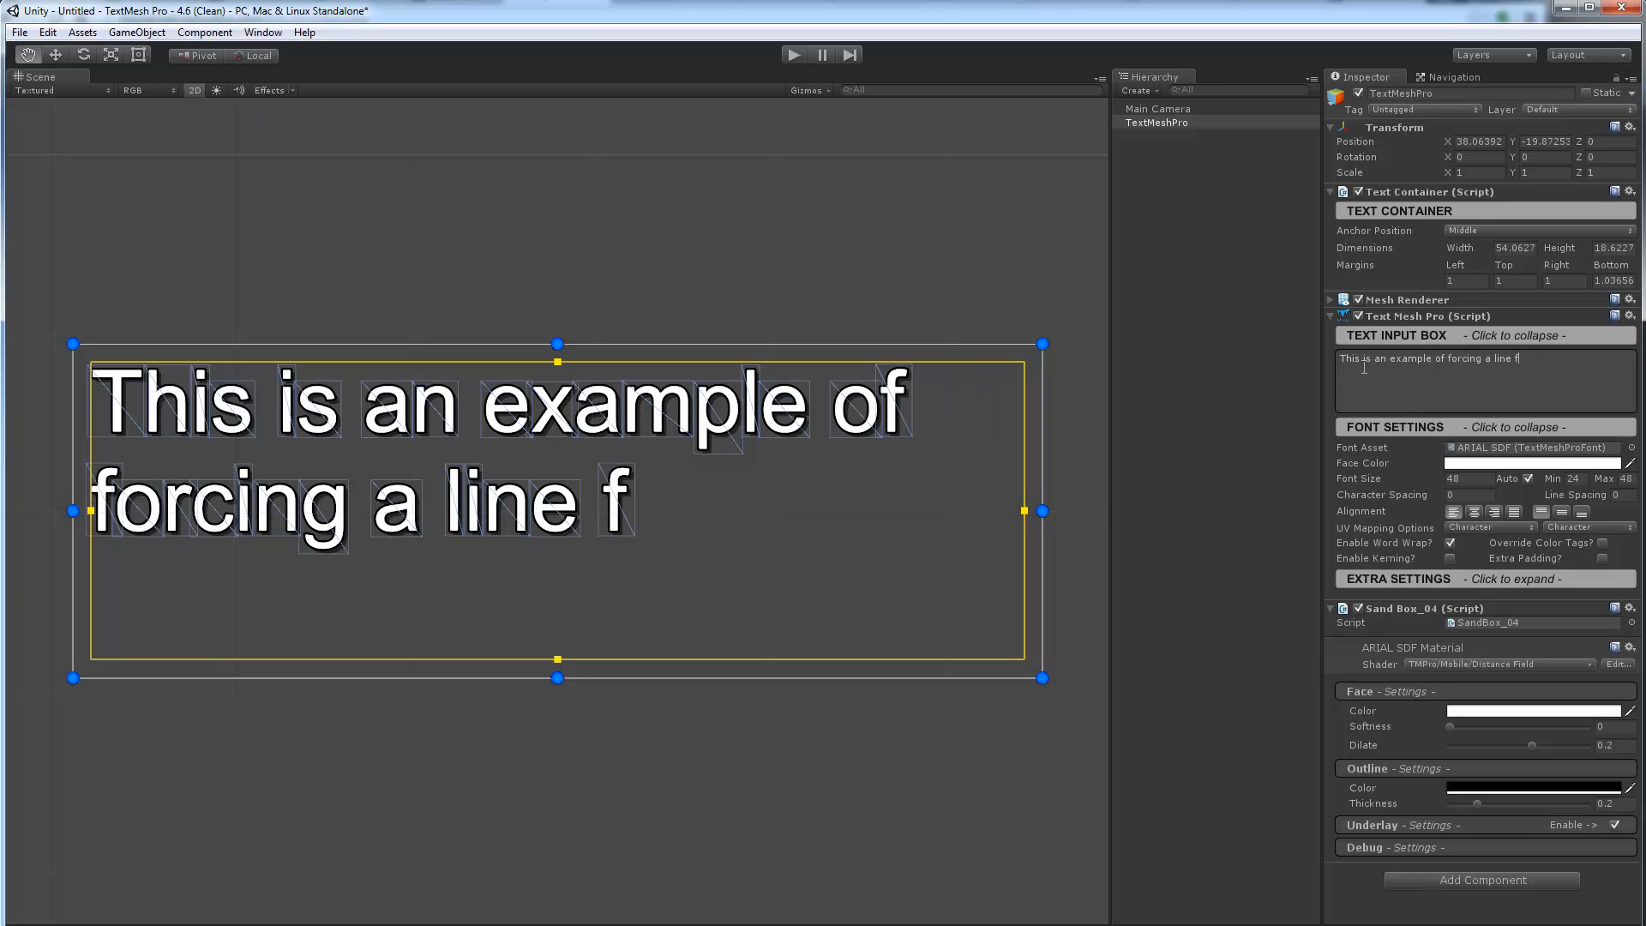
text(eed.)
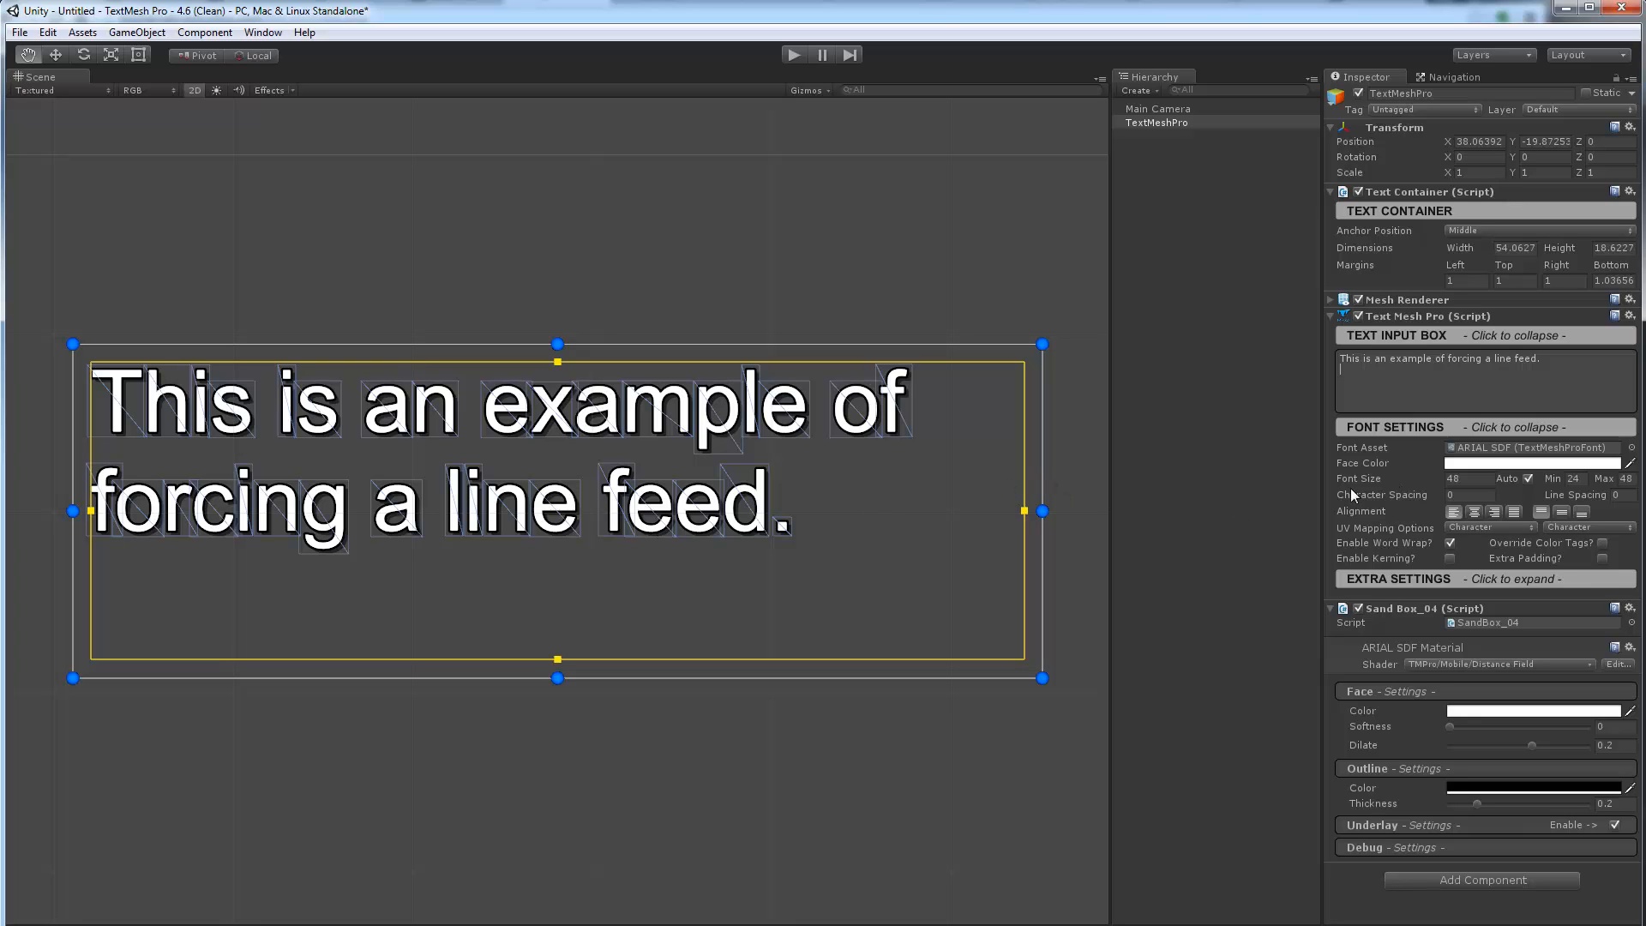
mouse_move(1617, 485)
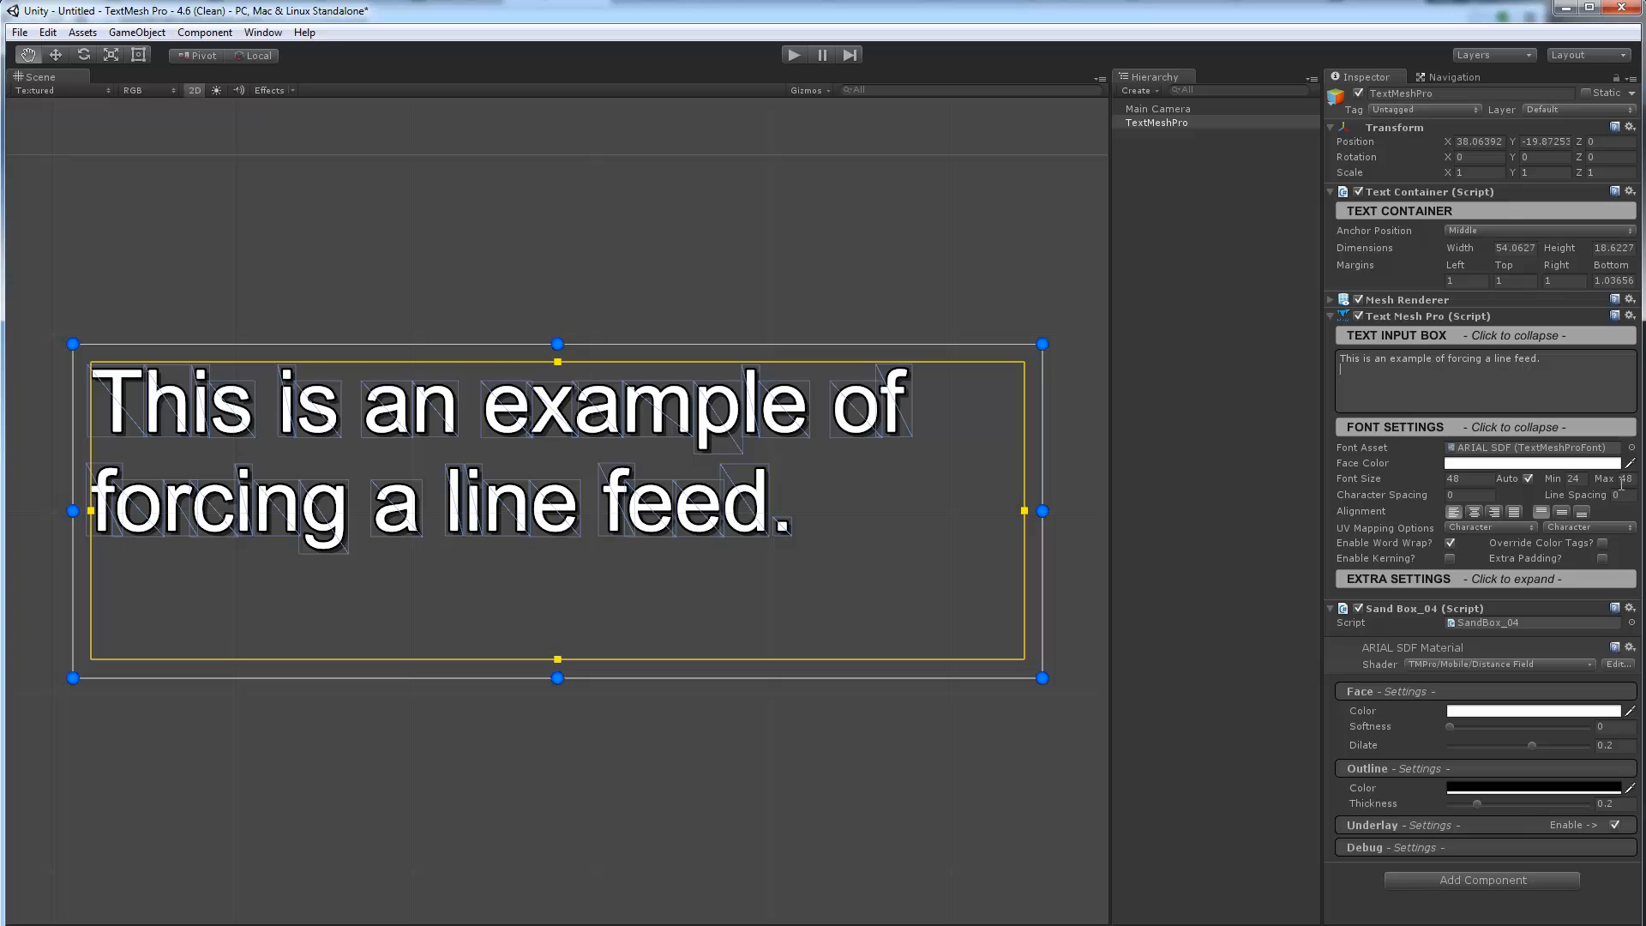
mouse_move(1418, 483)
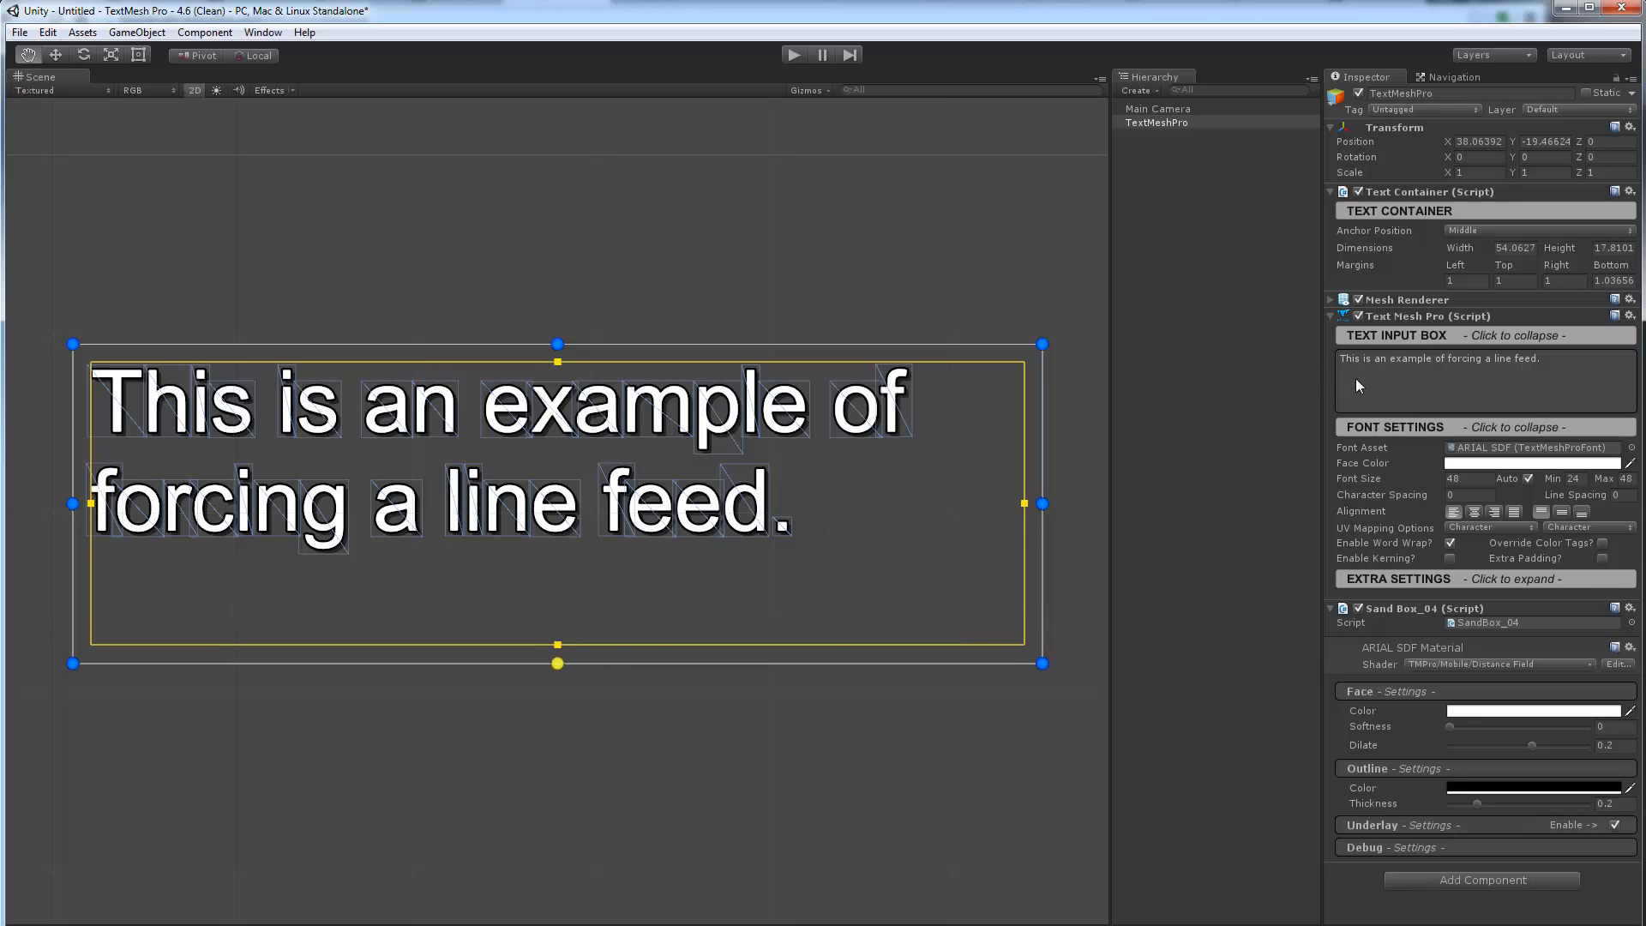
Enter the second sentence "This is the 2nd line where we are going to also force a line feed."
triple_click(1438, 359)
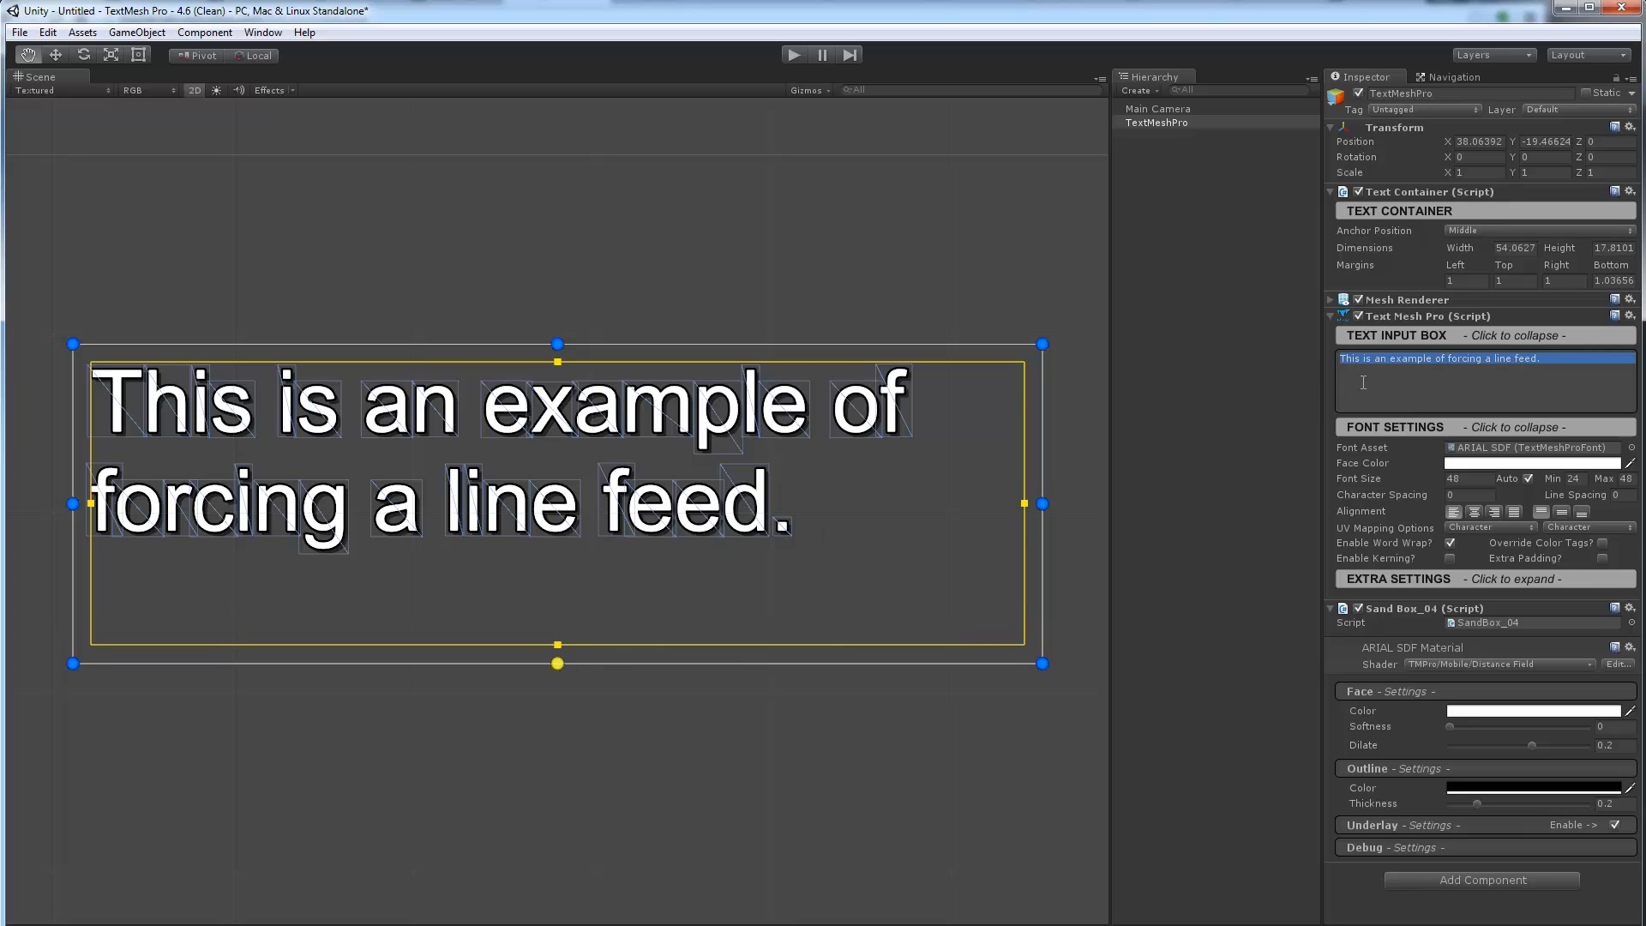
text(This)
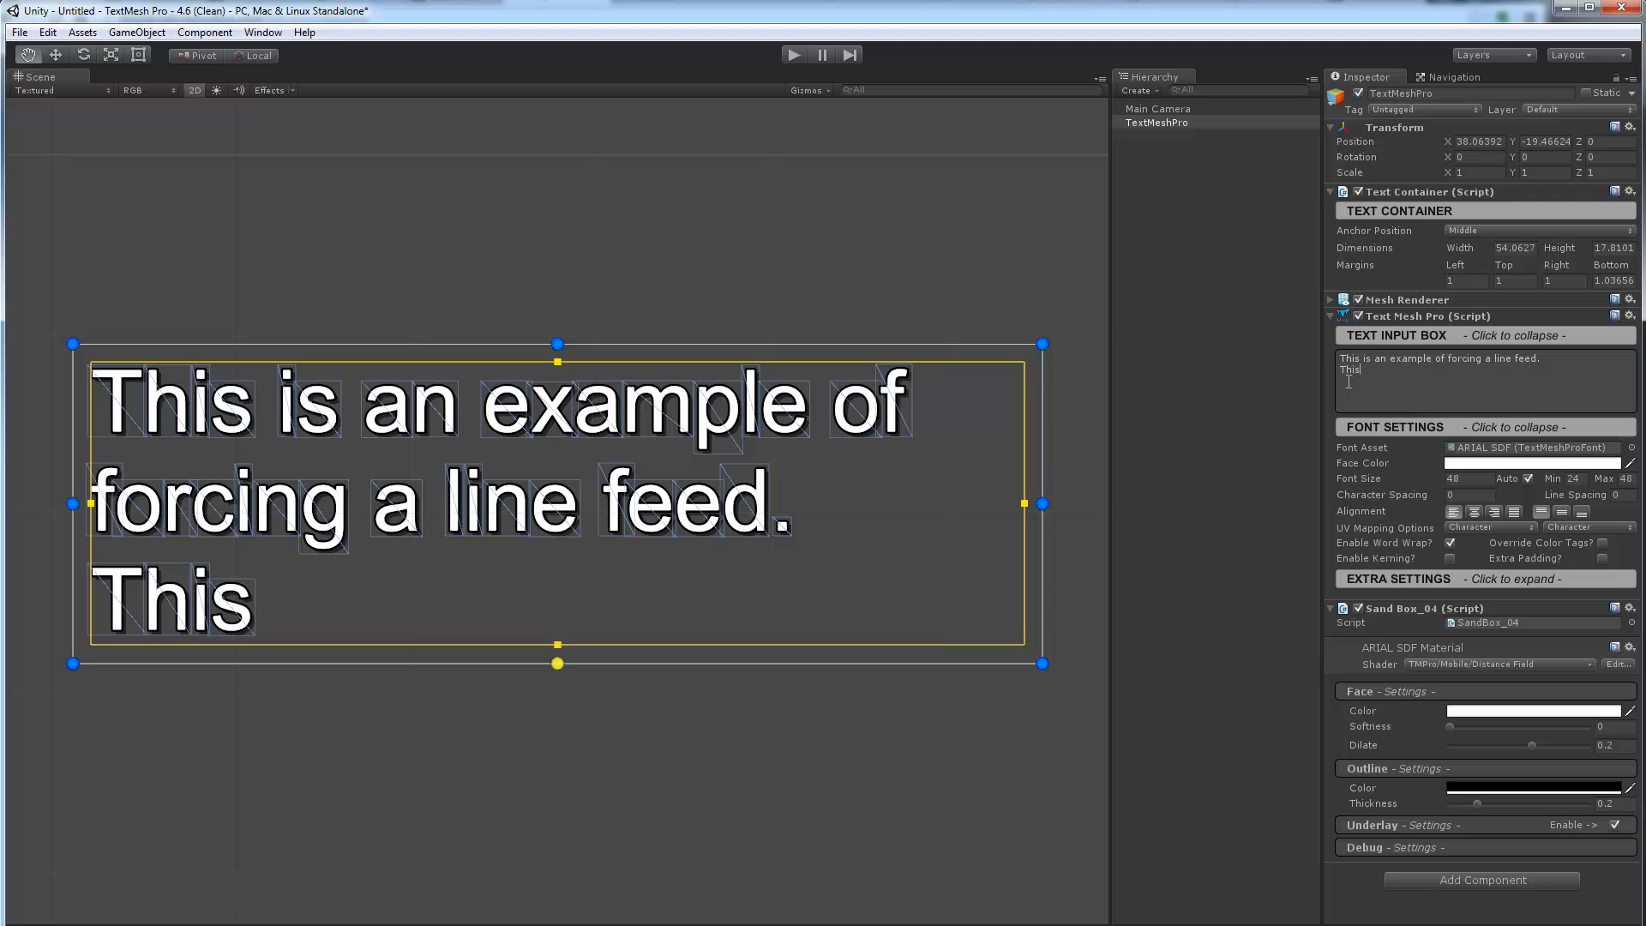
text(is the)
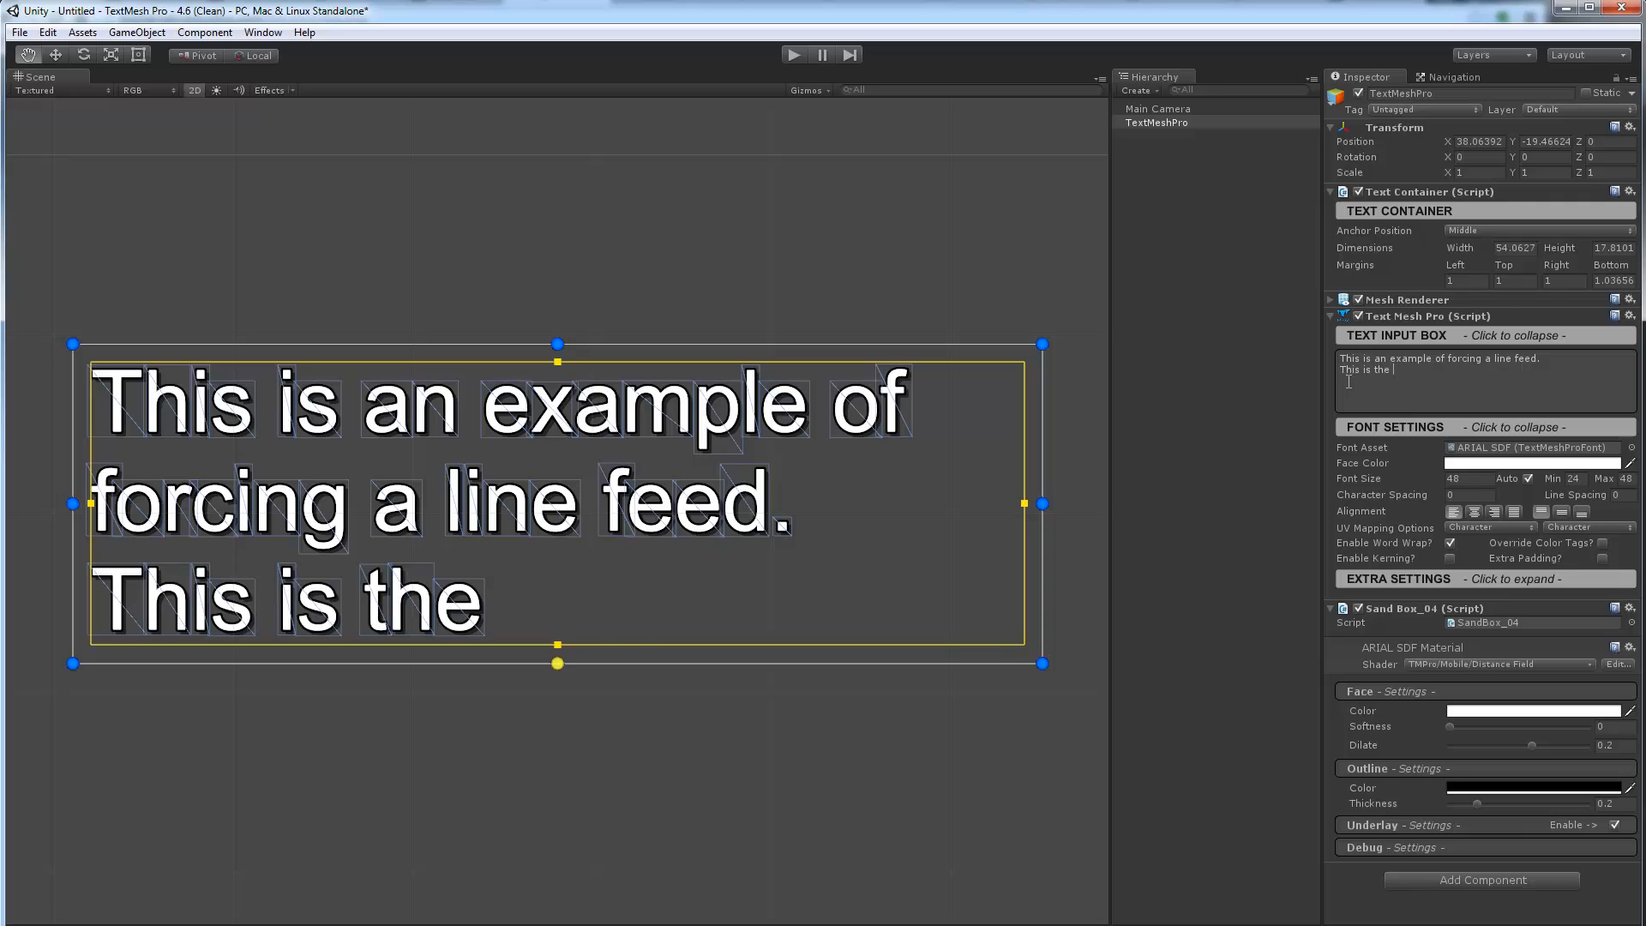
text(2nd line where we)
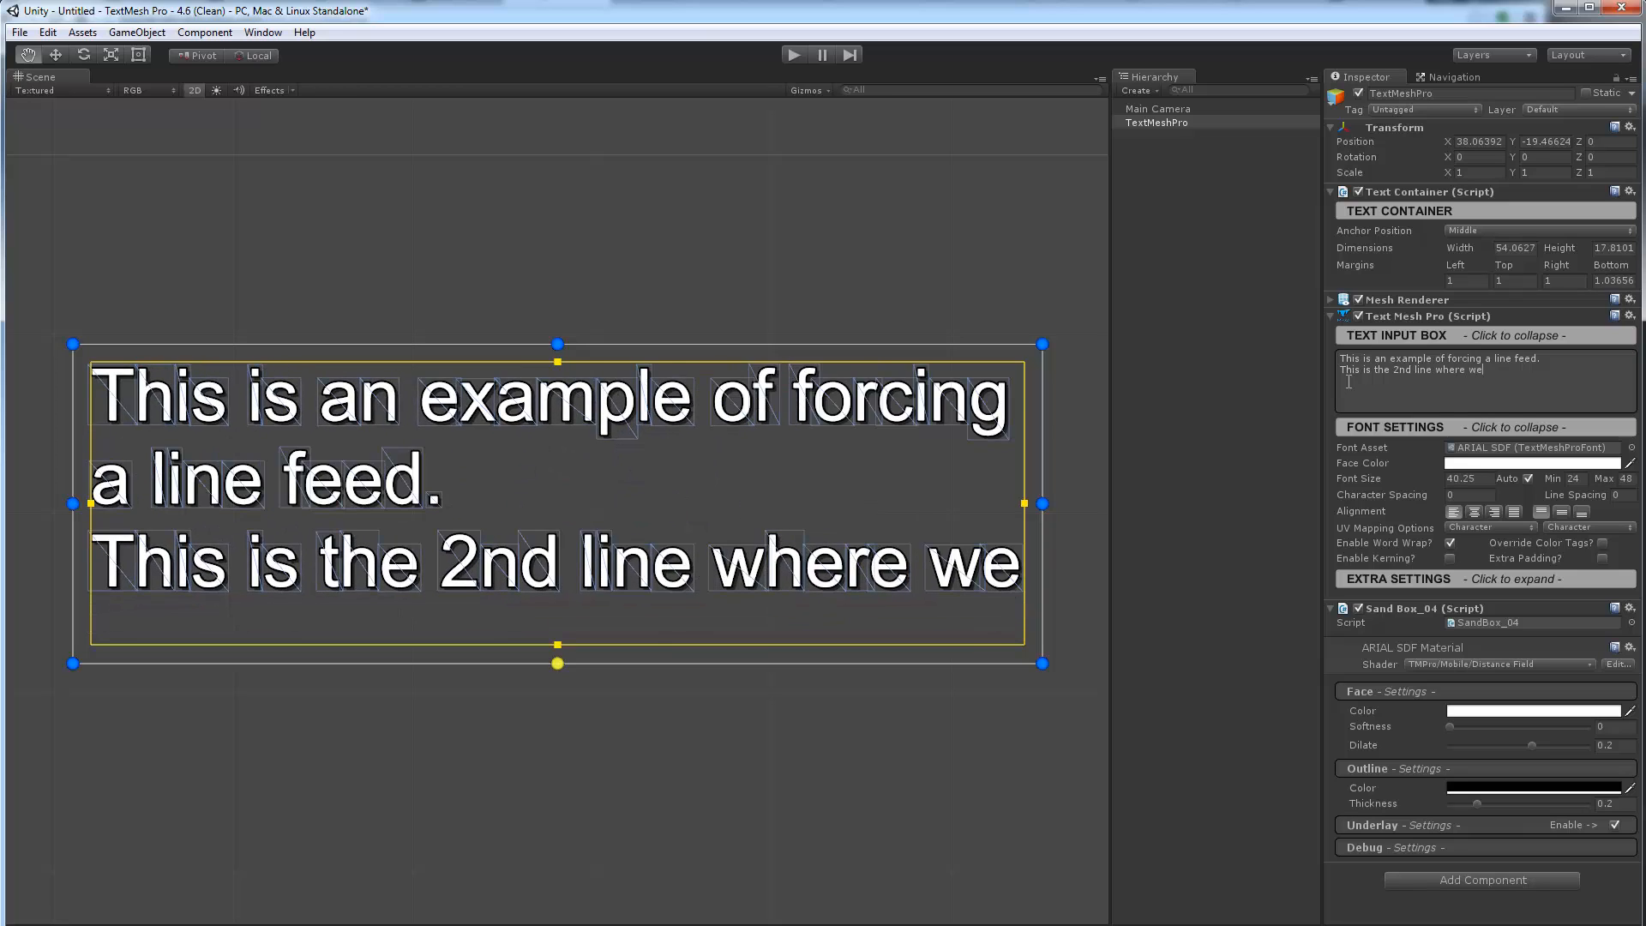
text(are going to)
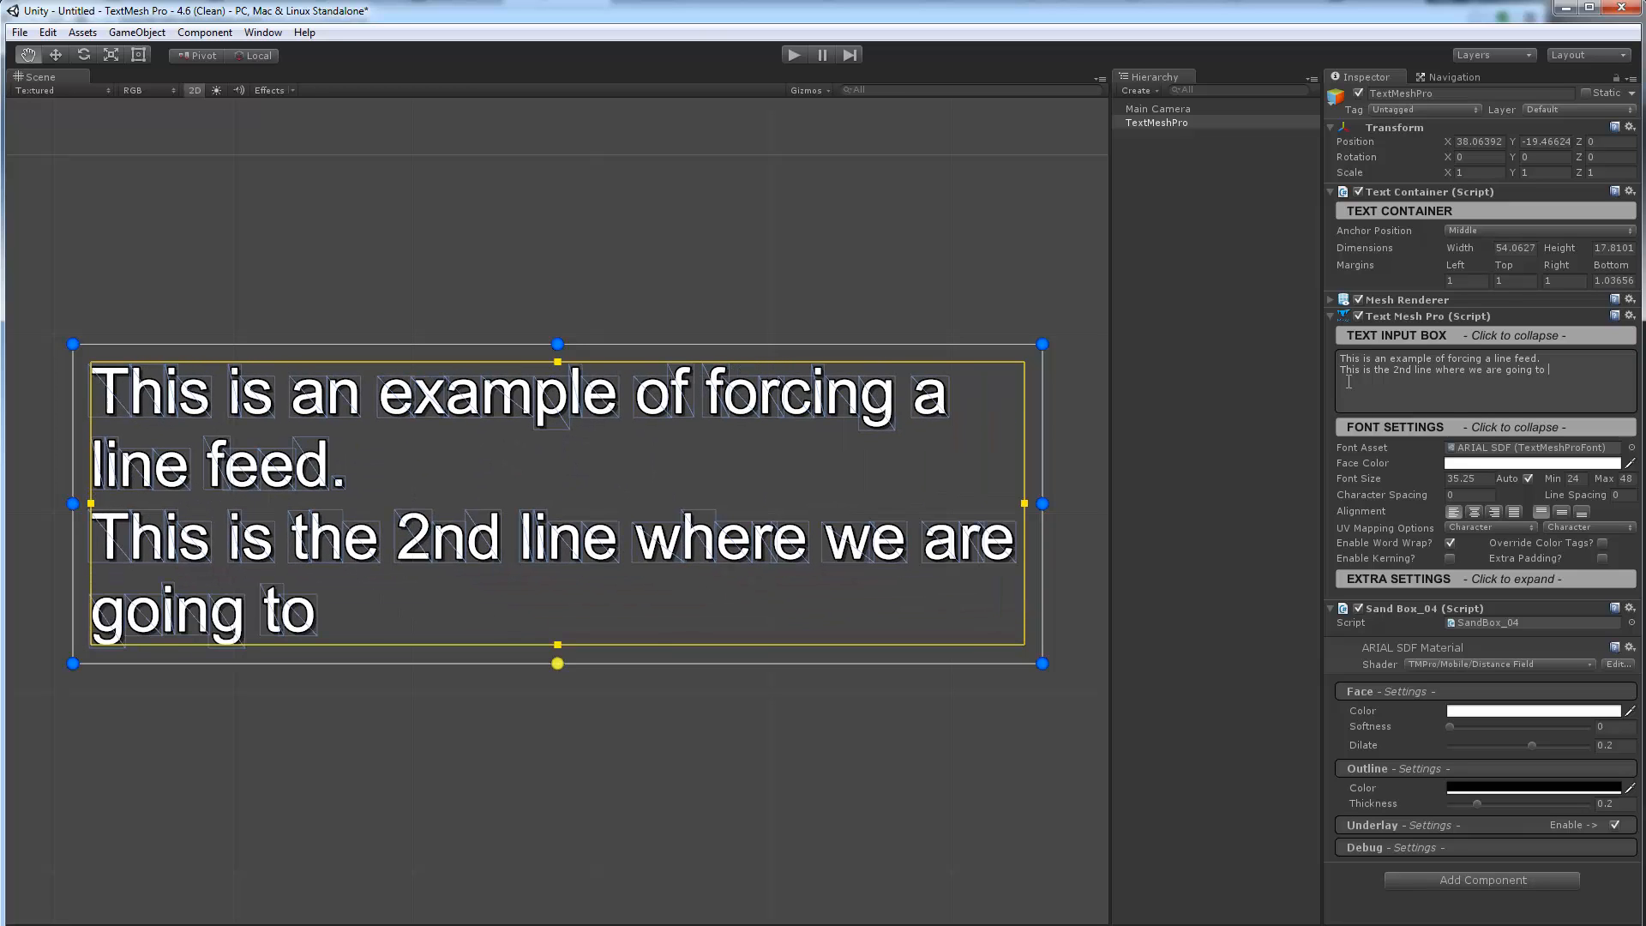
text(also force a lin)
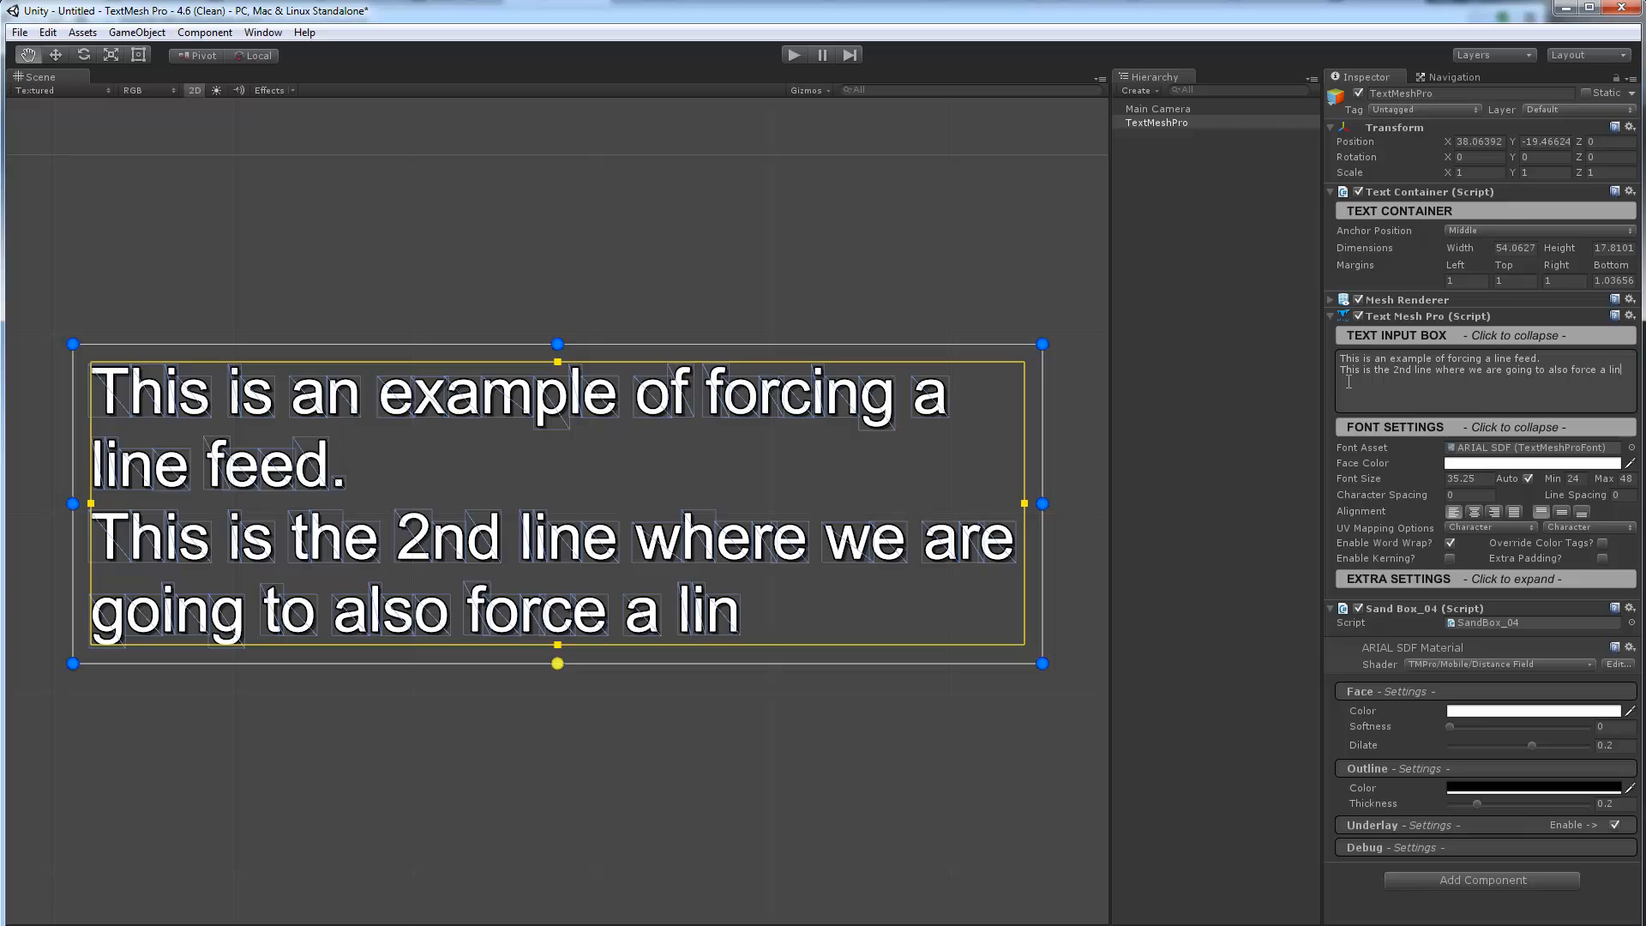
text(e feed.)
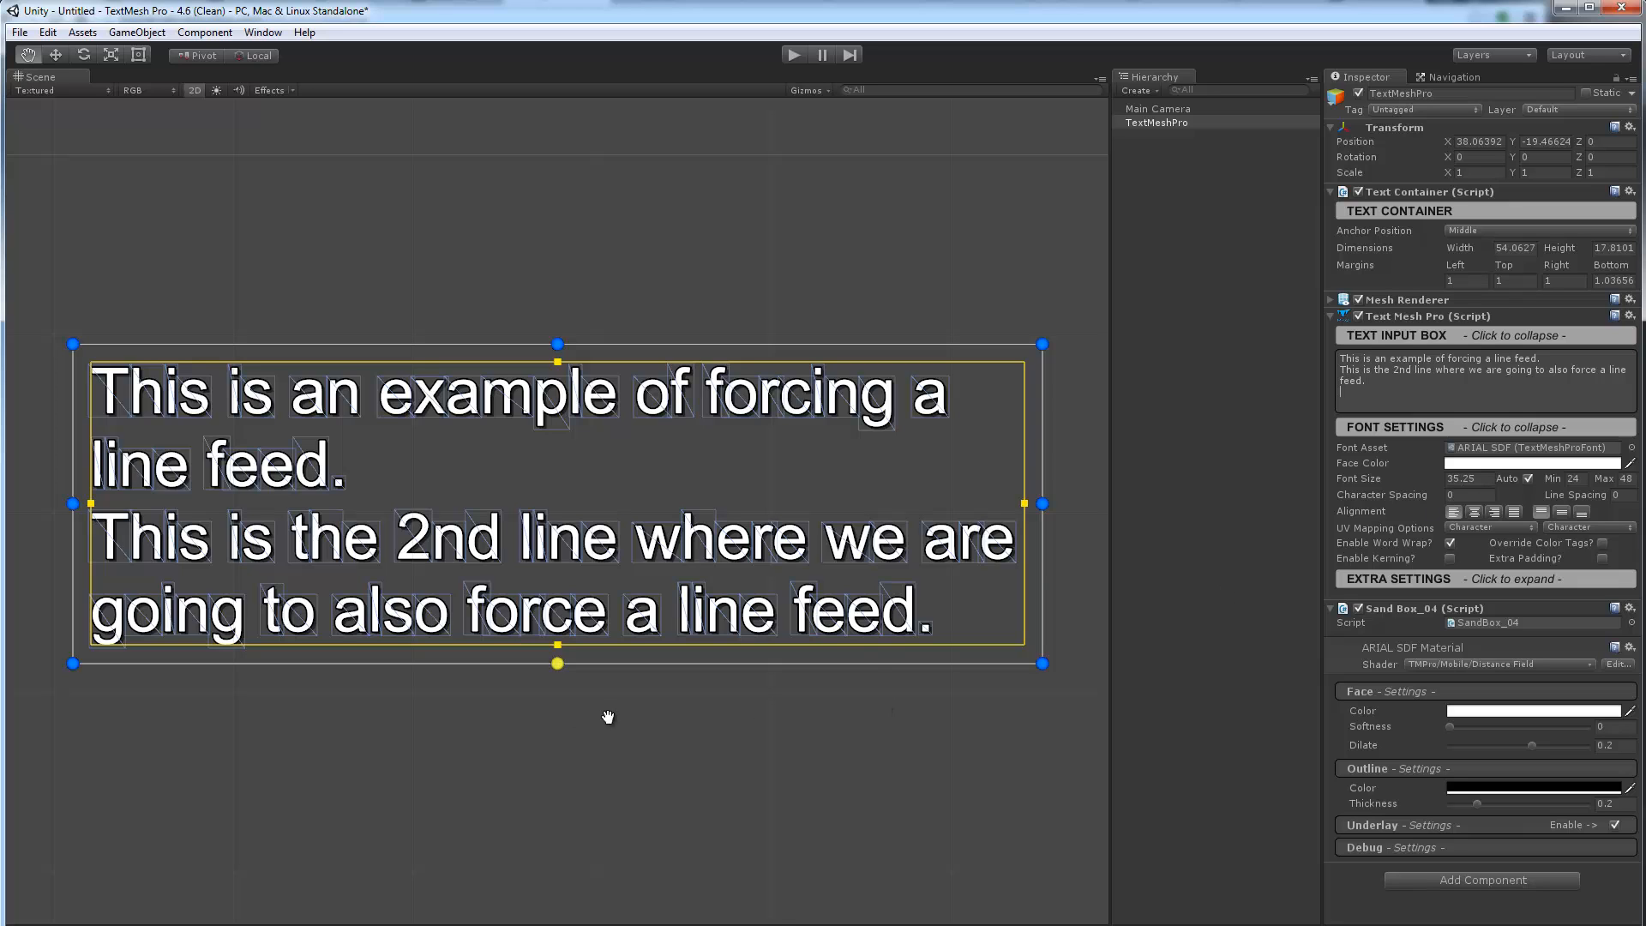
mouse_move(1040, 503)
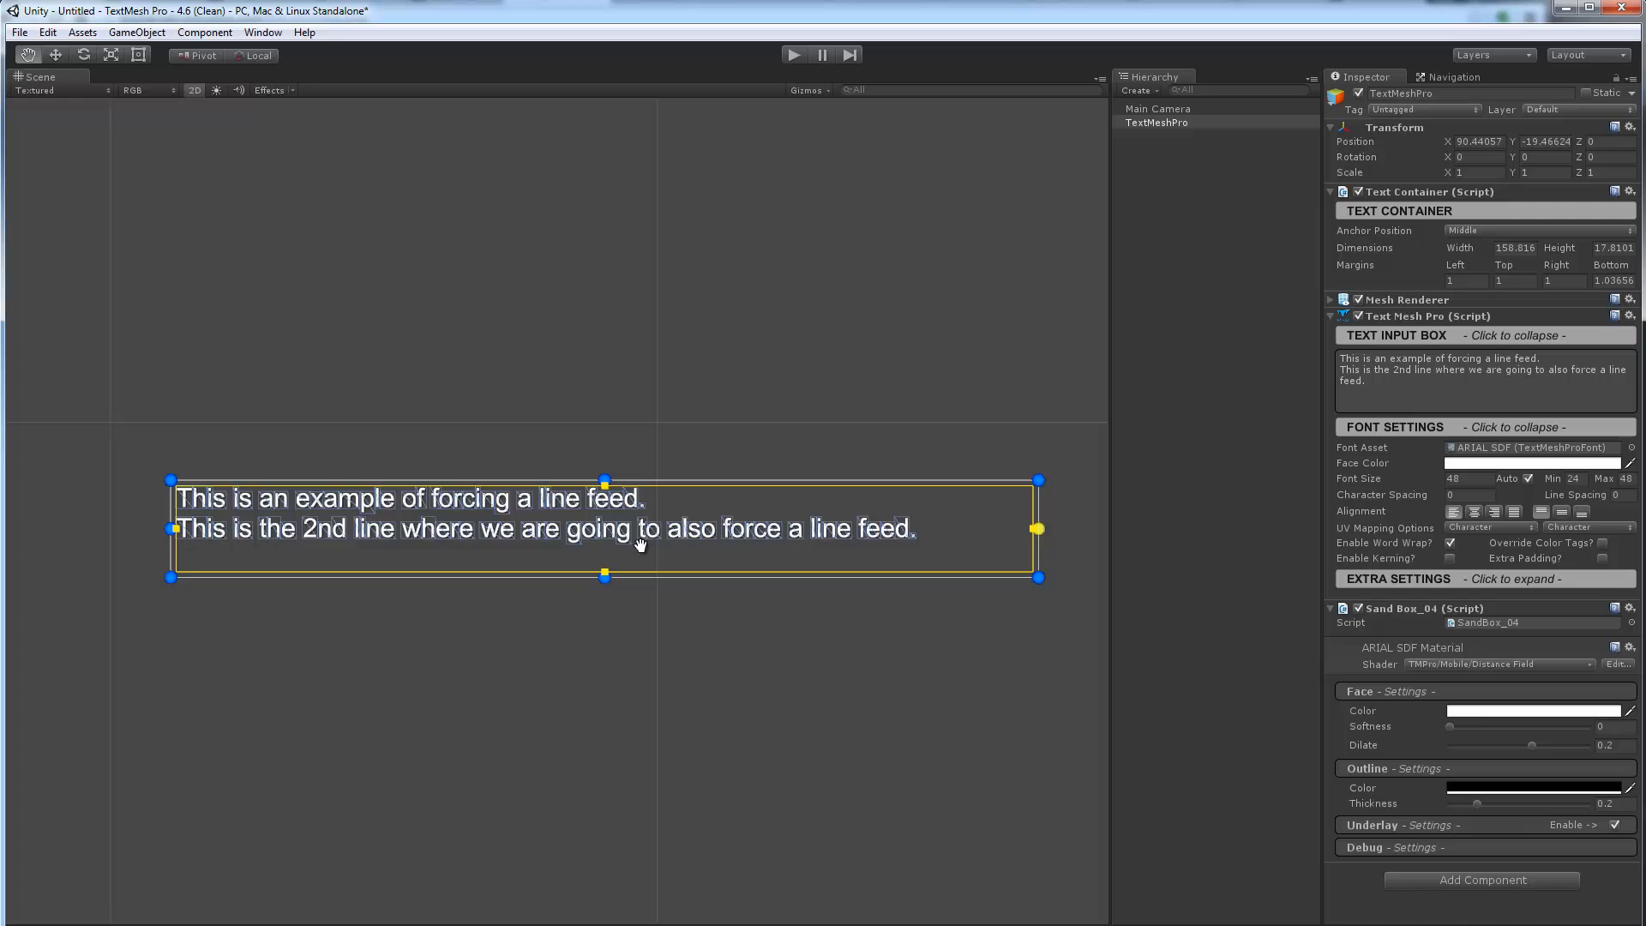
mouse_move(196, 528)
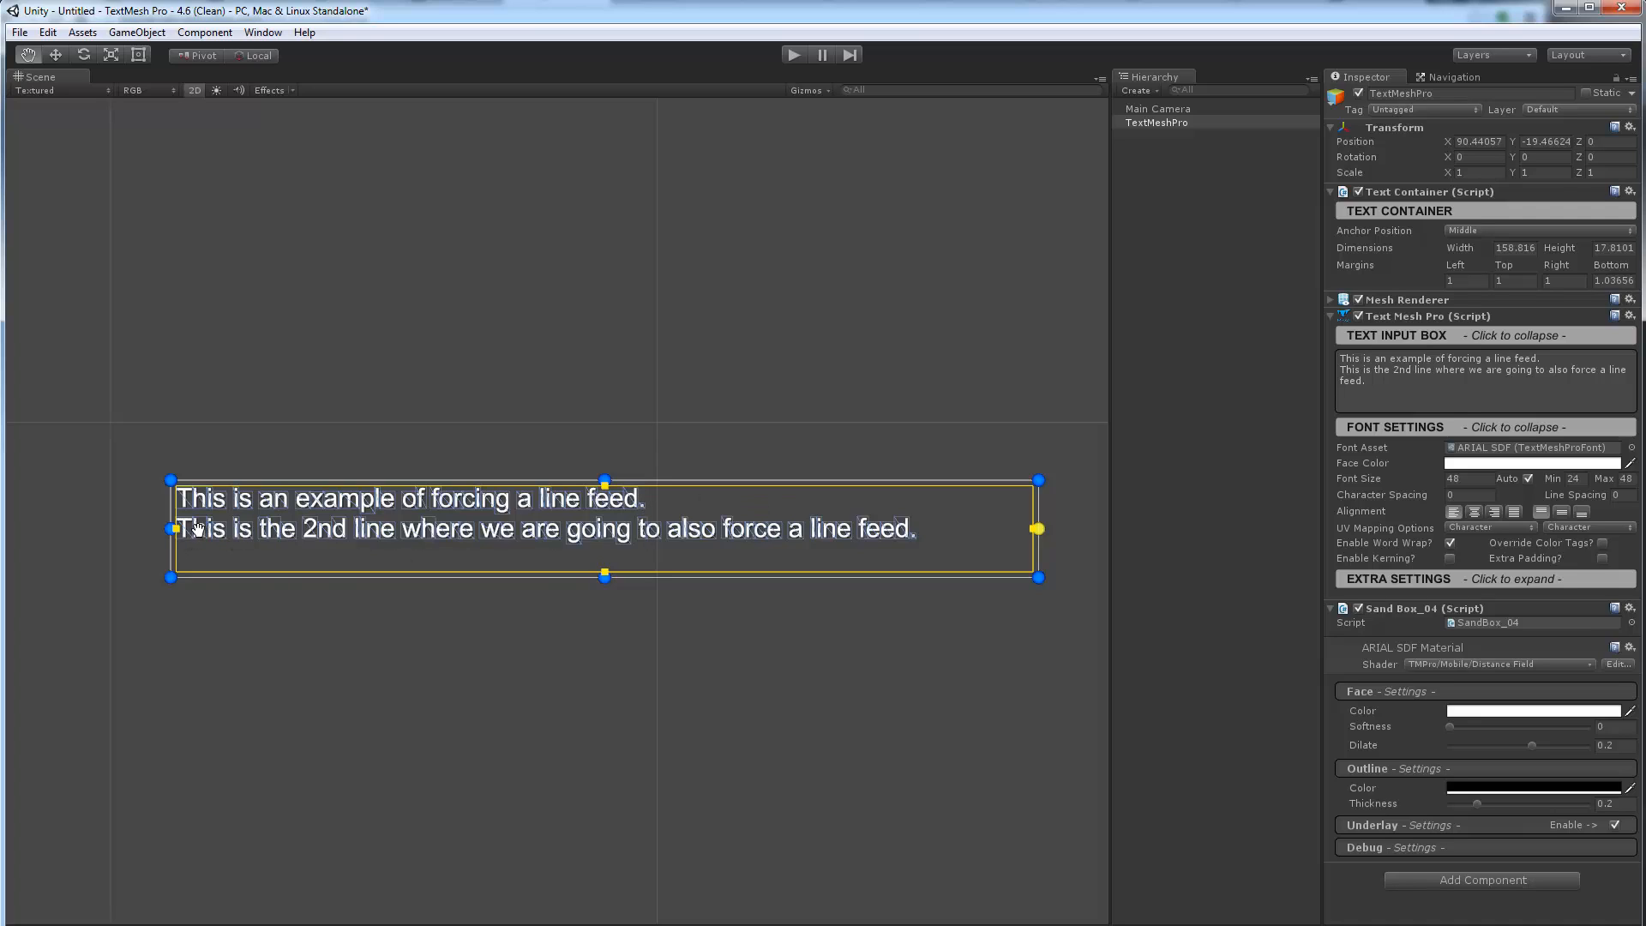
mouse_move(1312, 447)
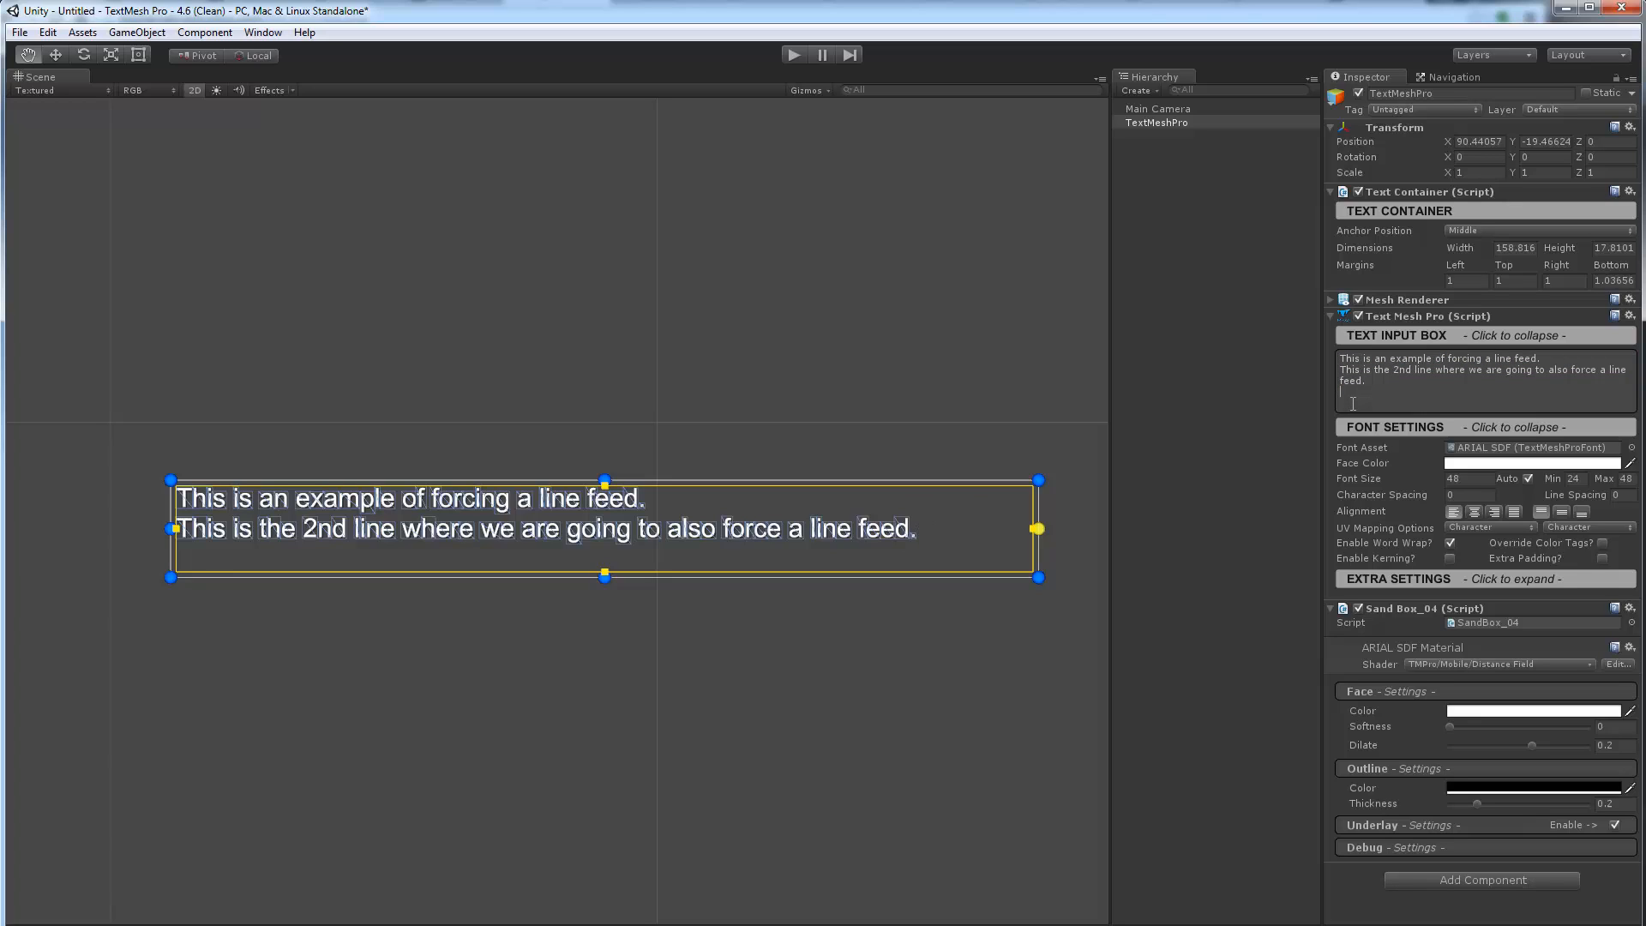
Enter the third sentence "This is our third line of text where we also force an…"
text(This is our t)
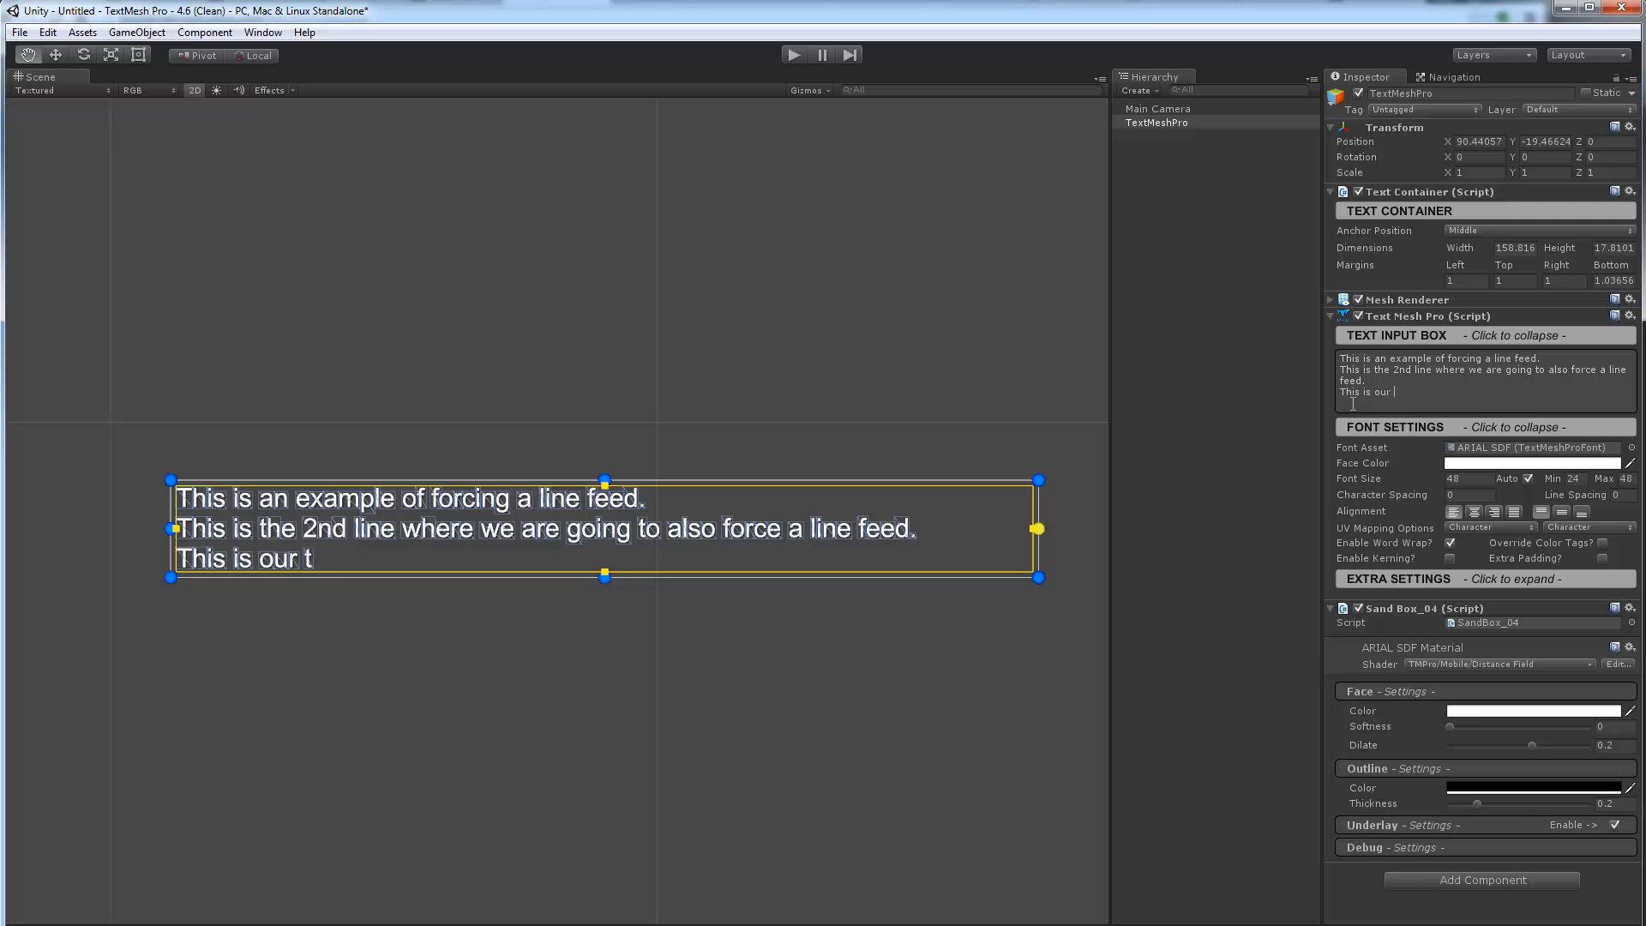
text(hird line of)
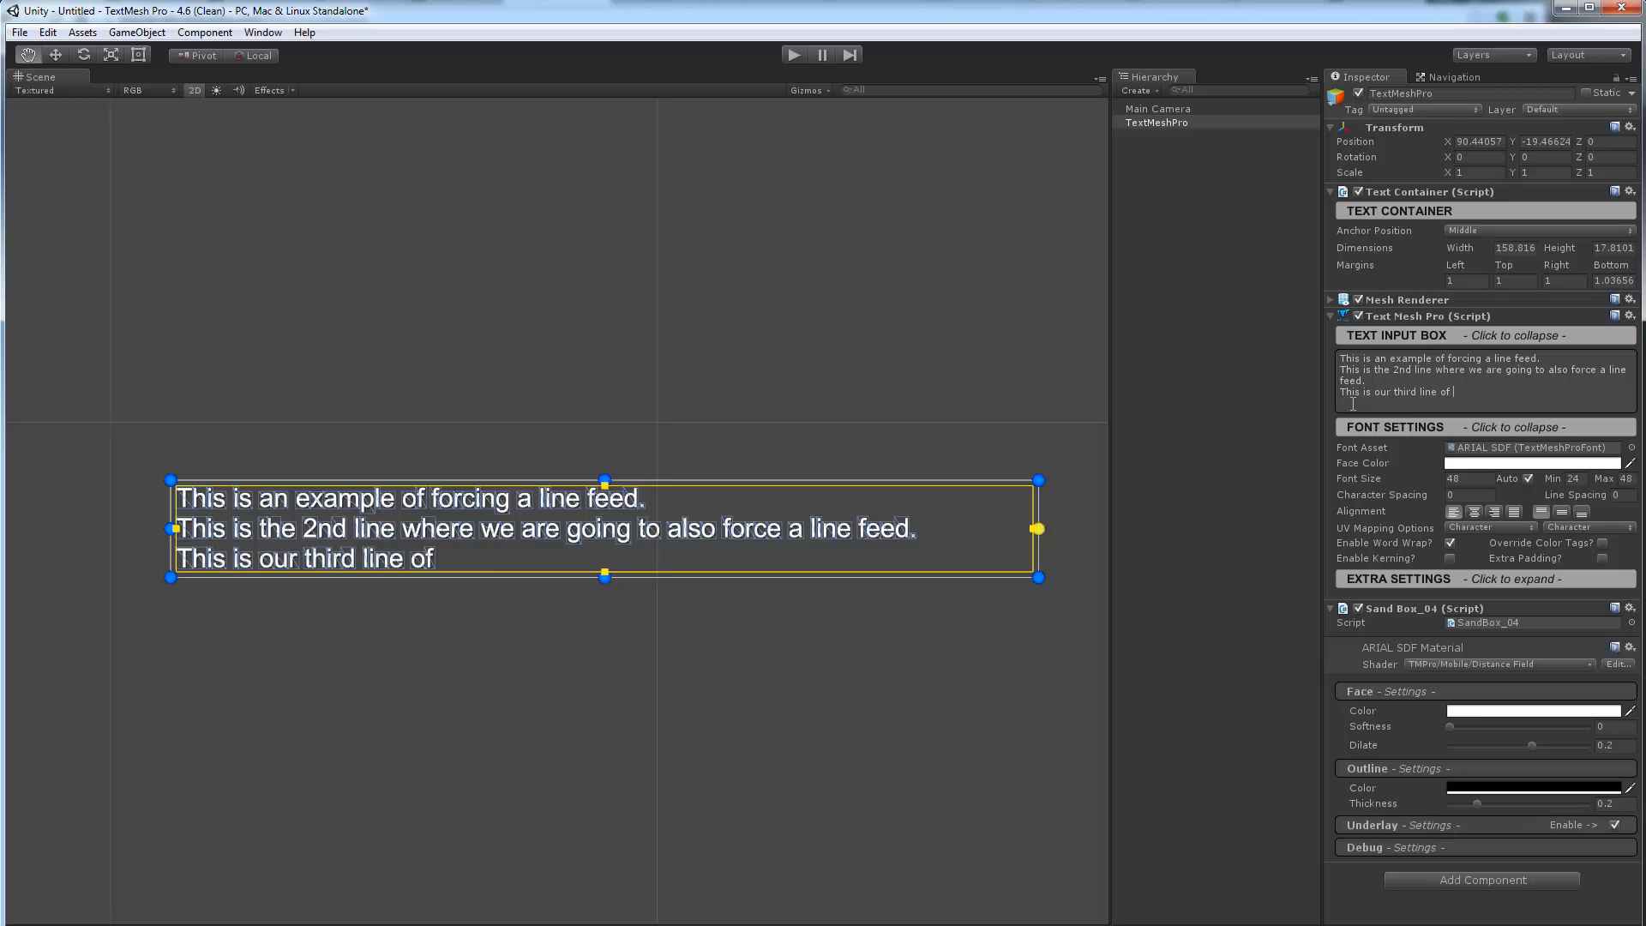
text(text where w)
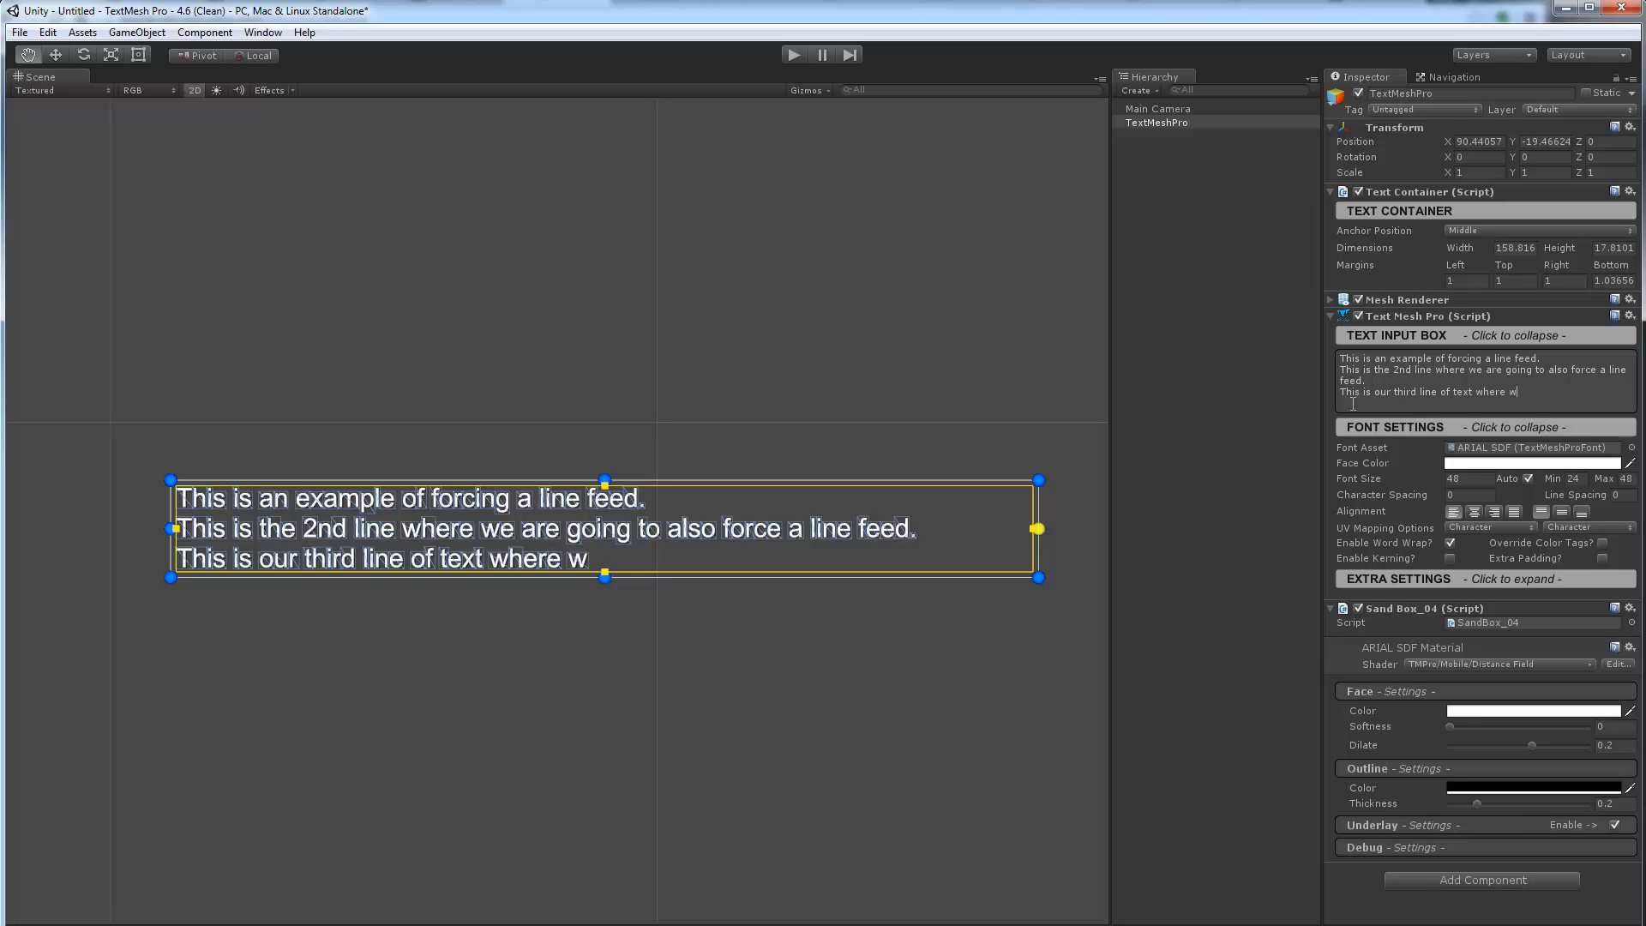
text(e also force another line feed.)
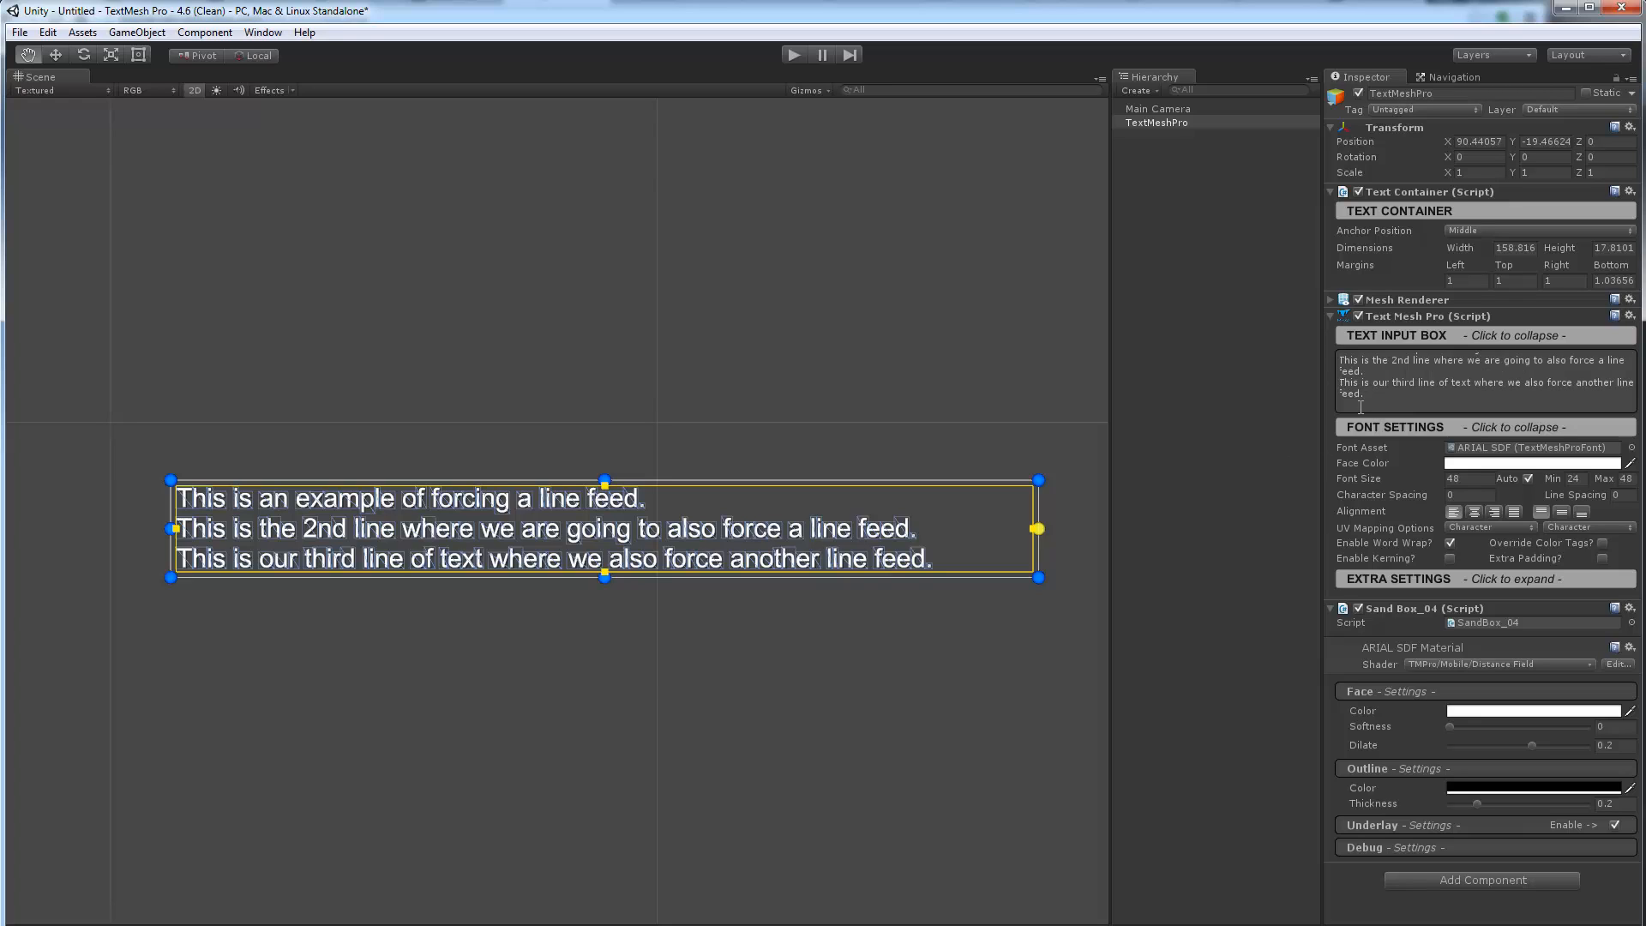
Enter the fourth sentence "This is most likely our last line of text that we will be able to…"
text(This is m)
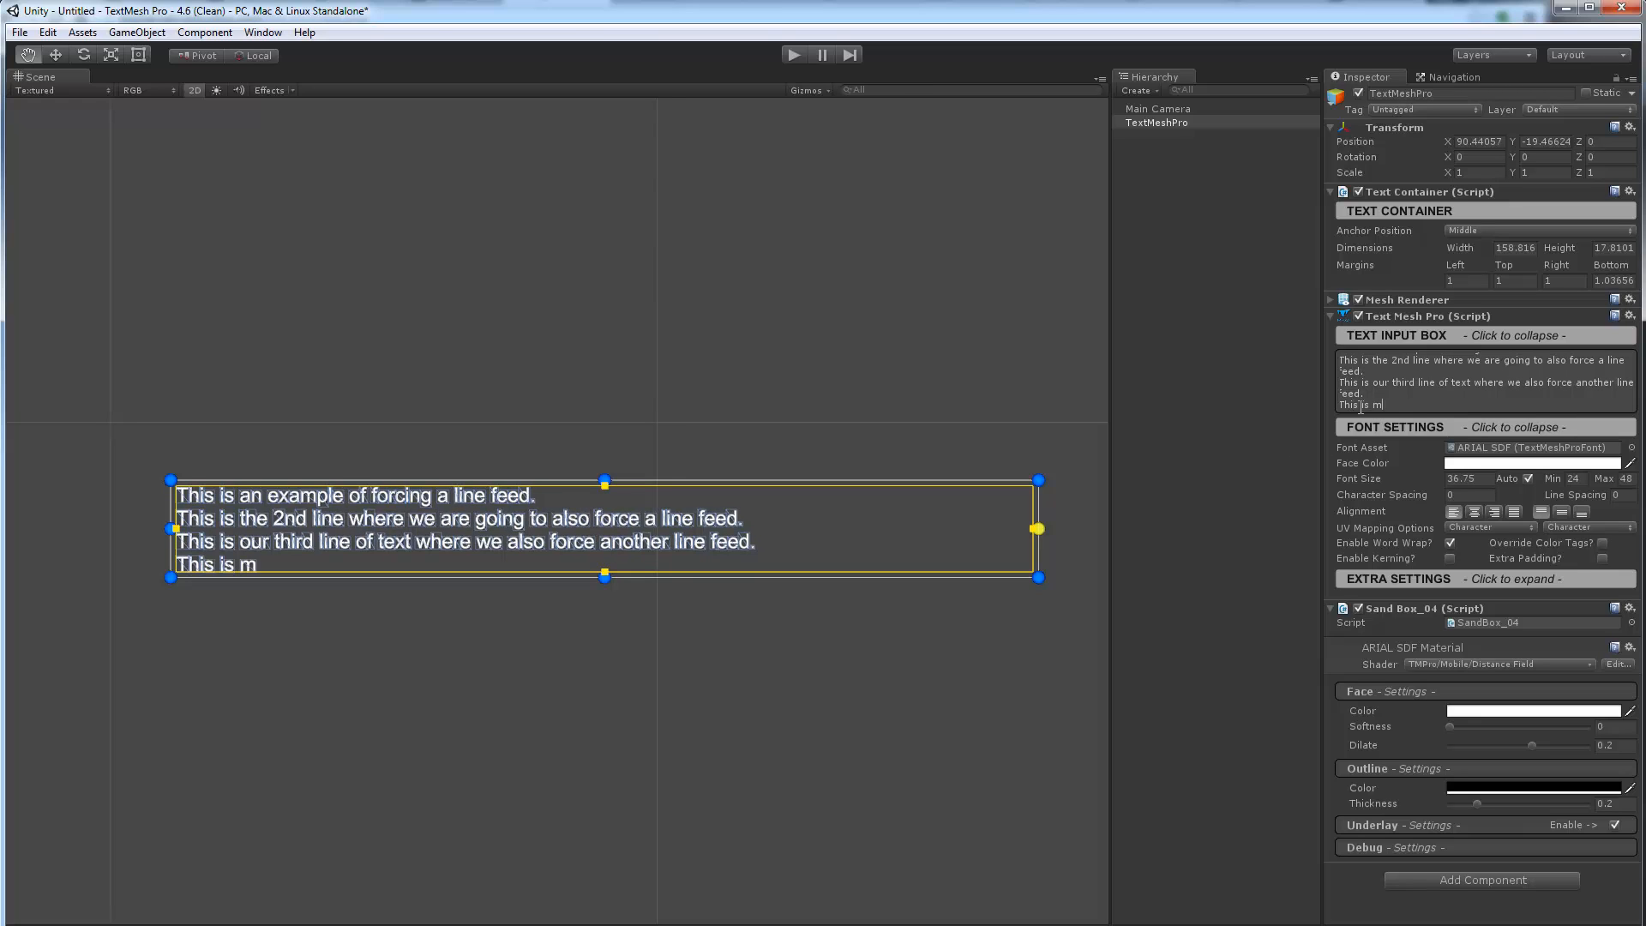
text(ost lik)
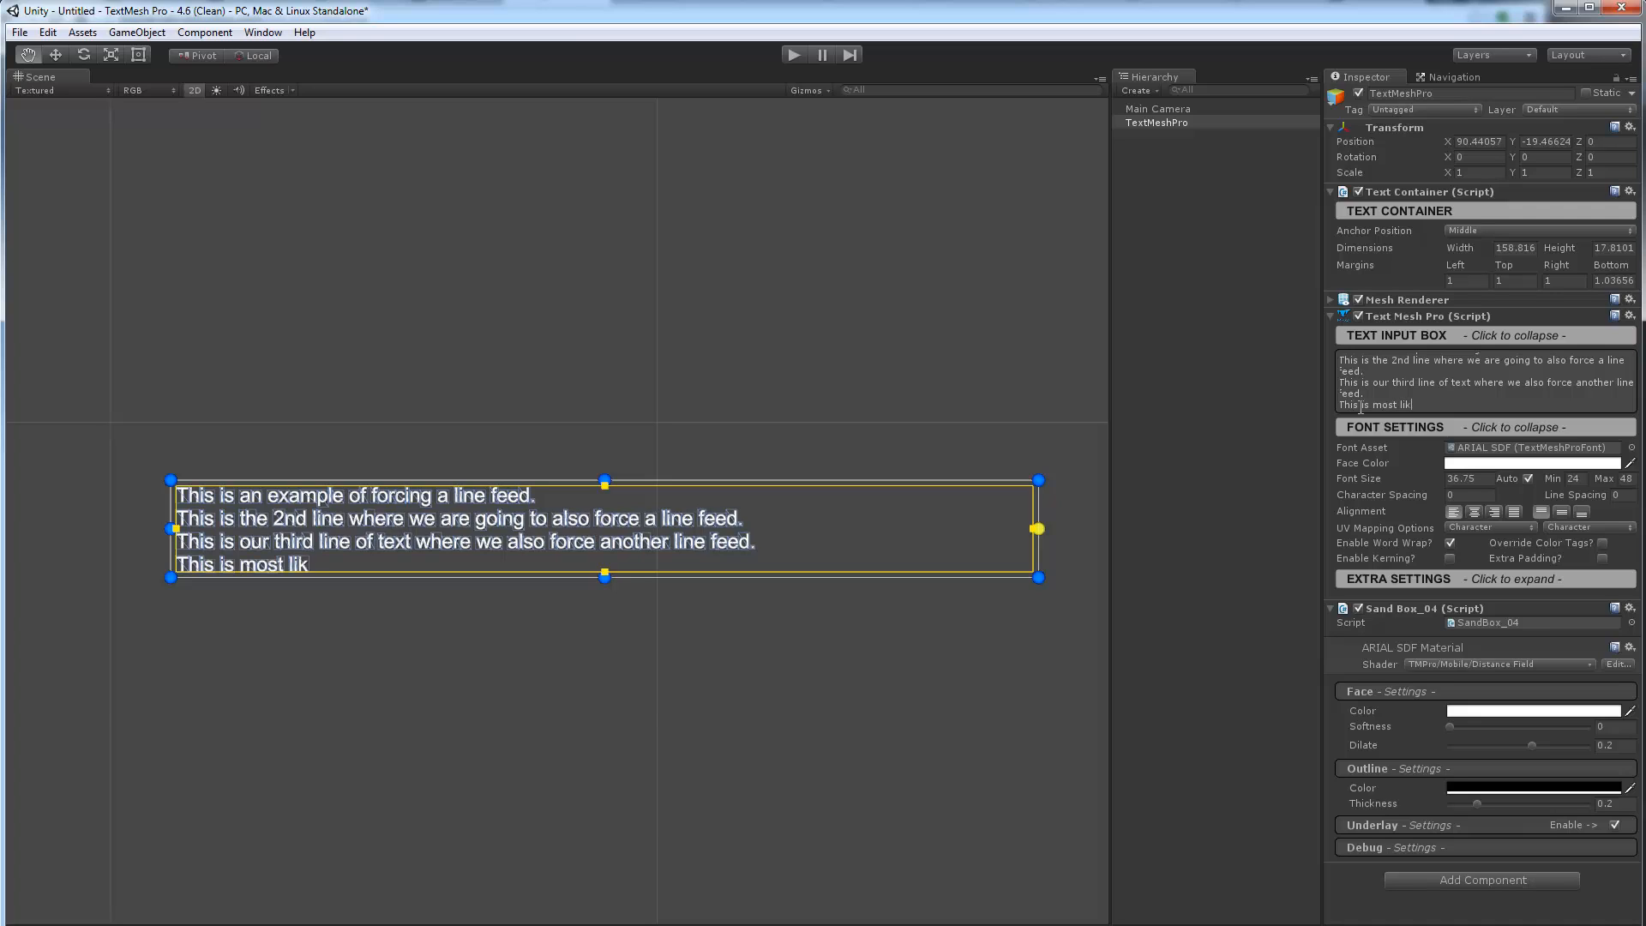
text(ely our)
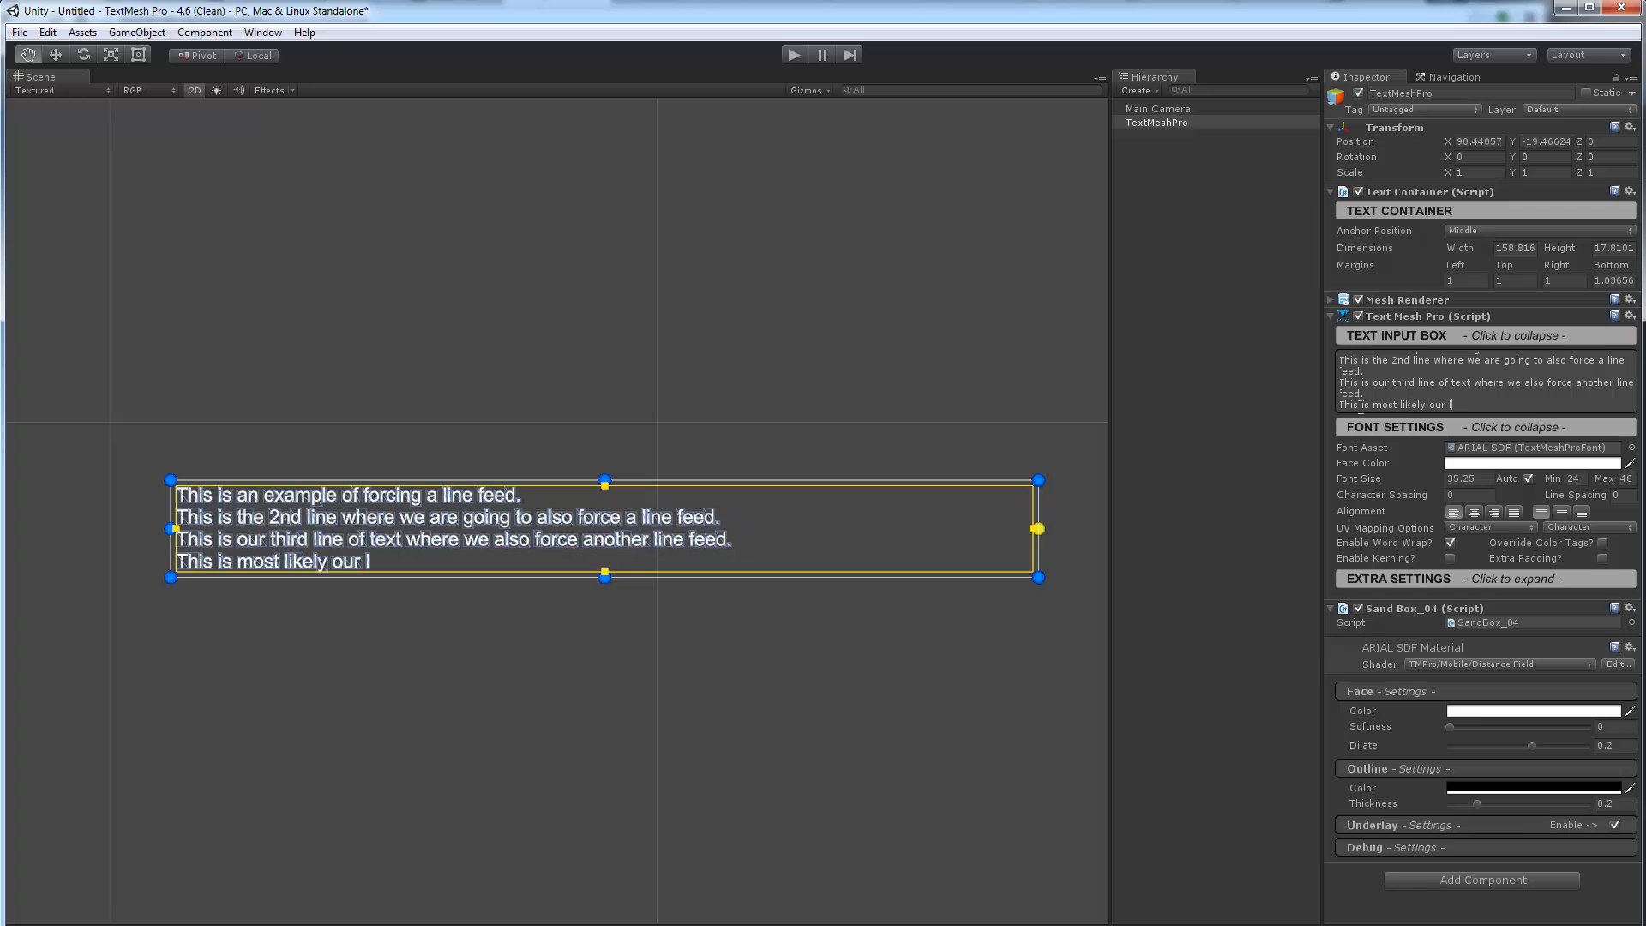
text(last line of)
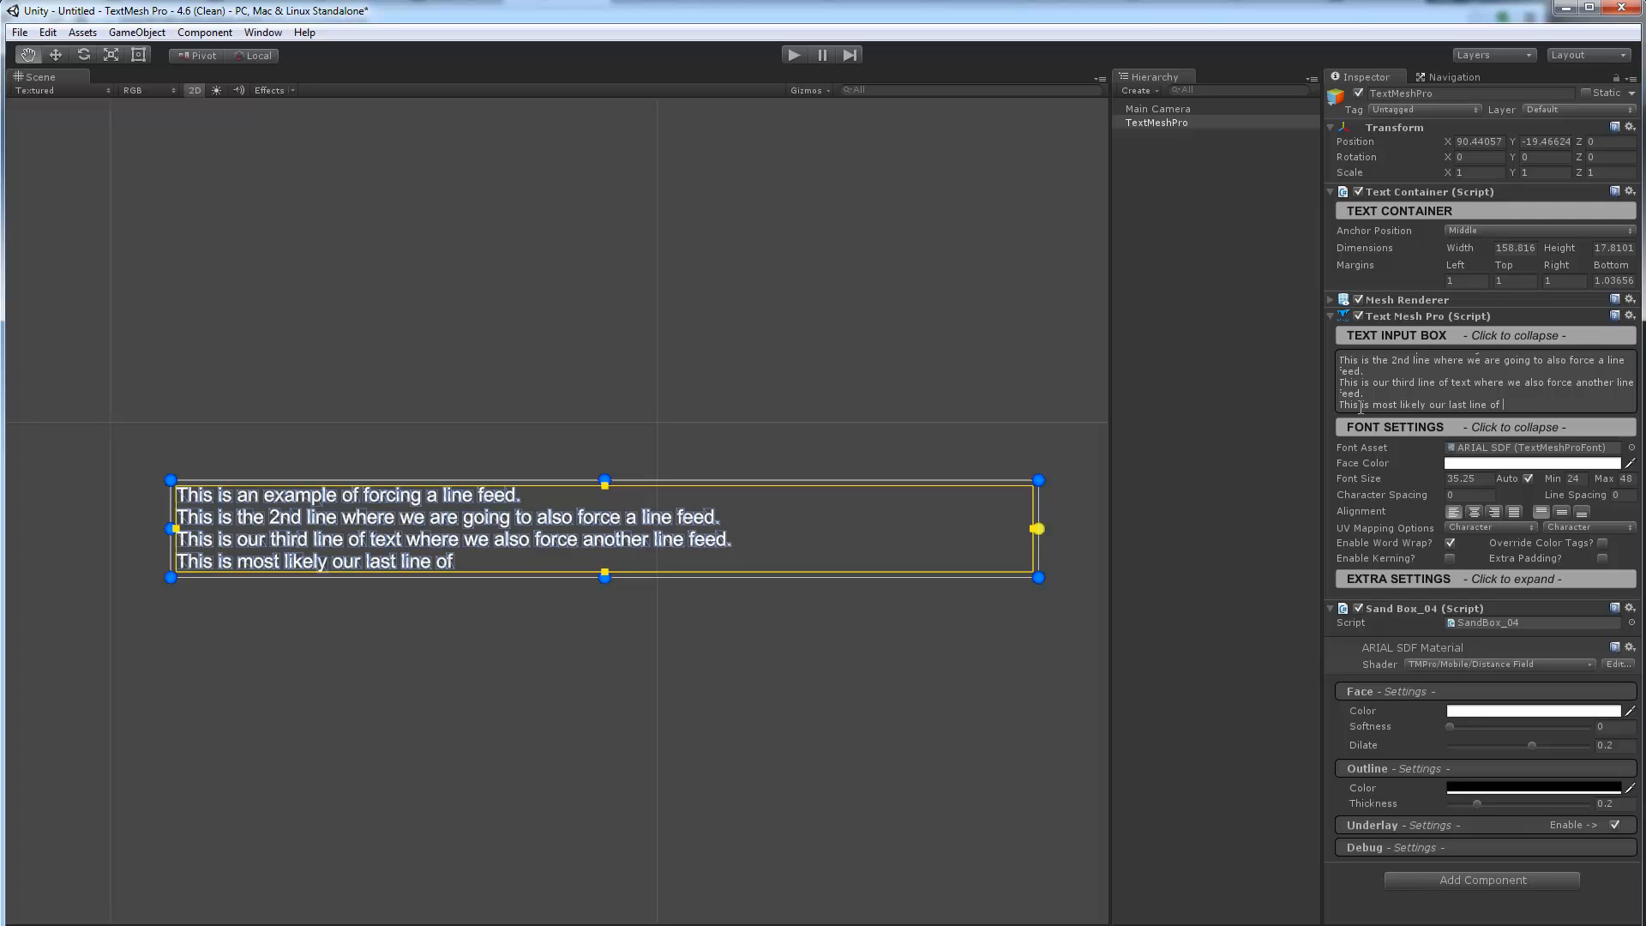
text(text that we)
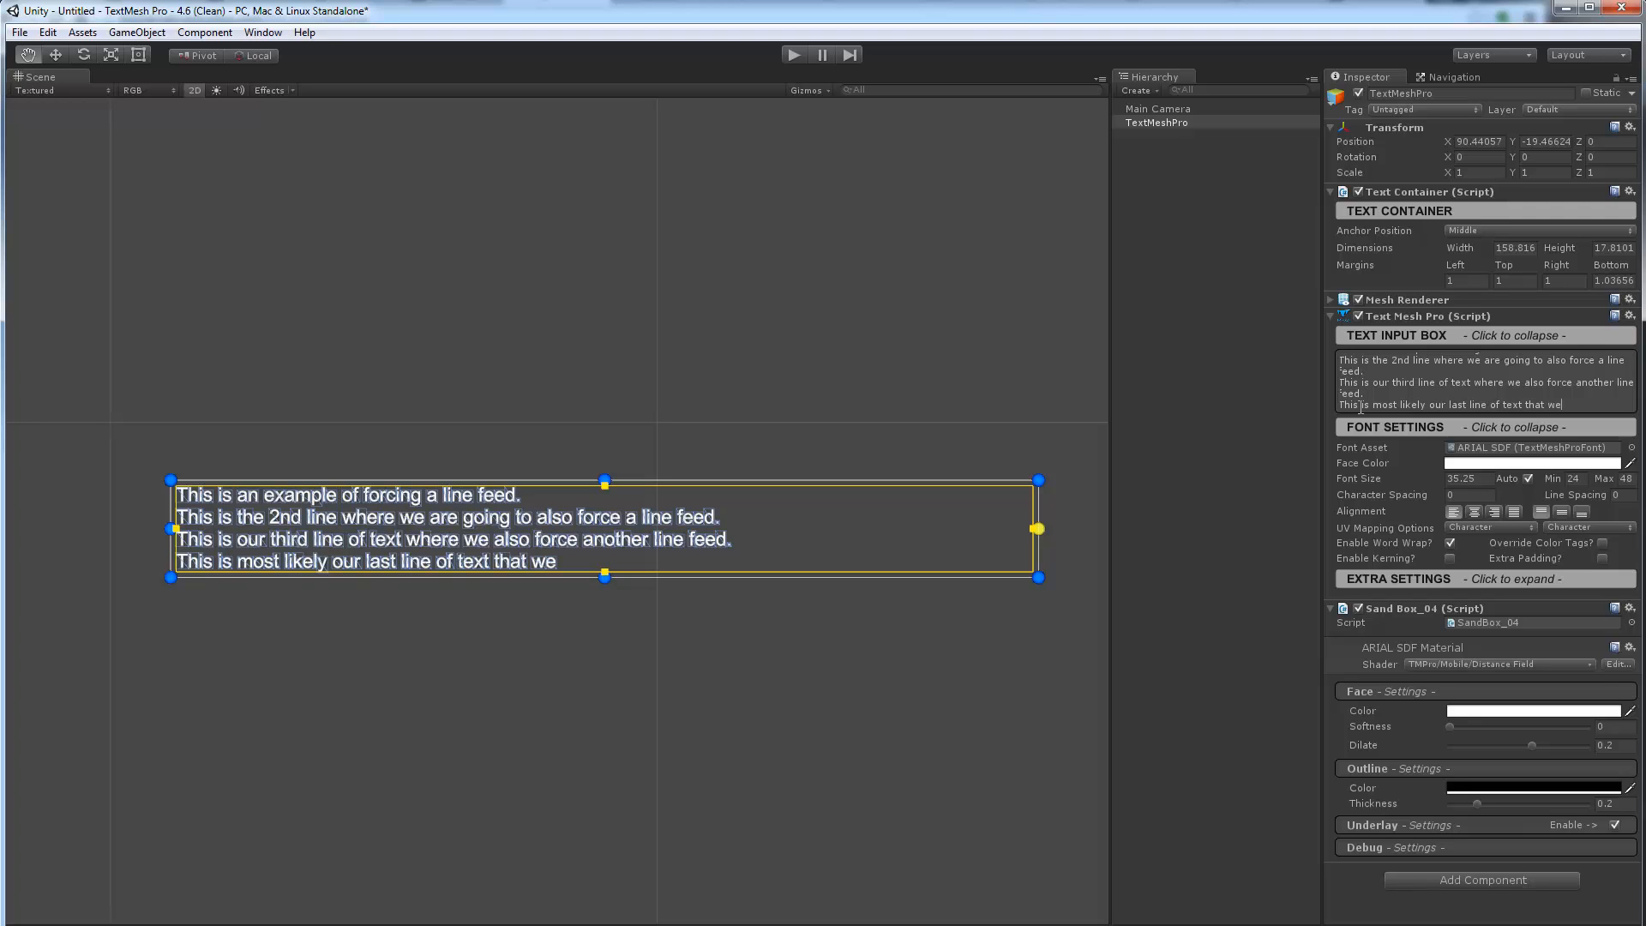
text(will be able to)
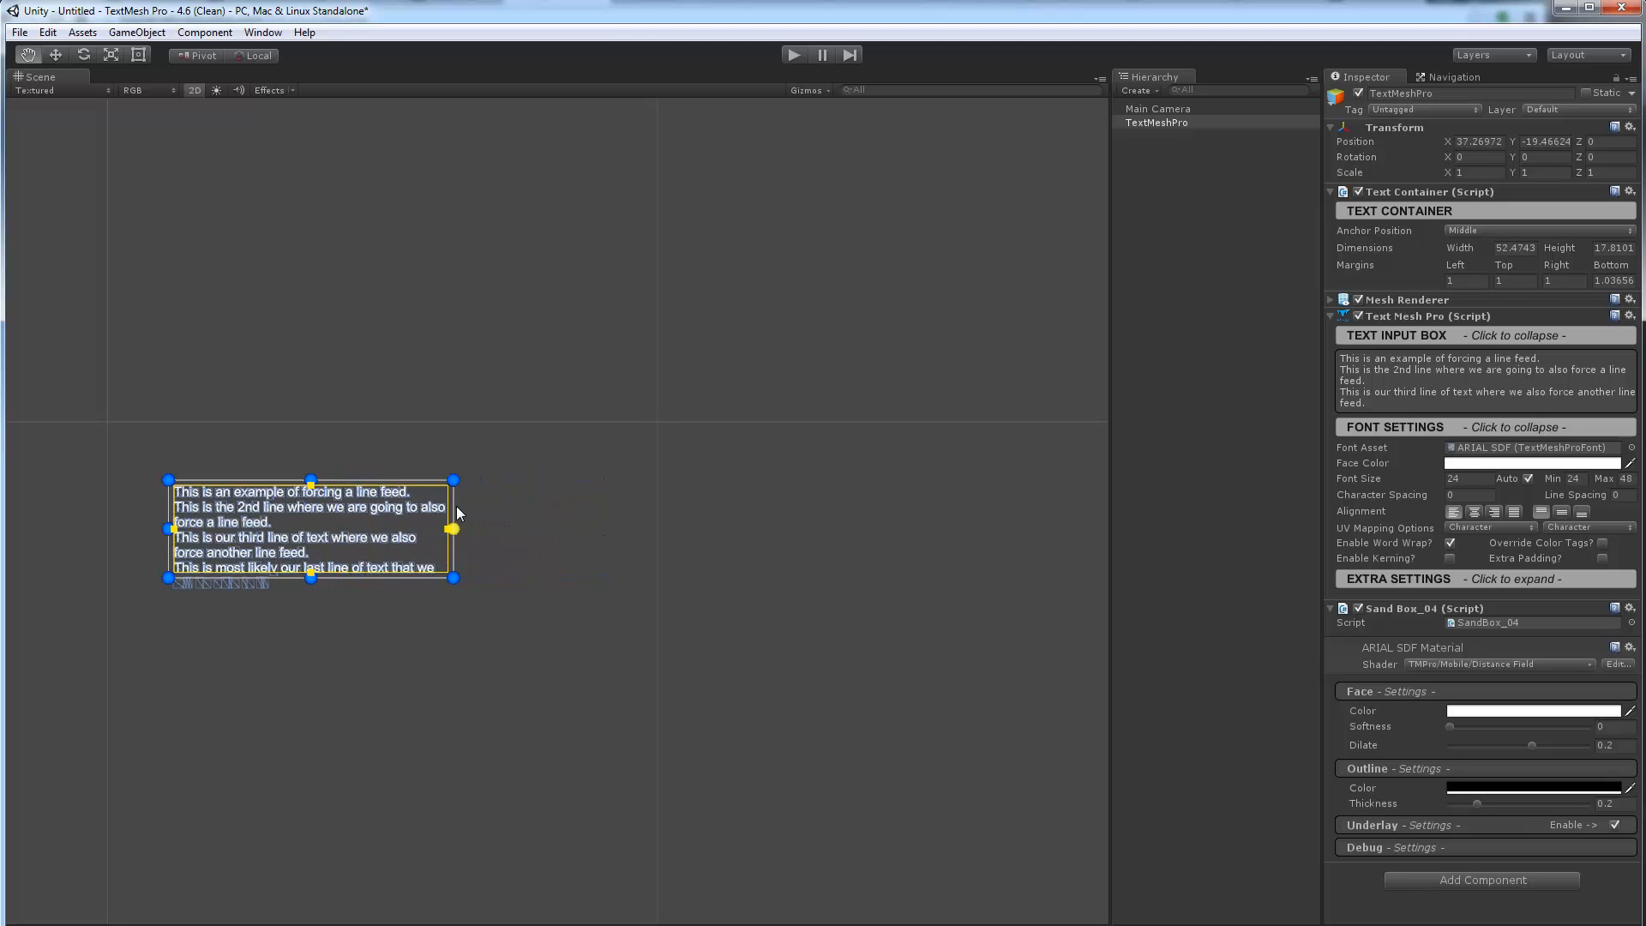
Scroll the Inspector to reach the Text Container settings
scroll(up, 3)
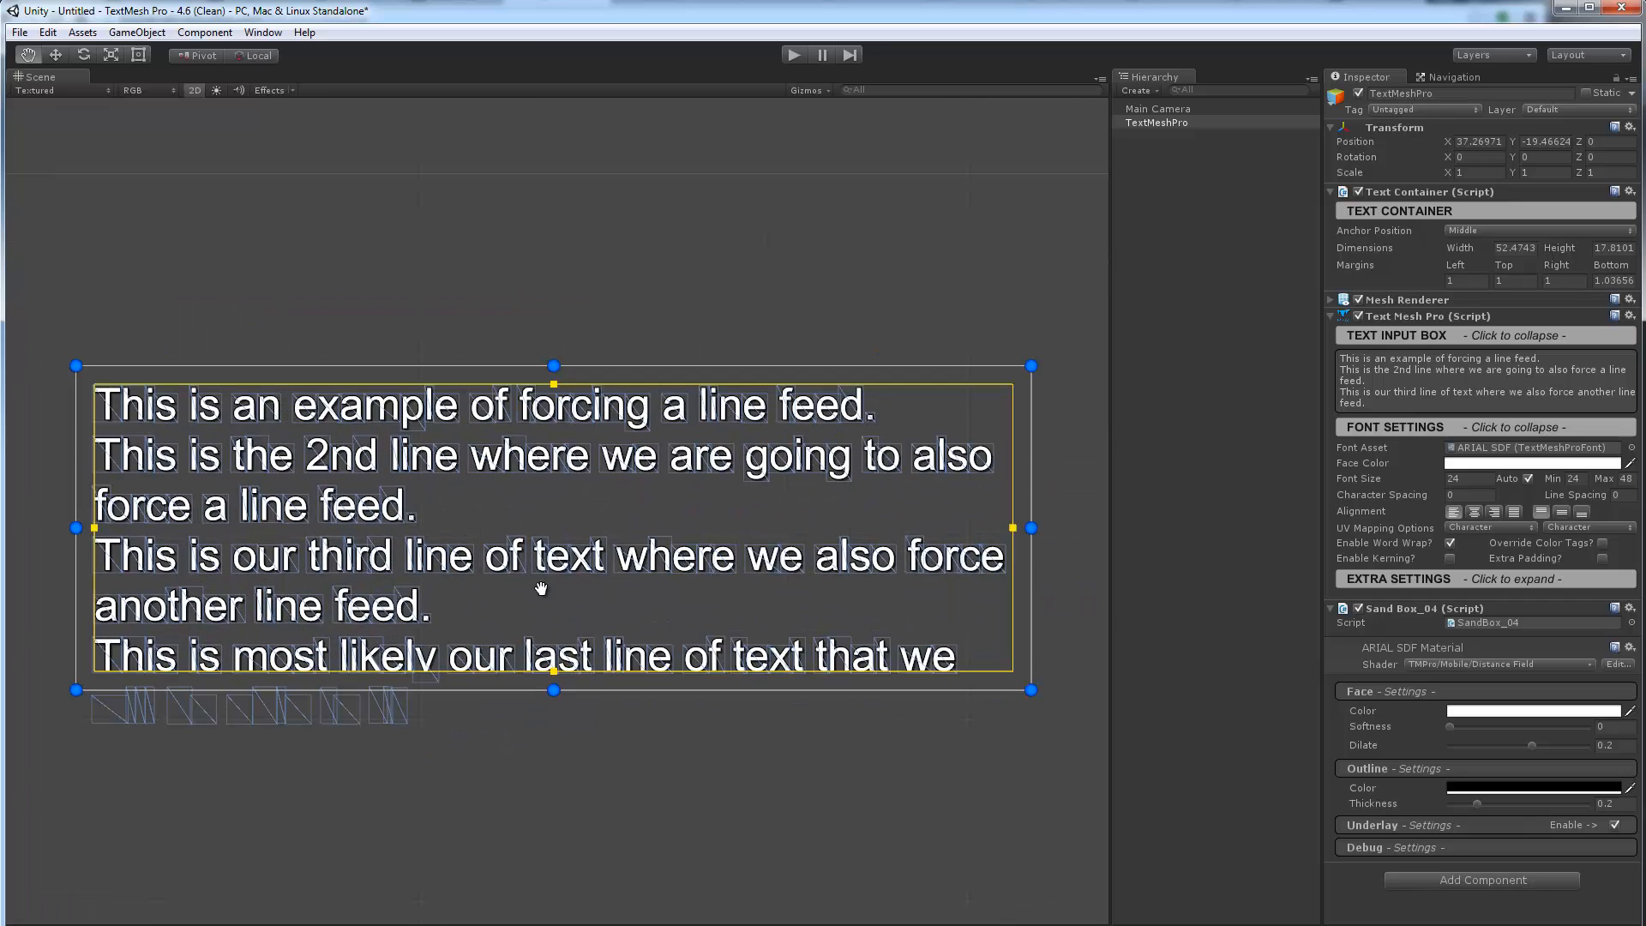
mouse_move(553, 694)
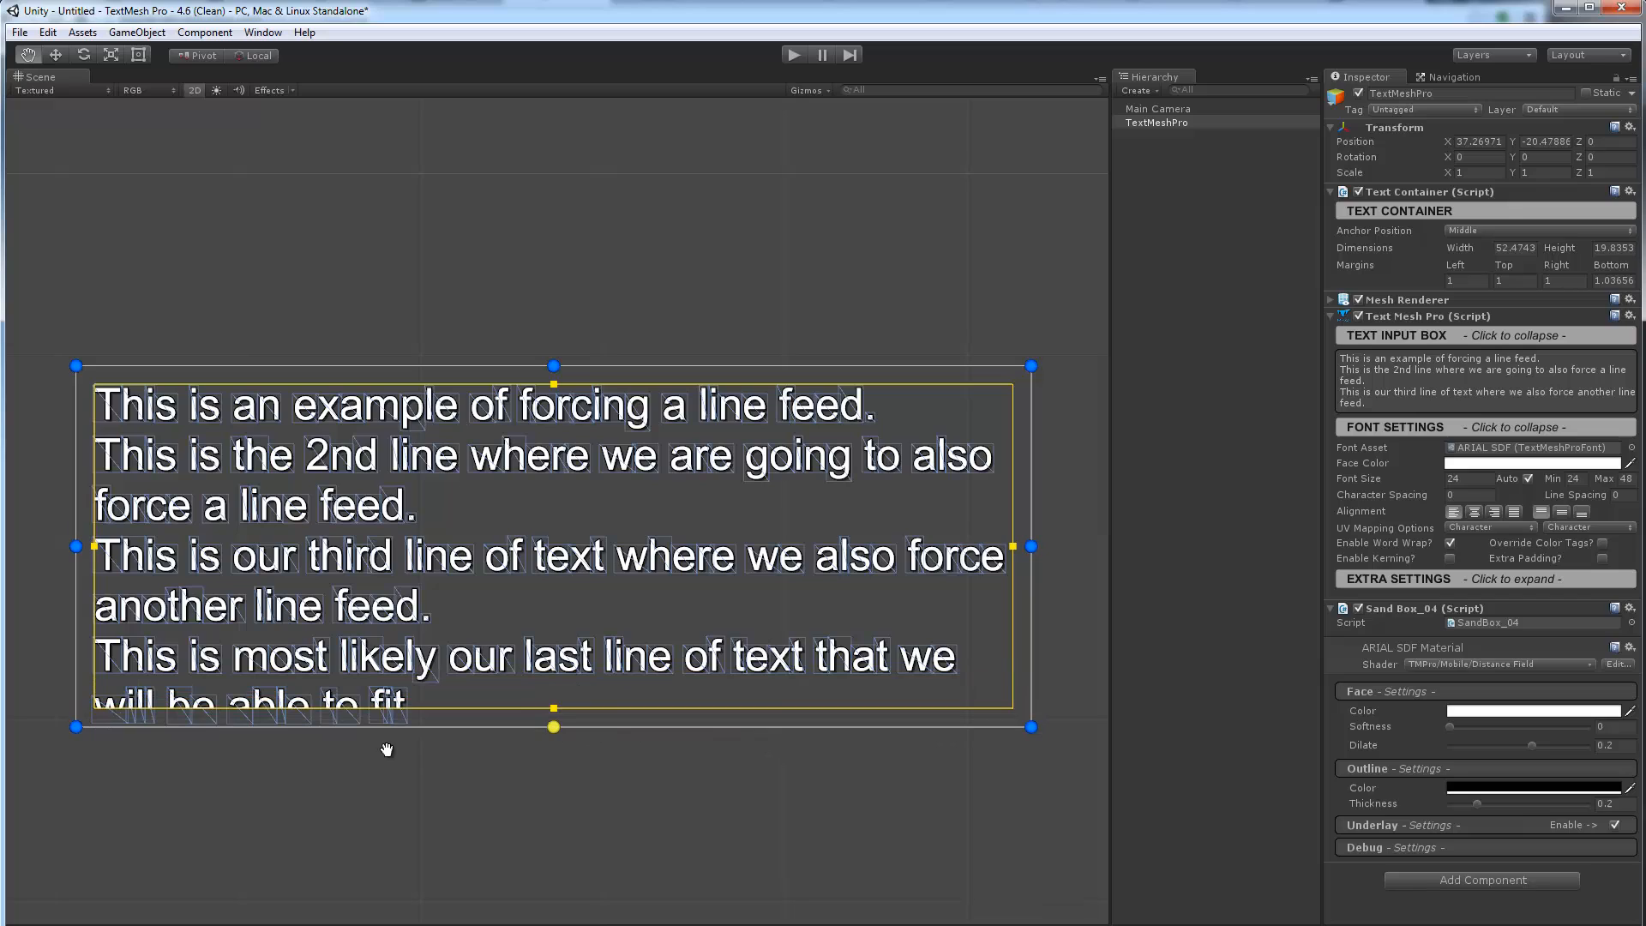
mouse_move(103, 412)
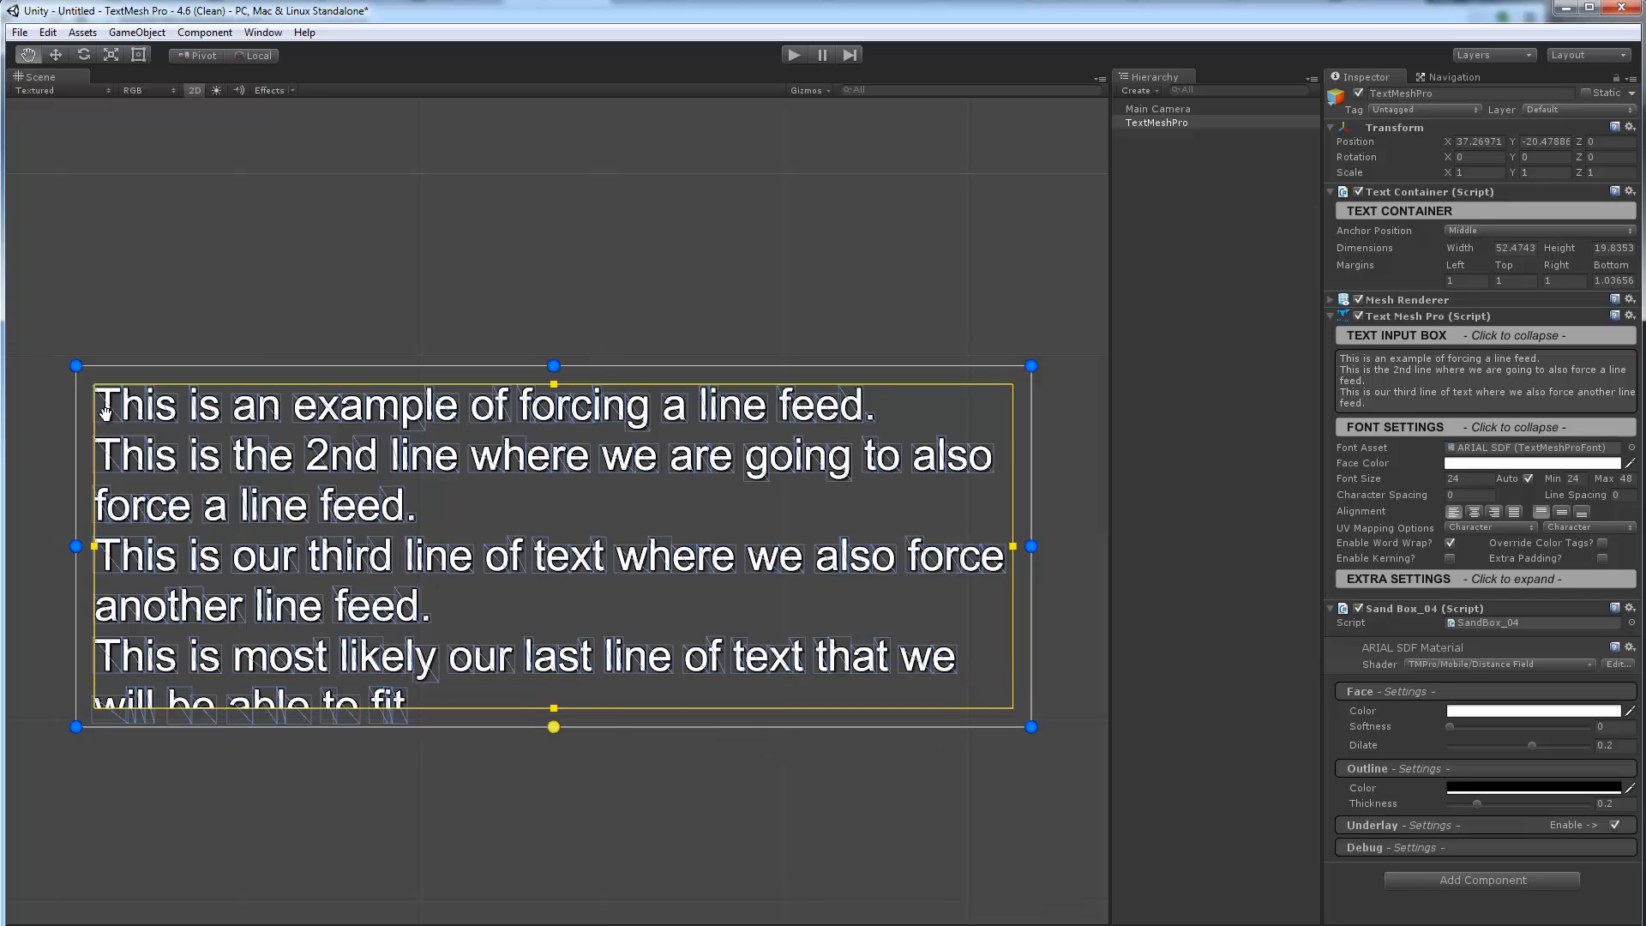
mouse_move(887, 413)
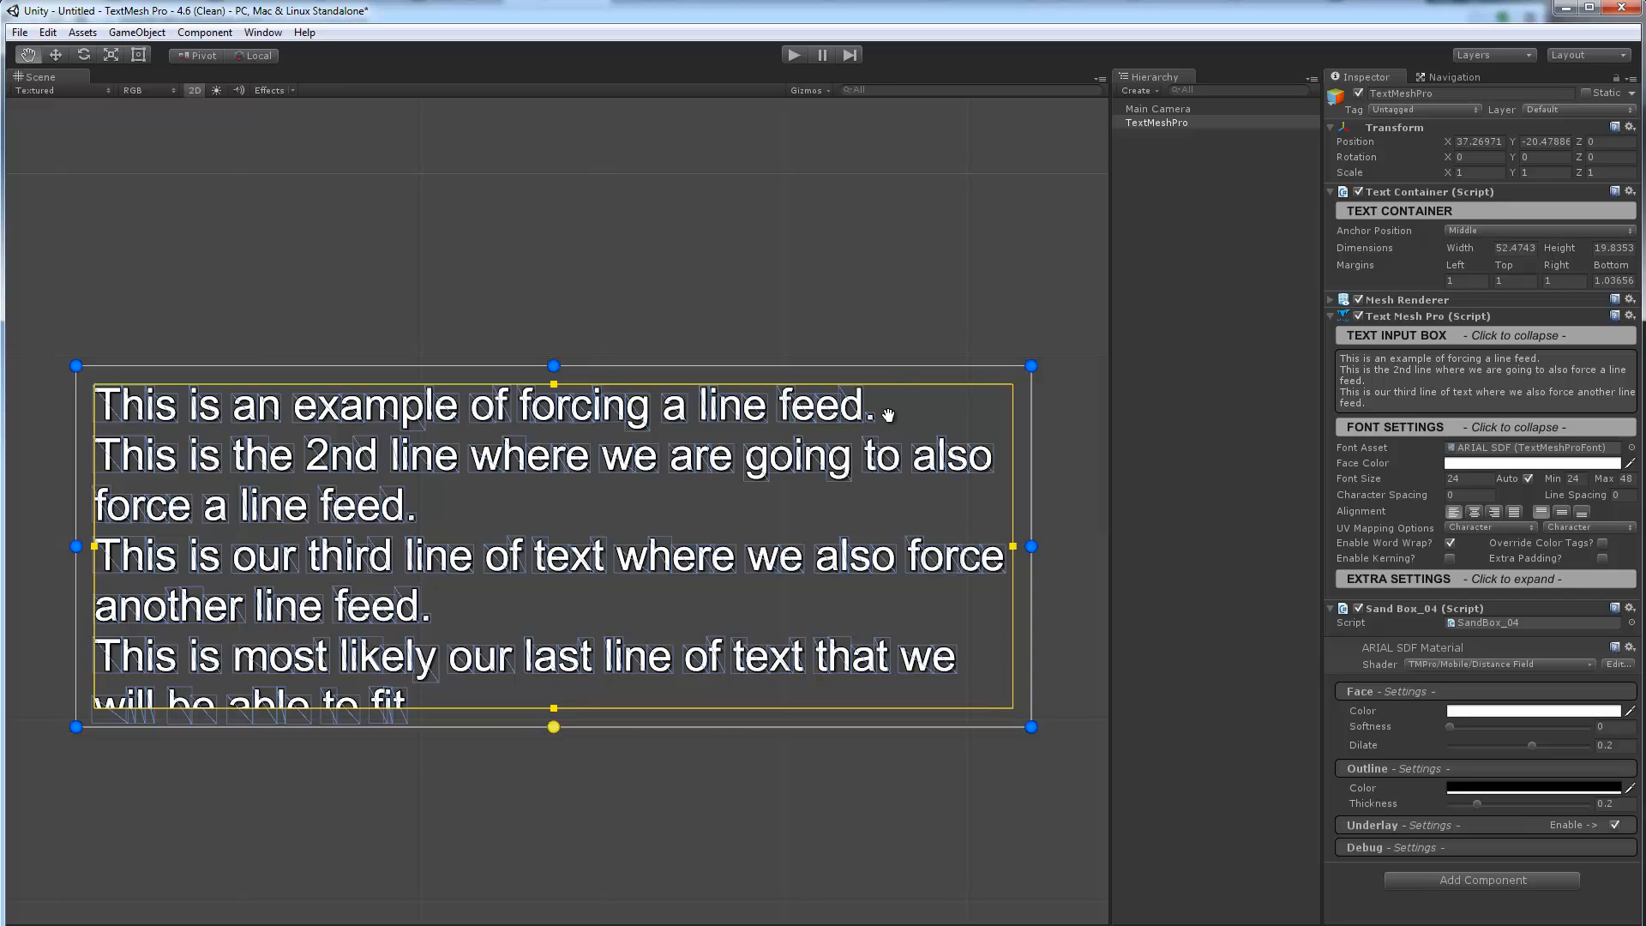
mouse_move(231, 484)
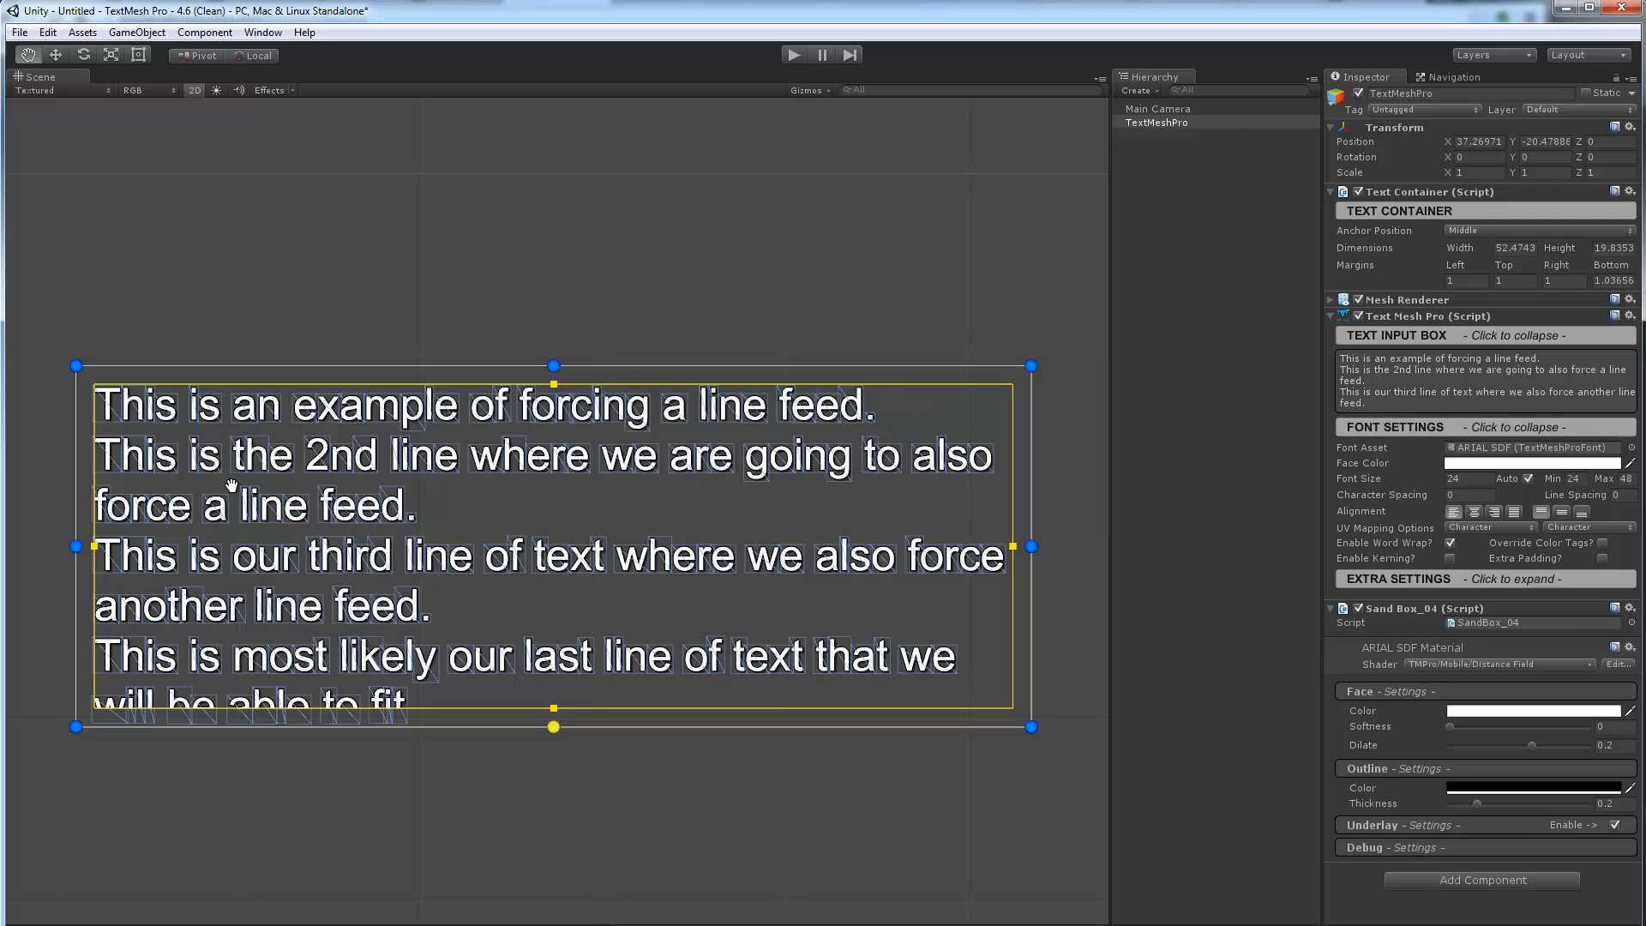
mouse_move(124, 464)
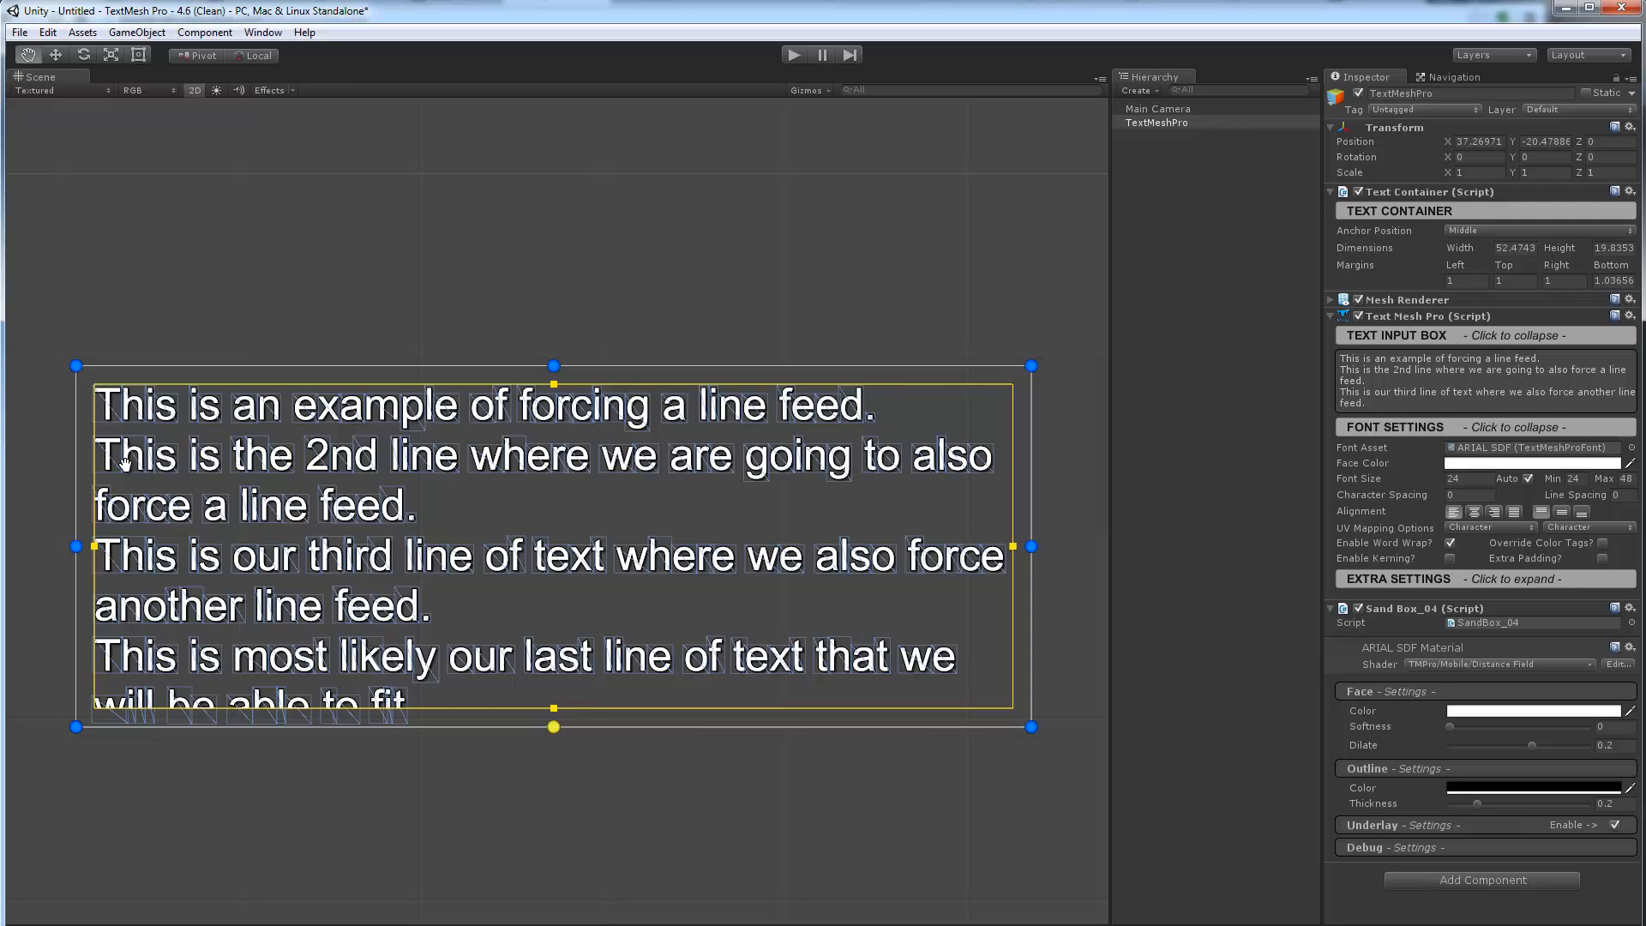
mouse_move(939, 447)
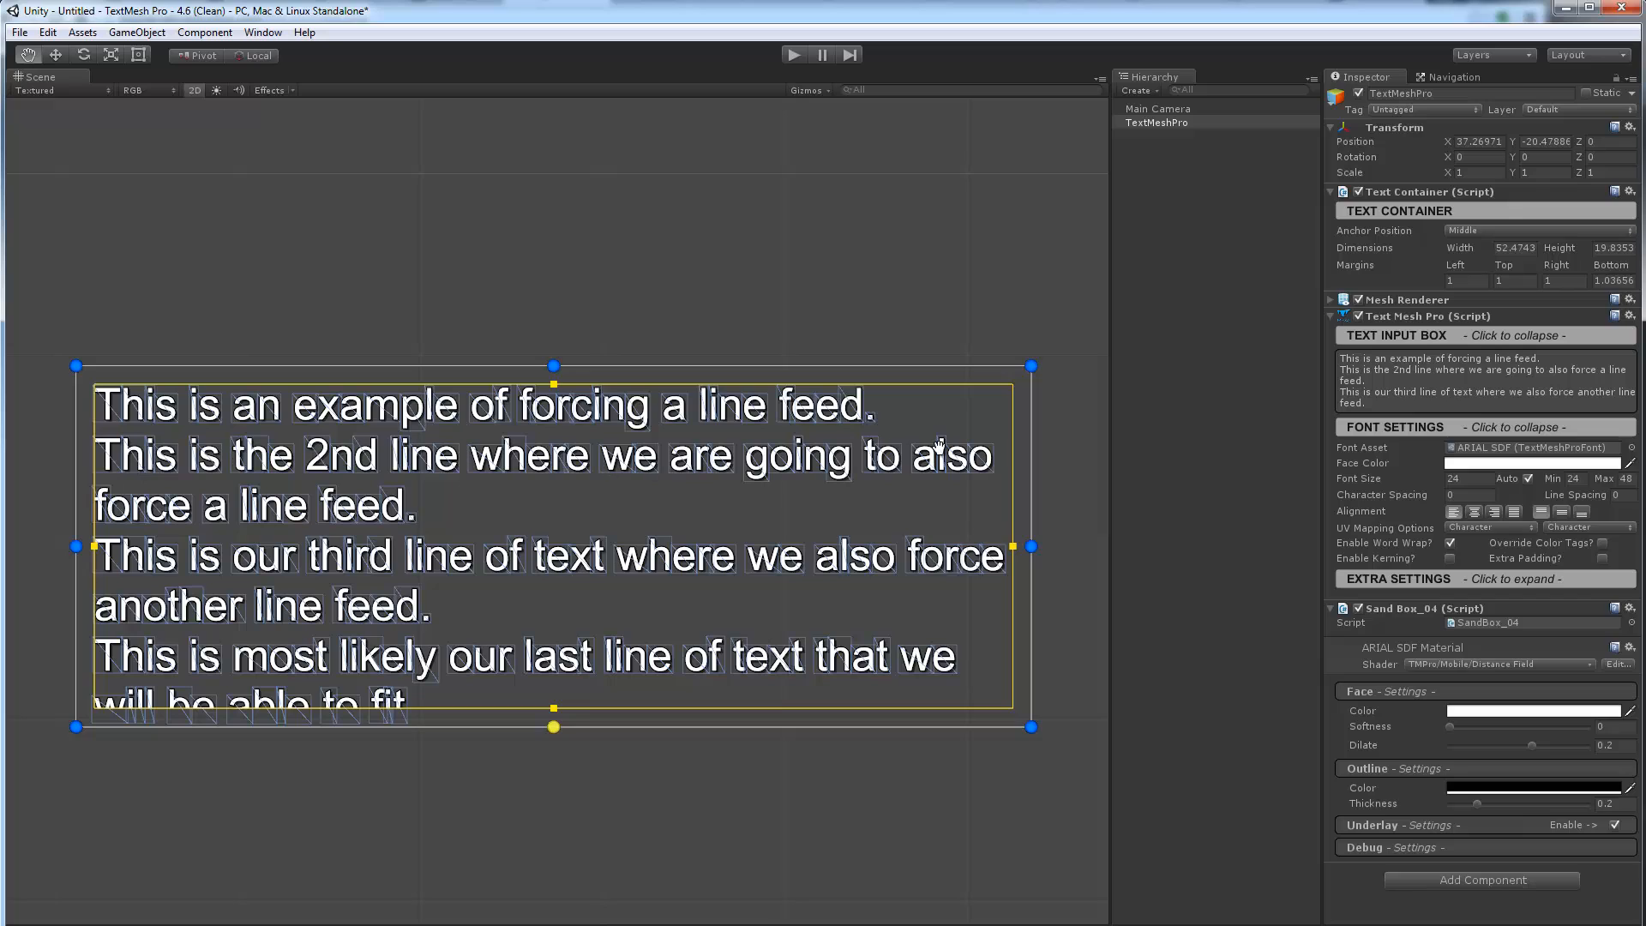
mouse_move(432, 504)
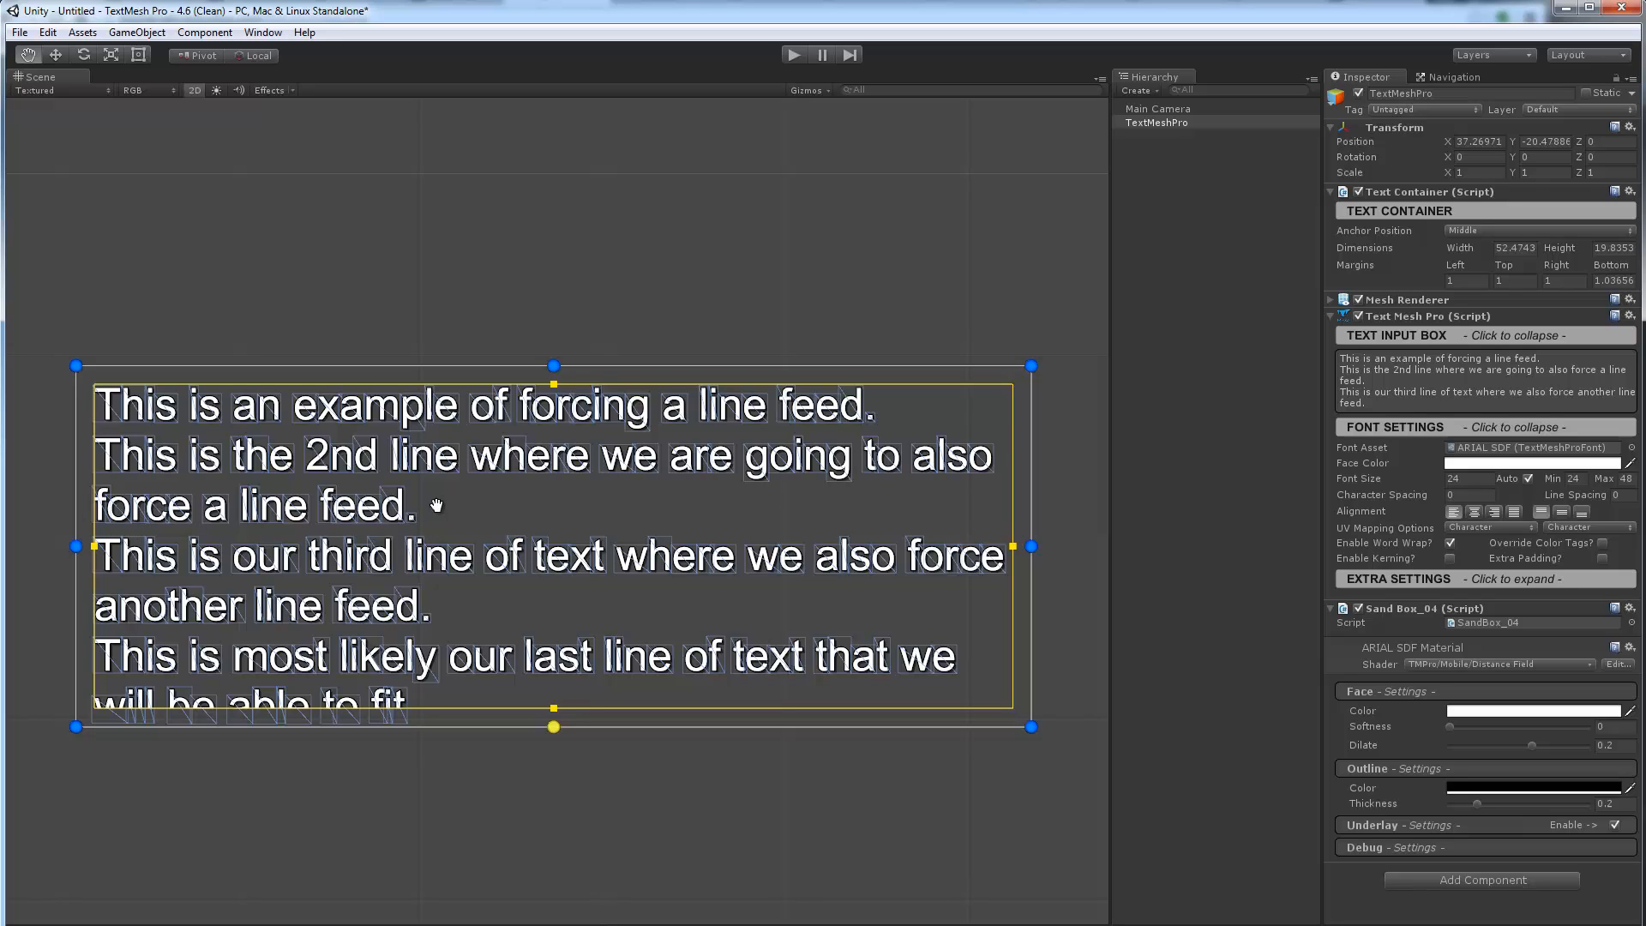
mouse_move(545, 497)
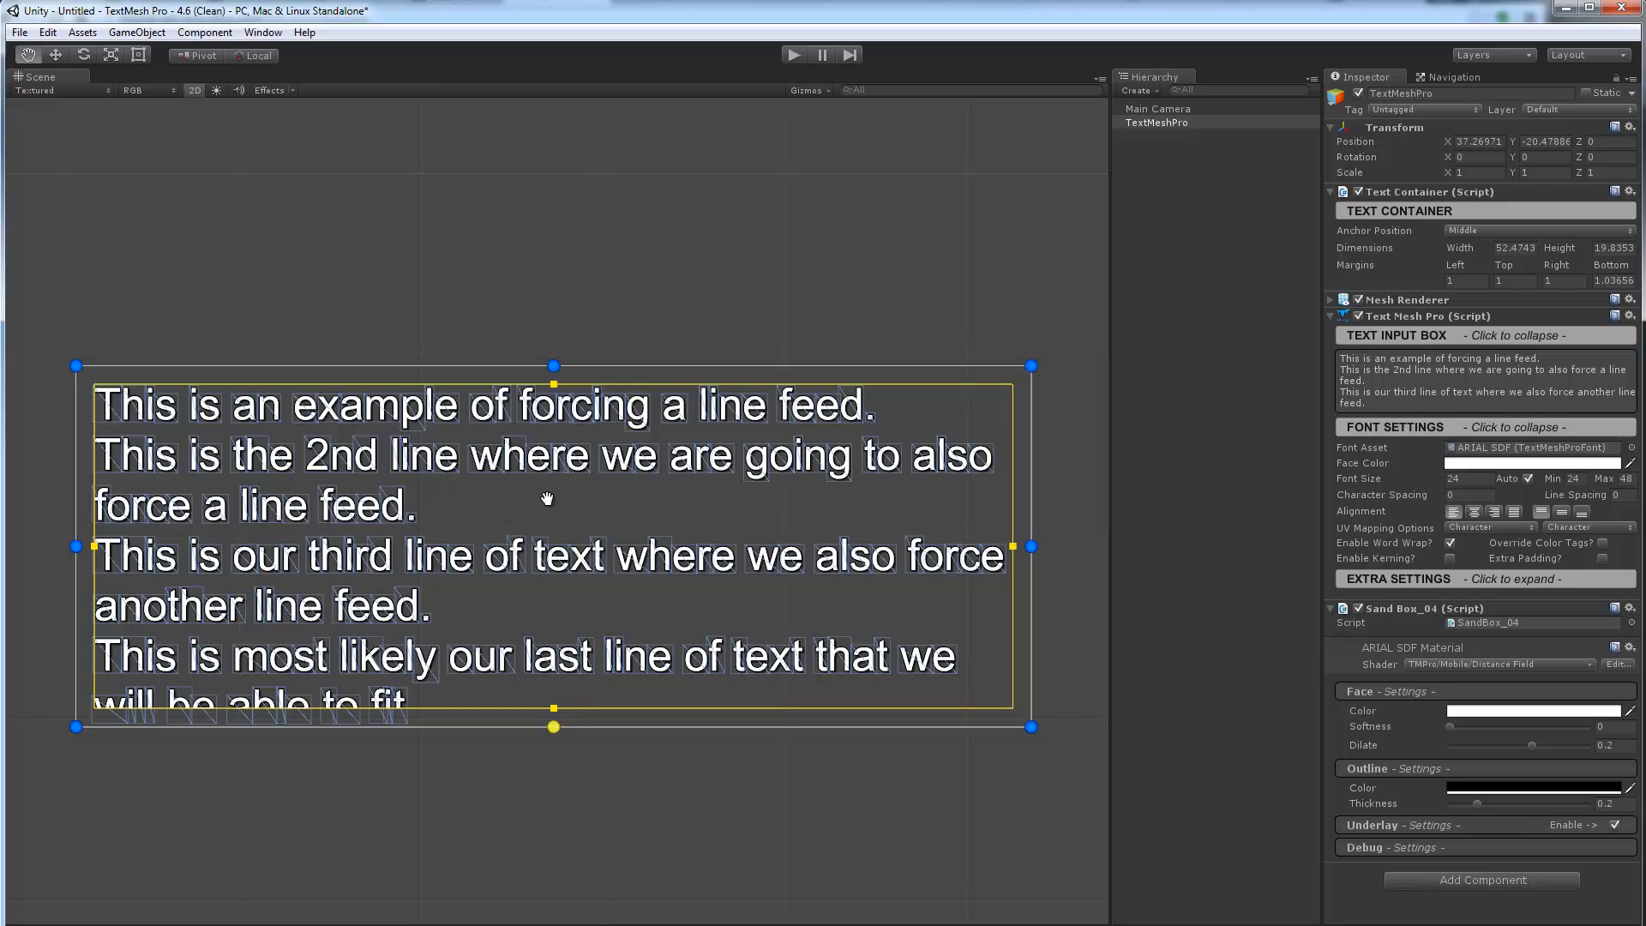
mouse_move(1004, 467)
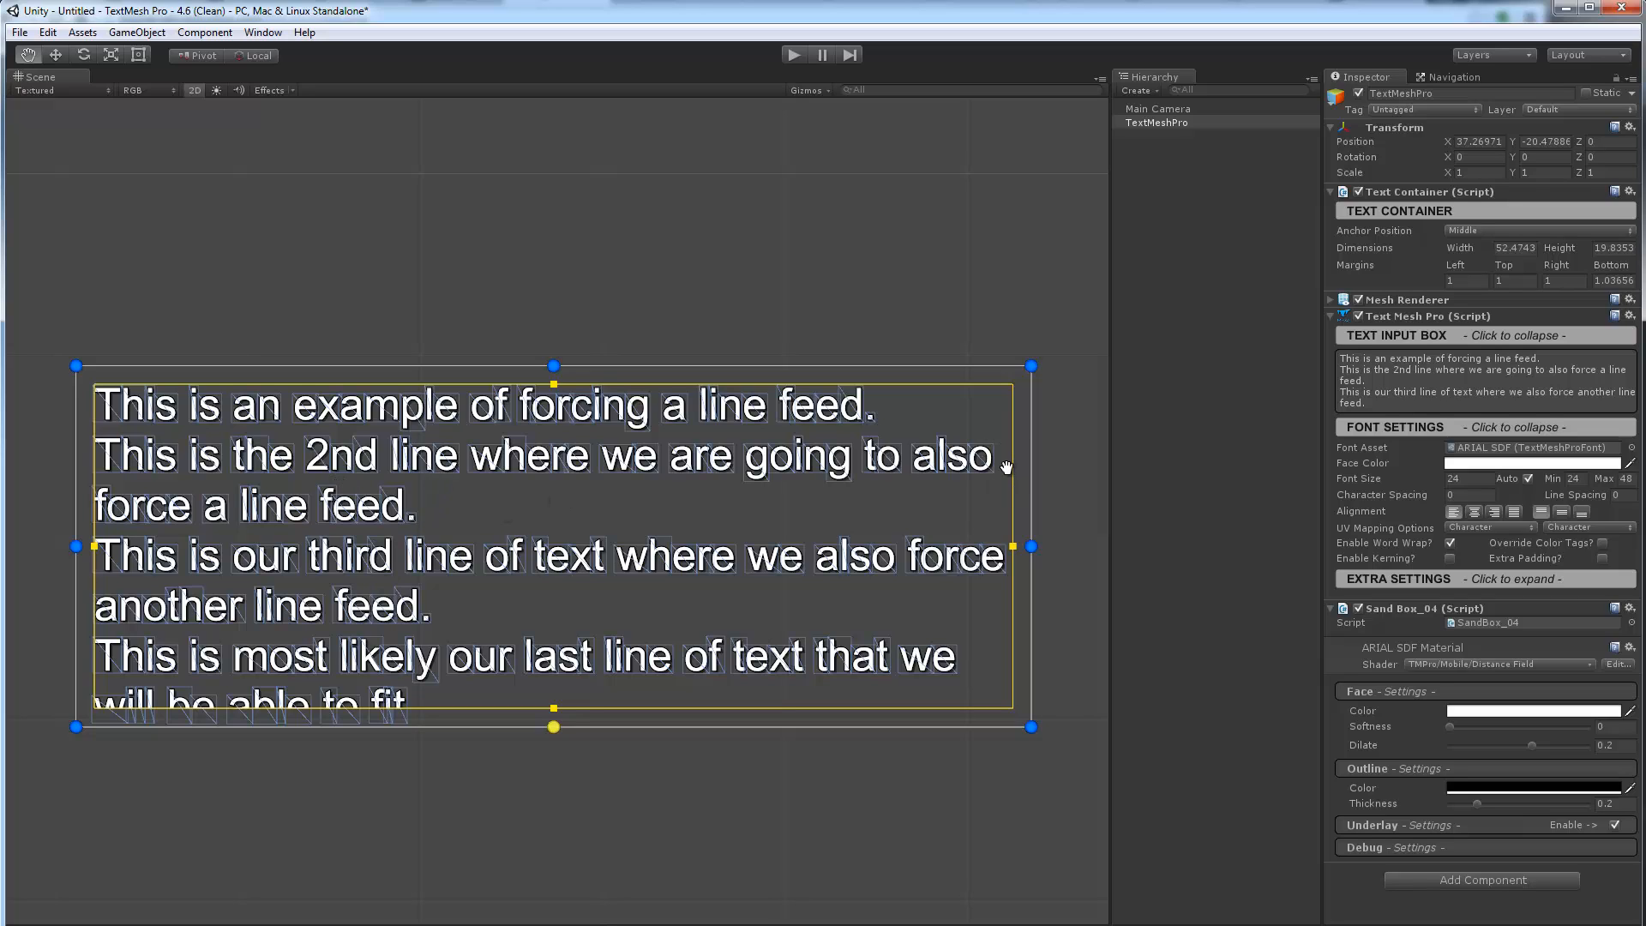
mouse_move(124, 473)
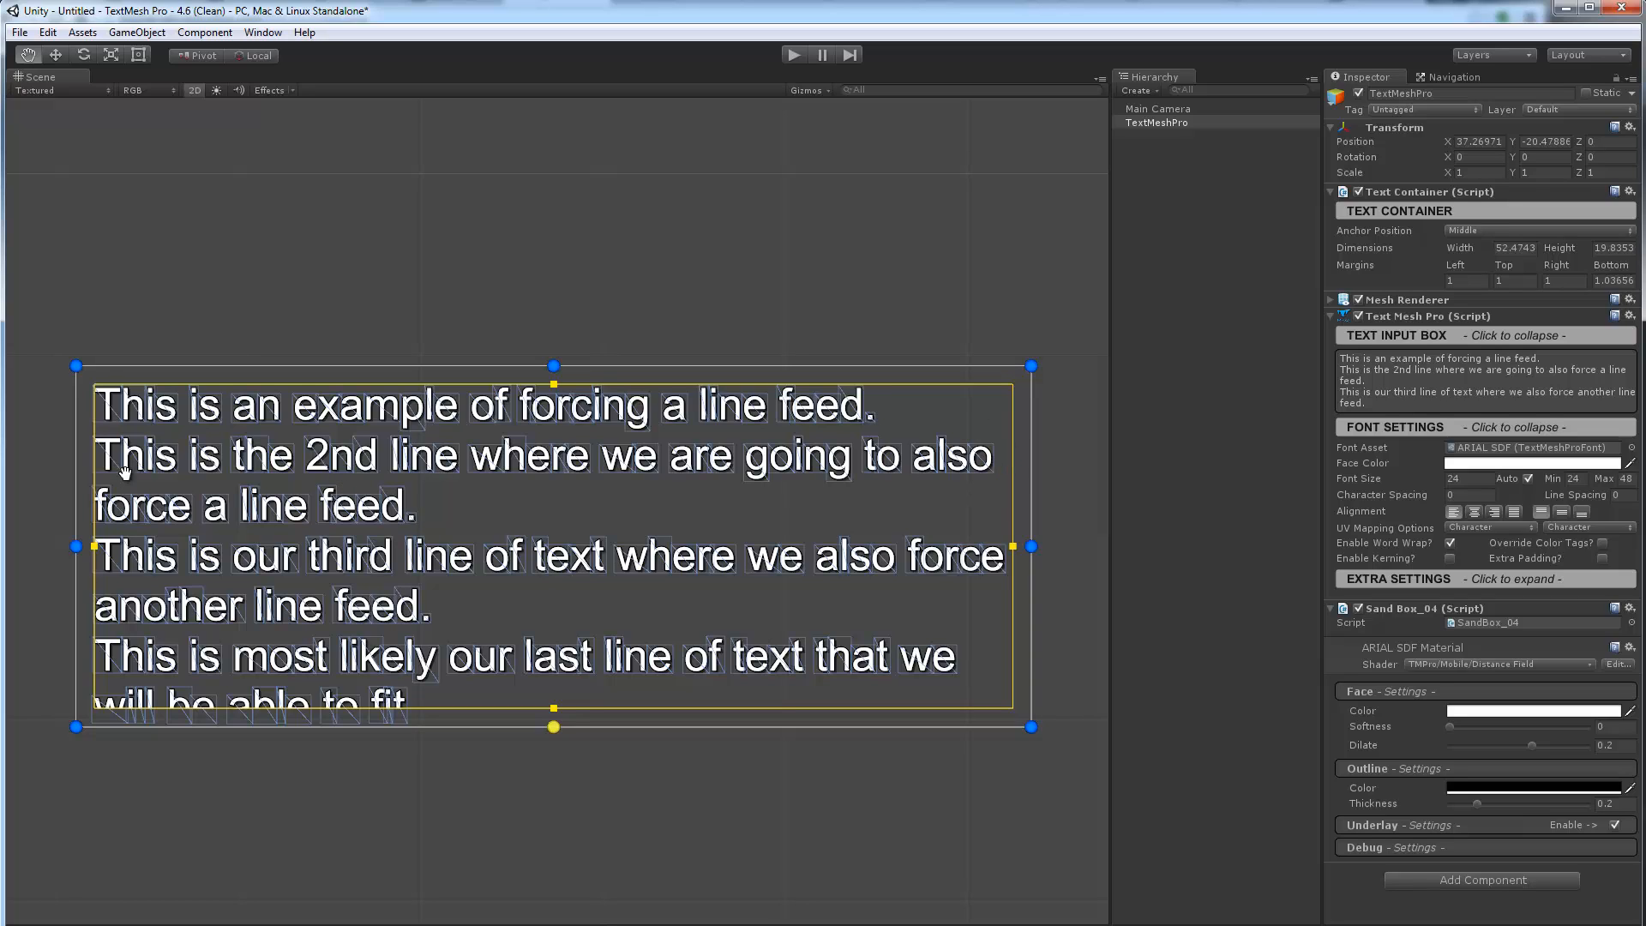
mouse_move(346, 555)
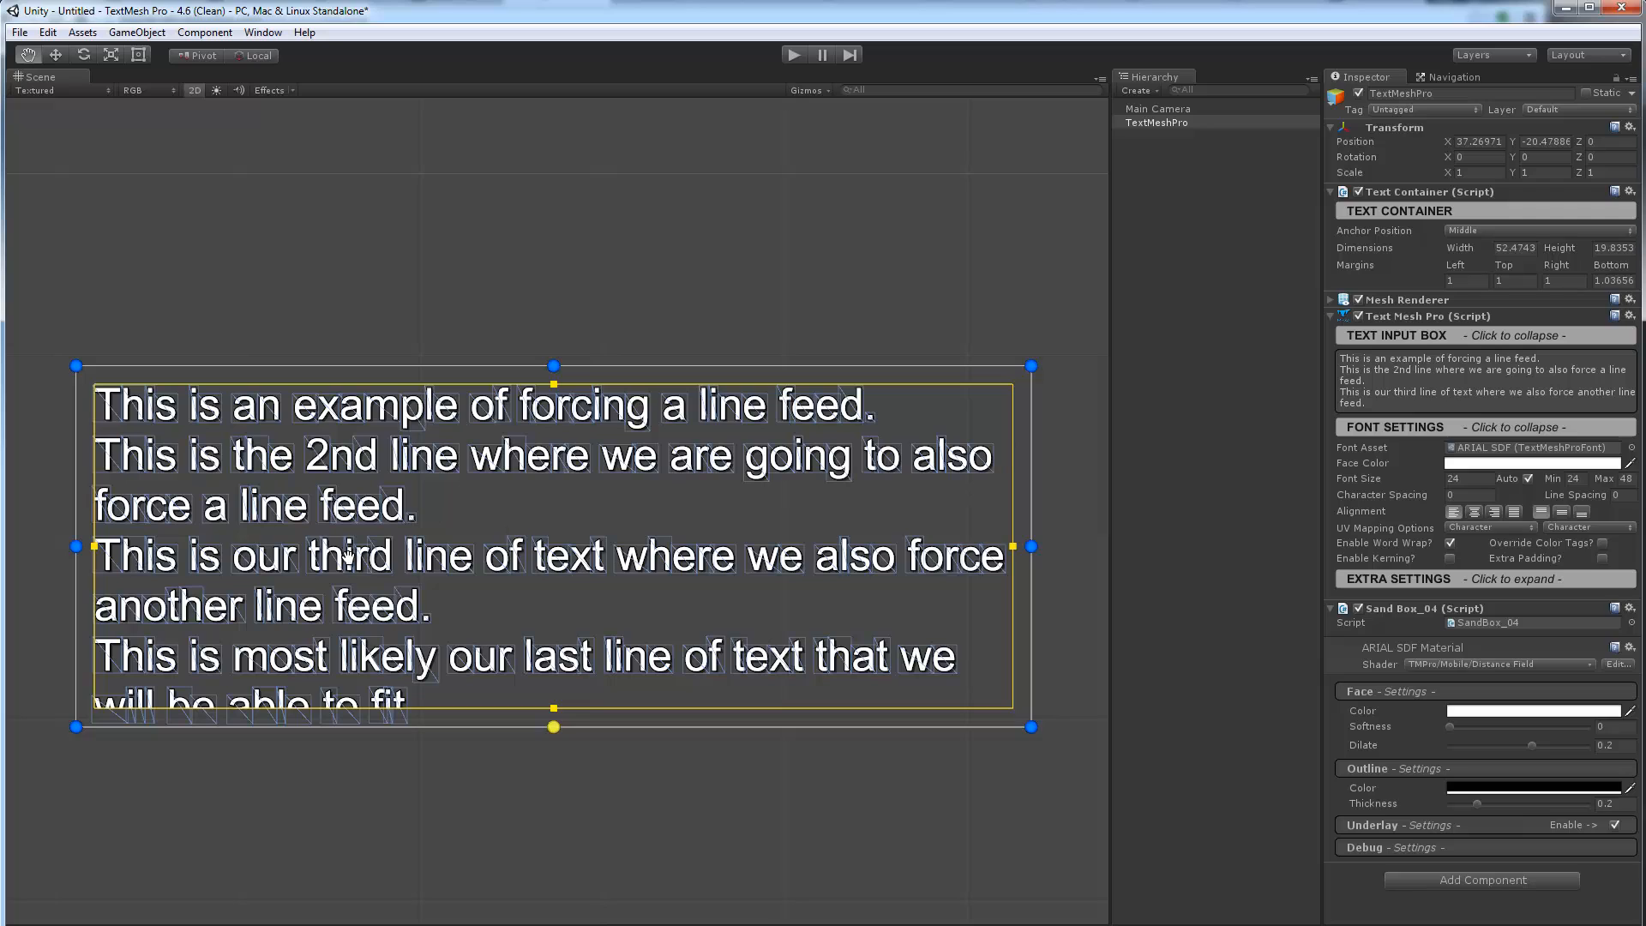
mouse_move(856, 555)
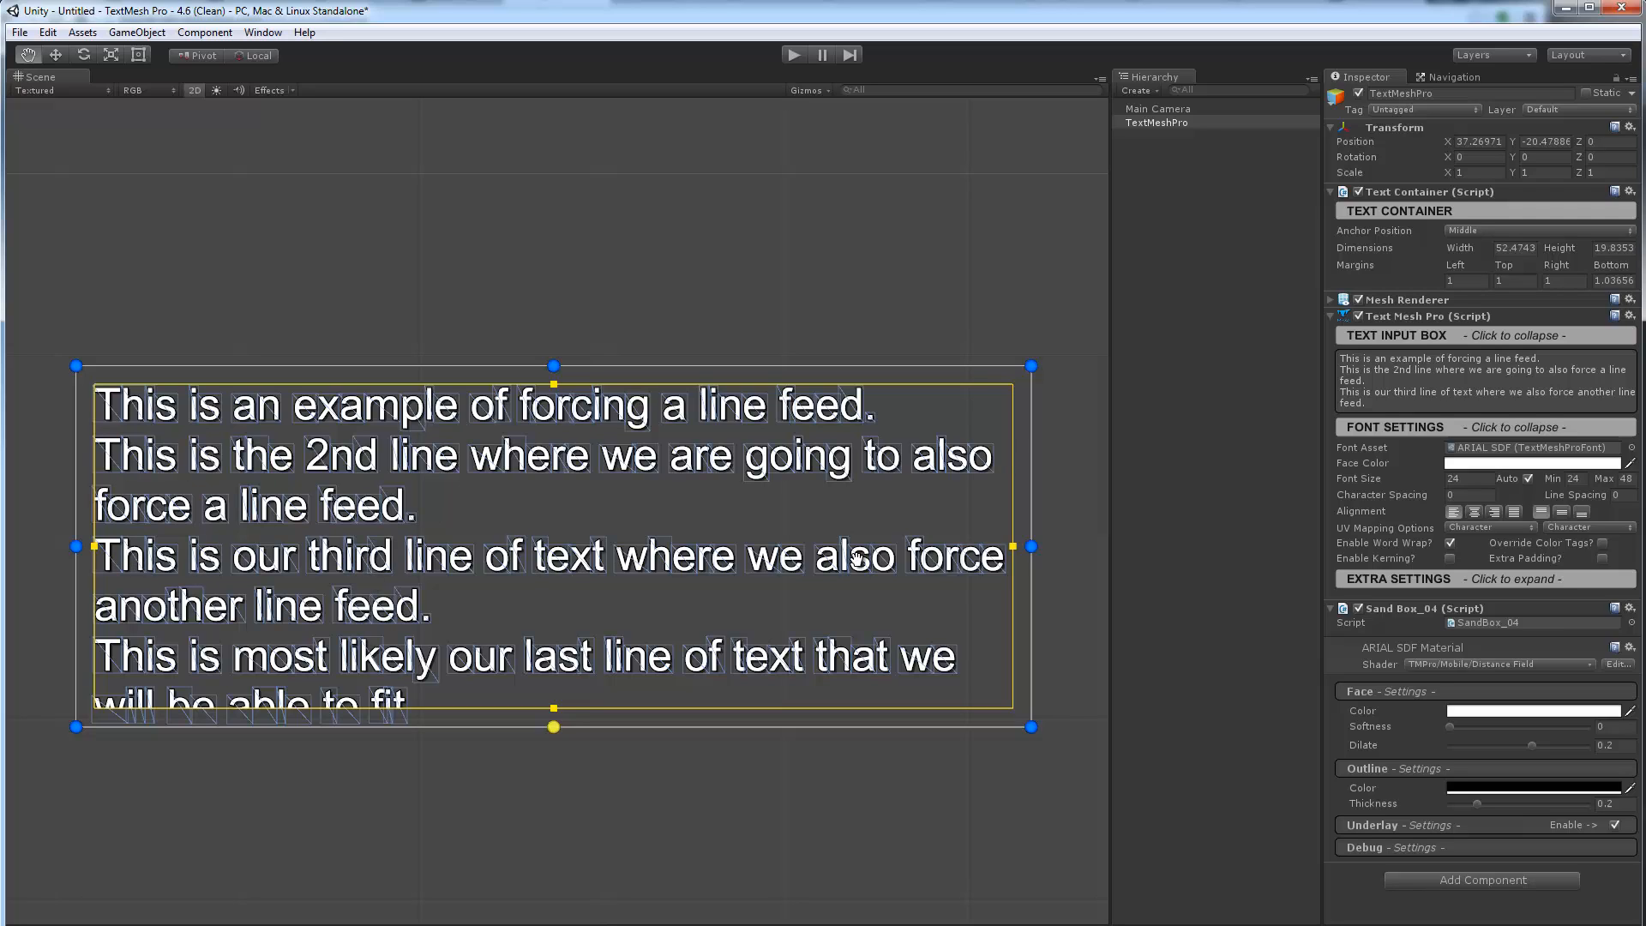
mouse_move(441, 585)
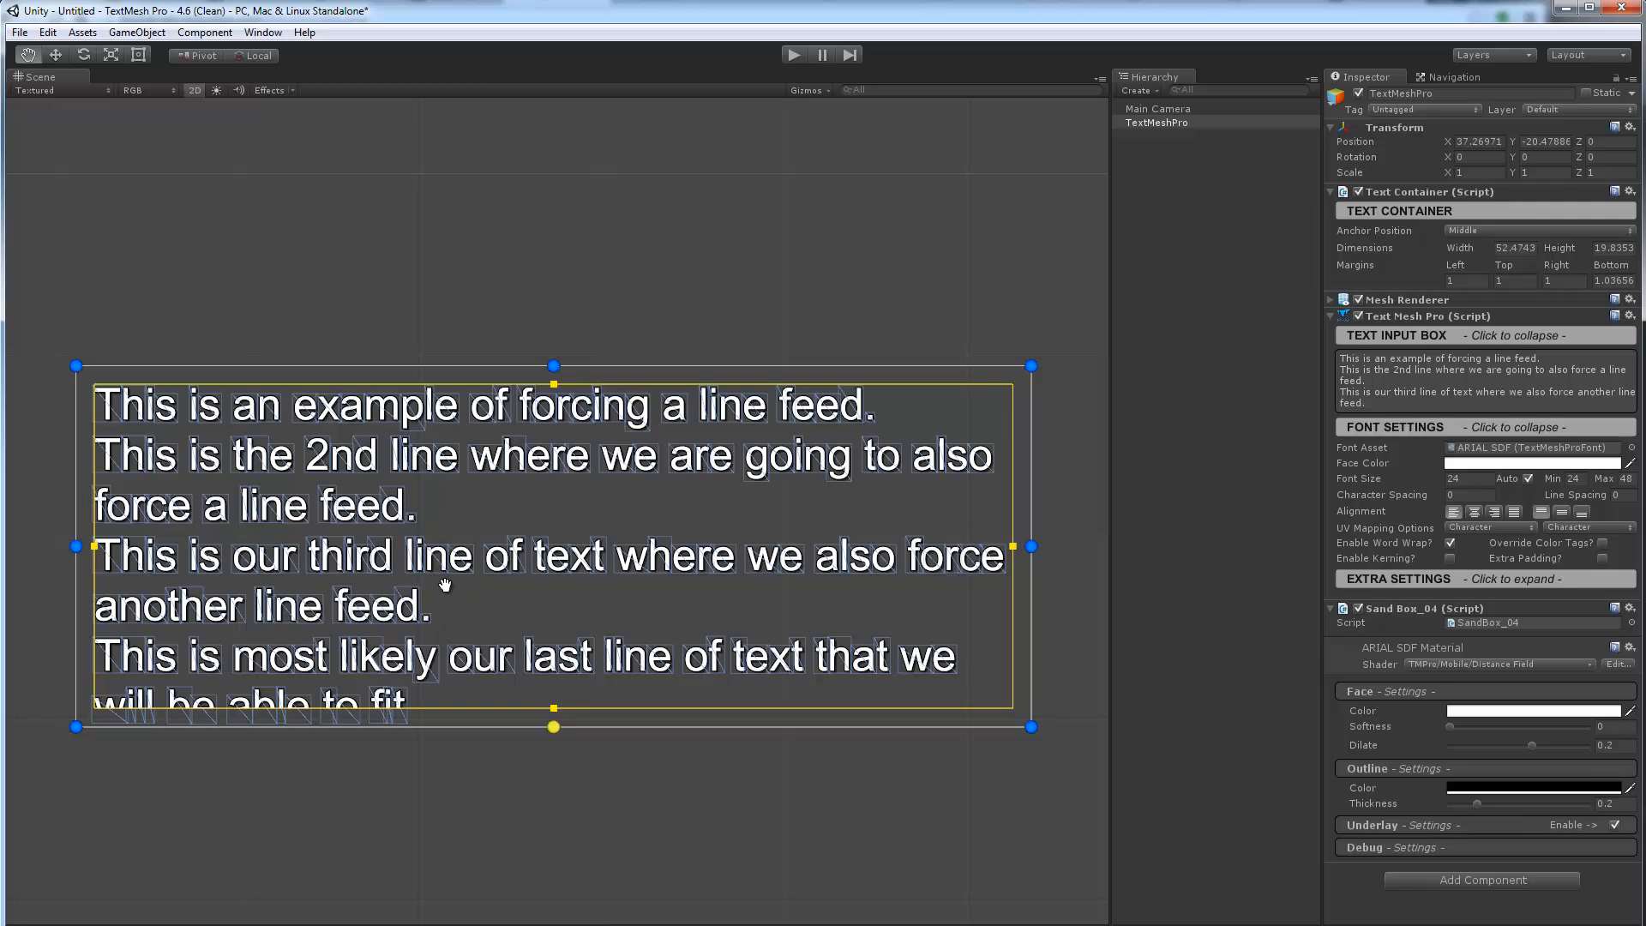
mouse_move(305, 677)
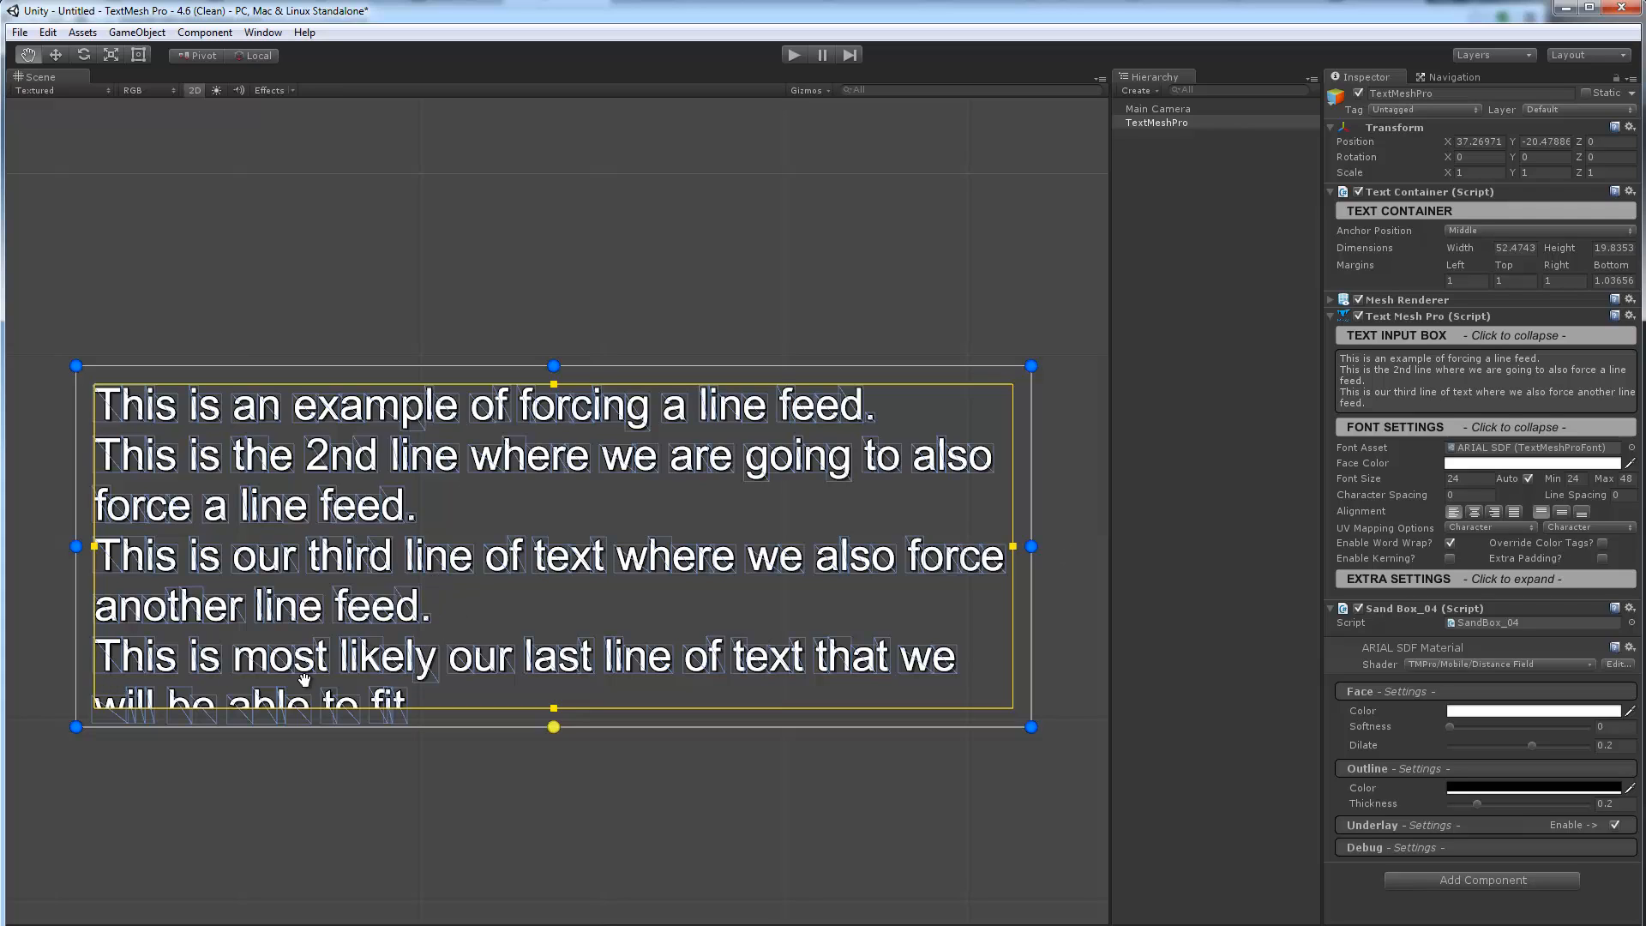
mouse_move(944, 652)
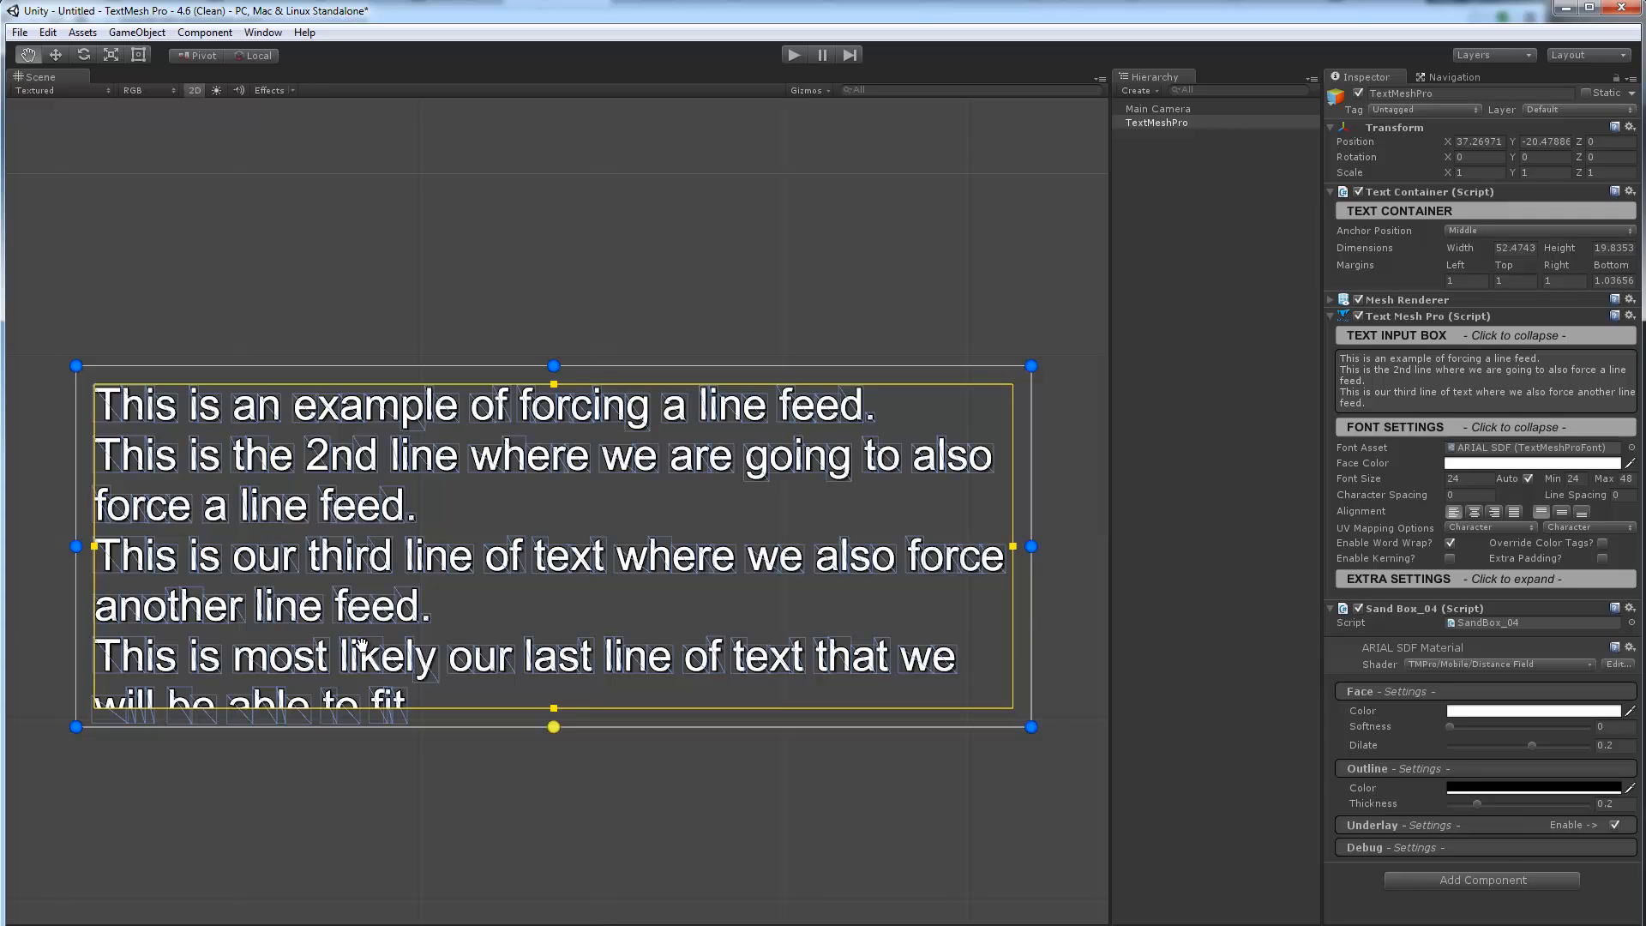
mouse_move(128, 708)
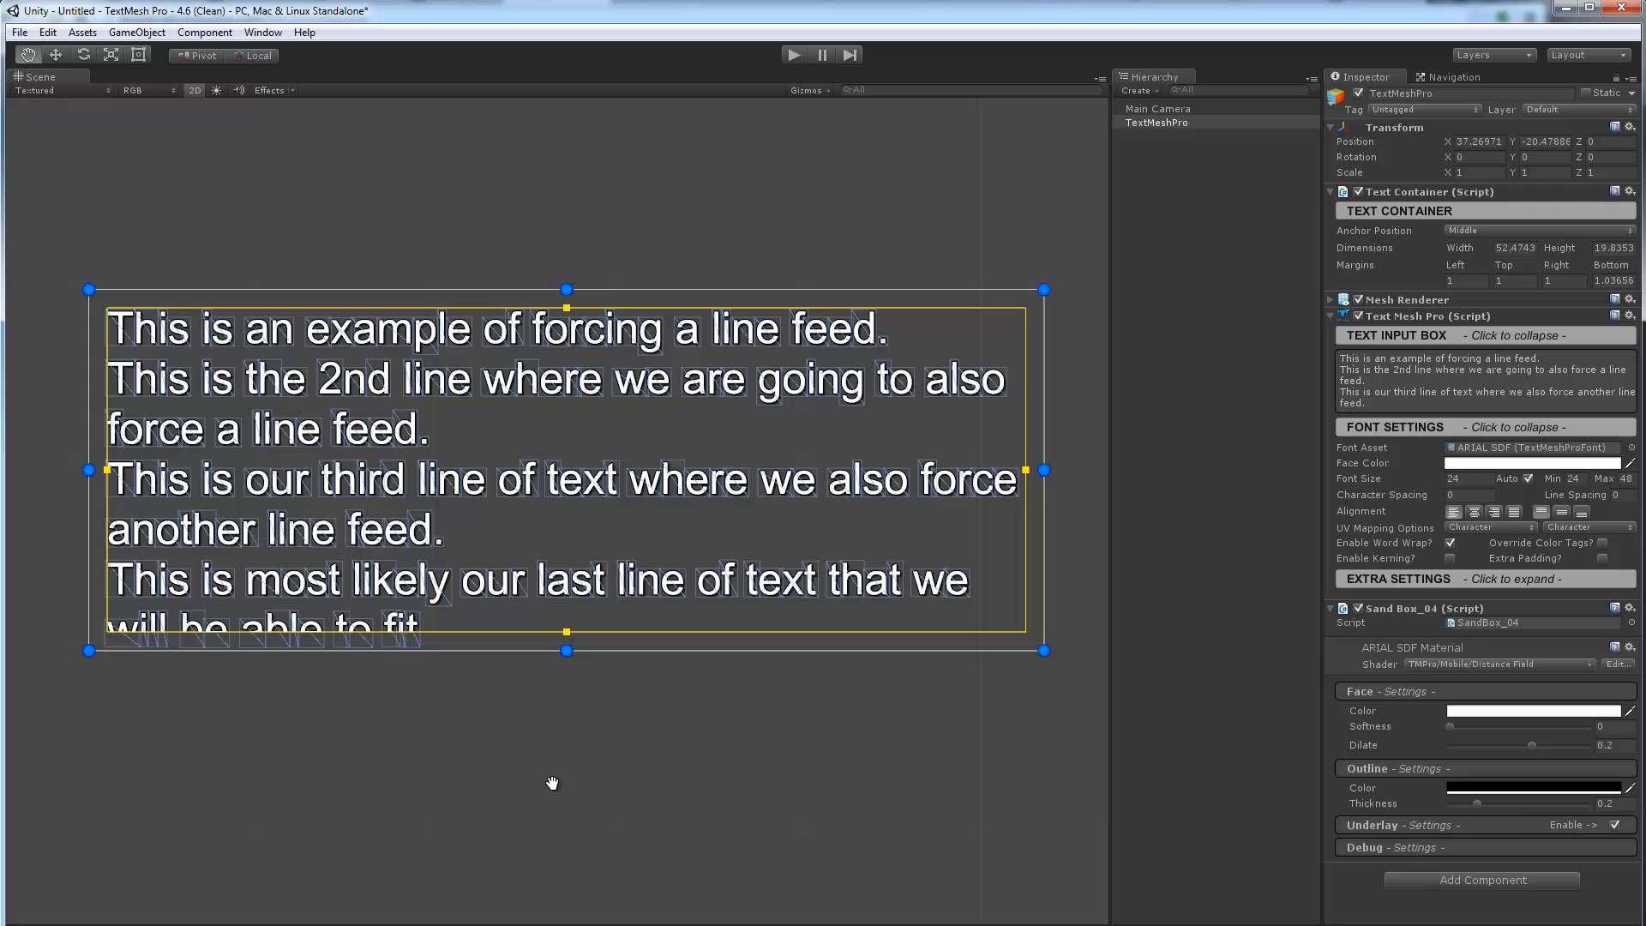
mouse_move(599, 810)
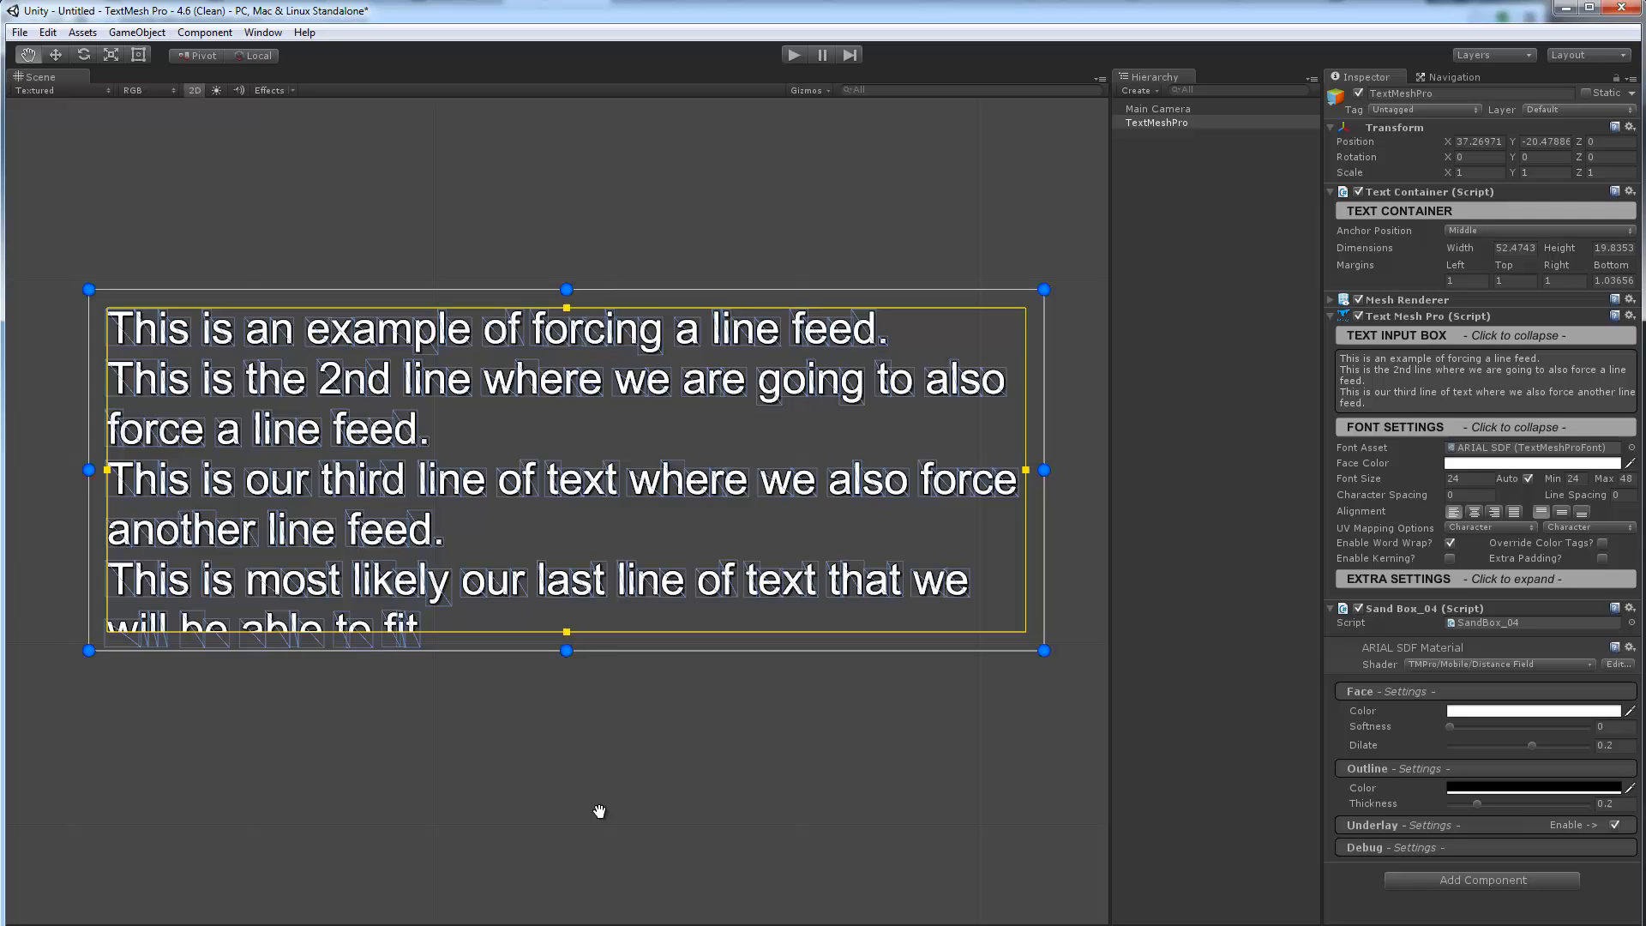